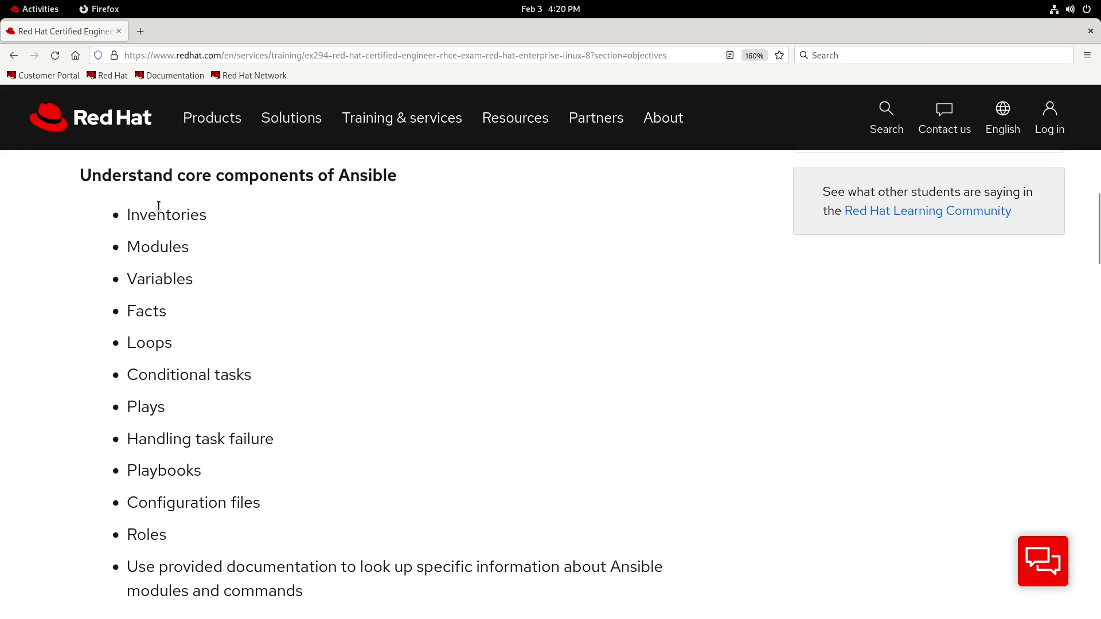
Review the Inventories objective among the Ansible core components in Firefox.
double_click(166, 215)
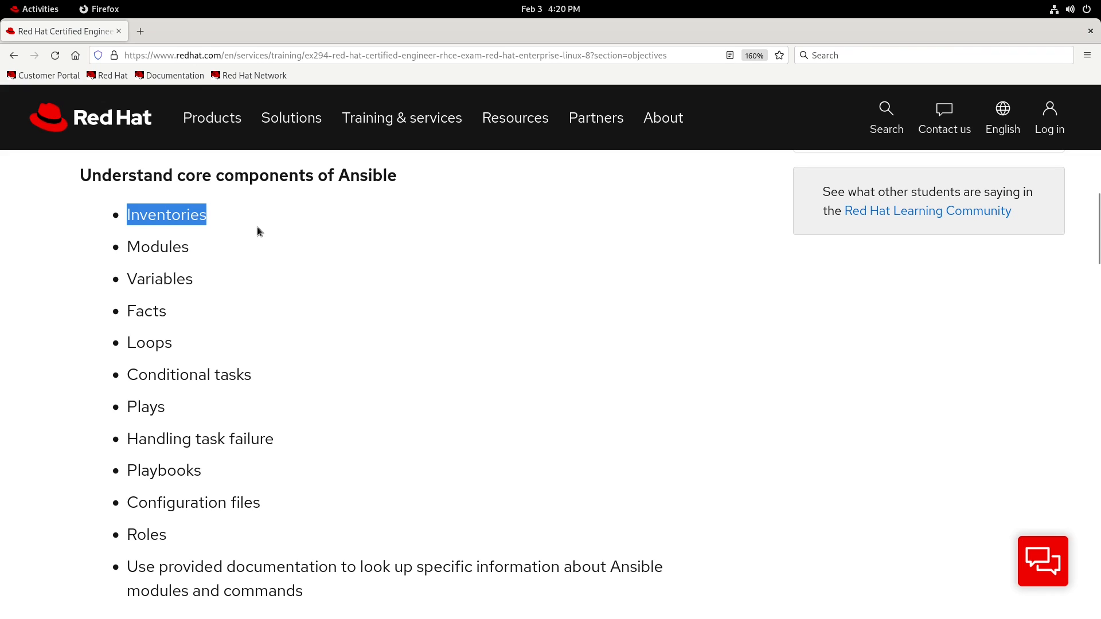
mouse_move(395, 234)
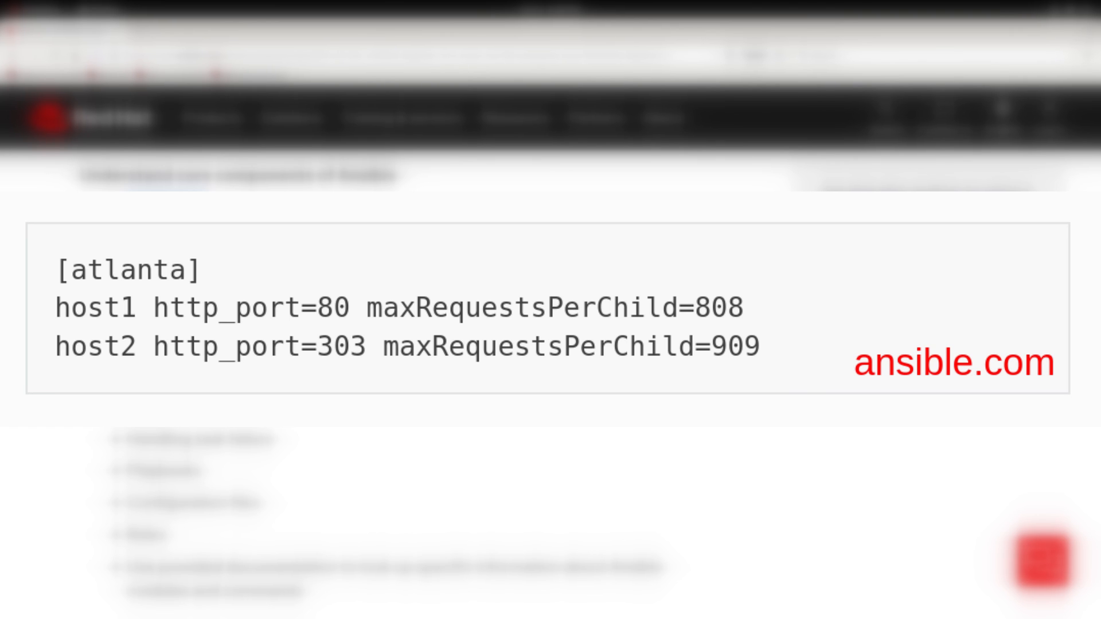
double_click(166, 214)
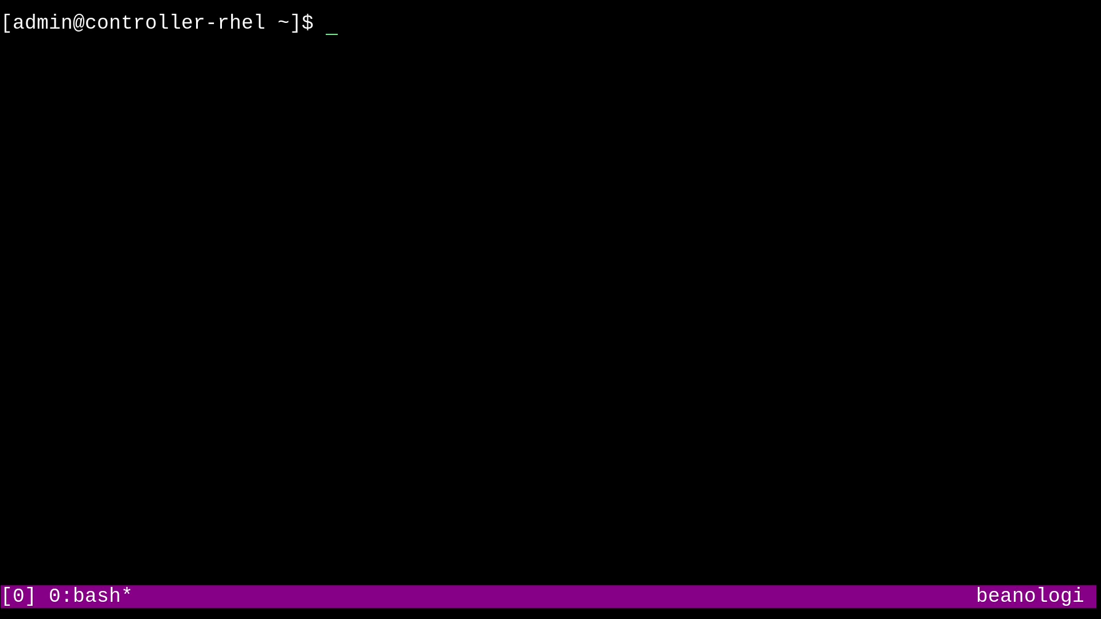
type("vim")
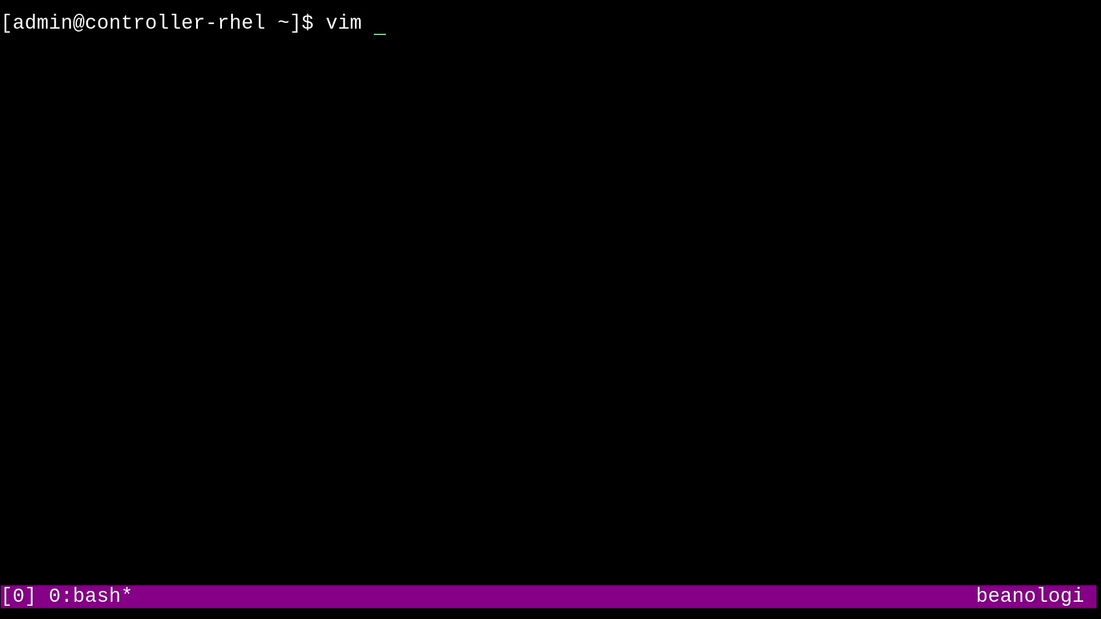
type("/etc/ansible/")
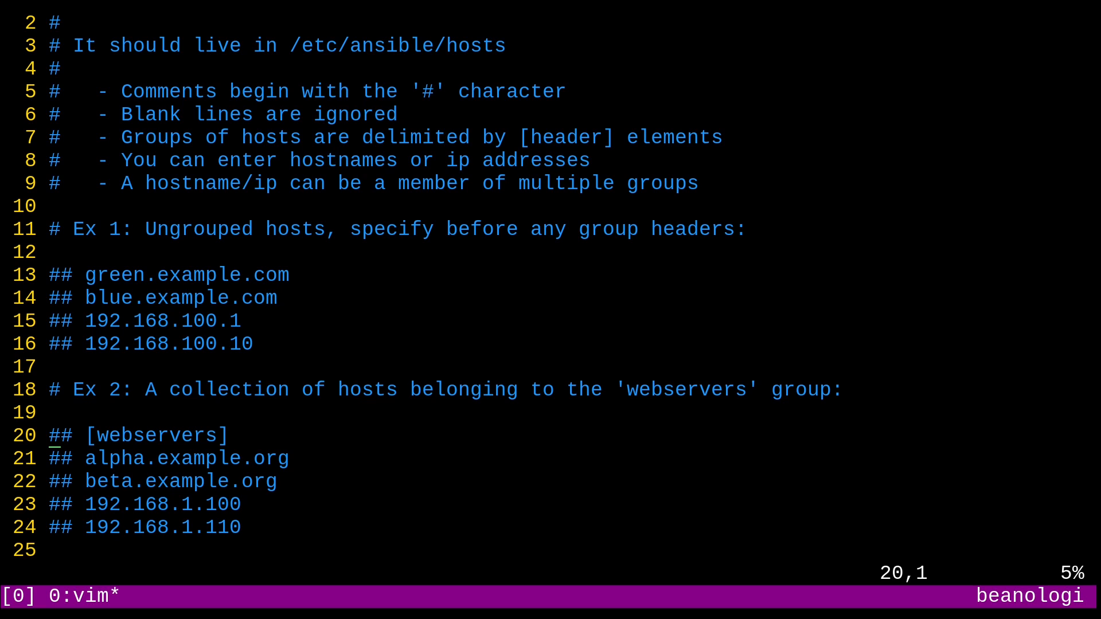
scroll("down", 3)
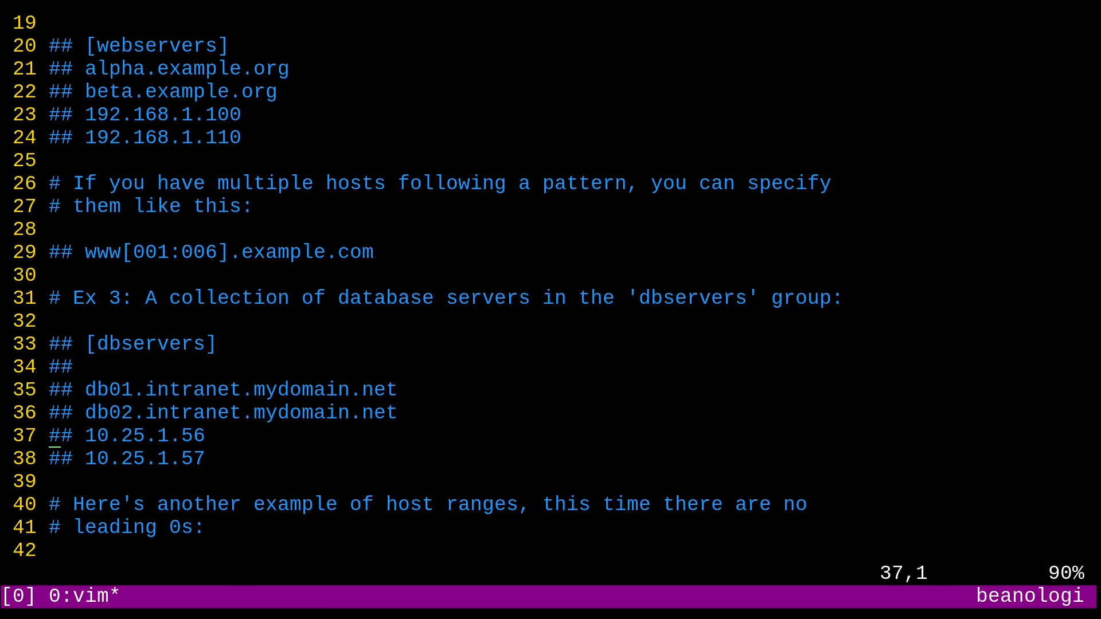
type("## db-[99:101]-node.example.com")
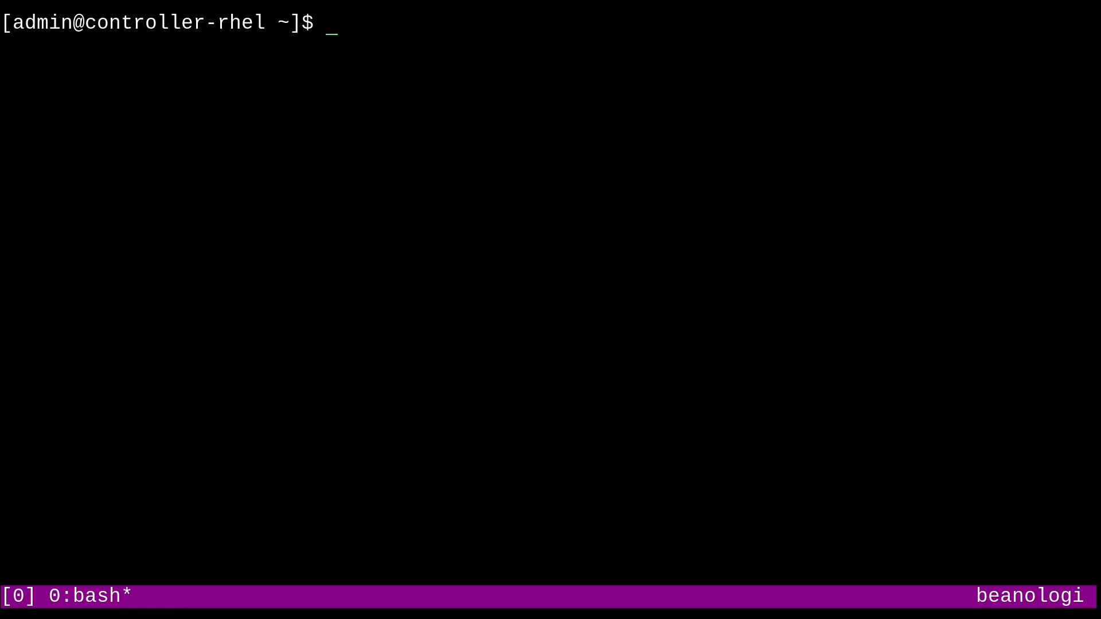
Create the project0 directory and change into it.
type("mk")
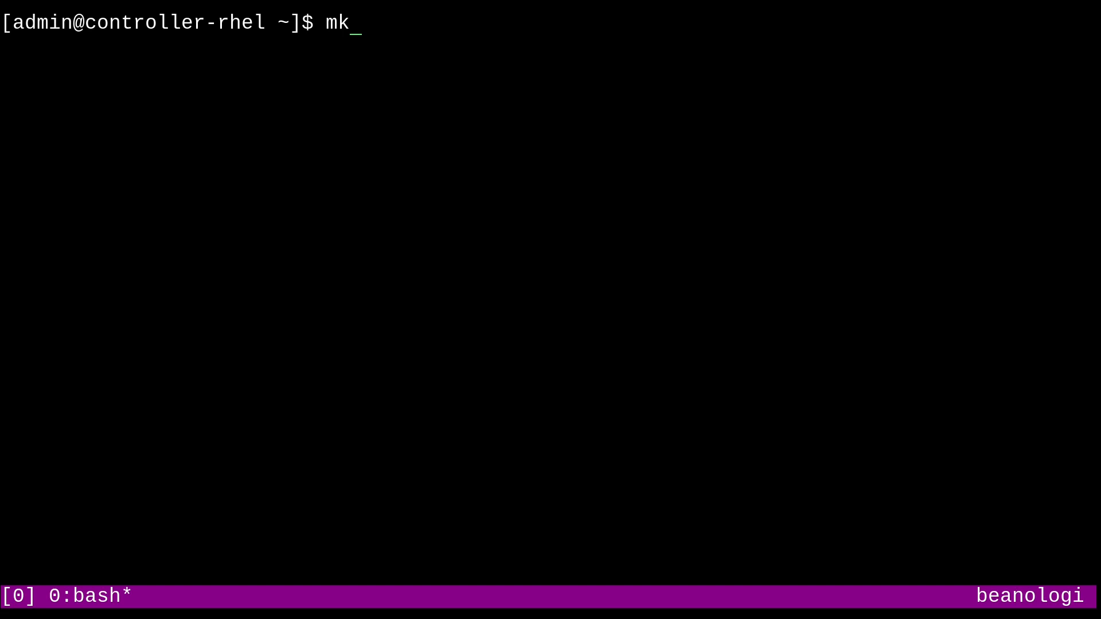
type("dir project0")
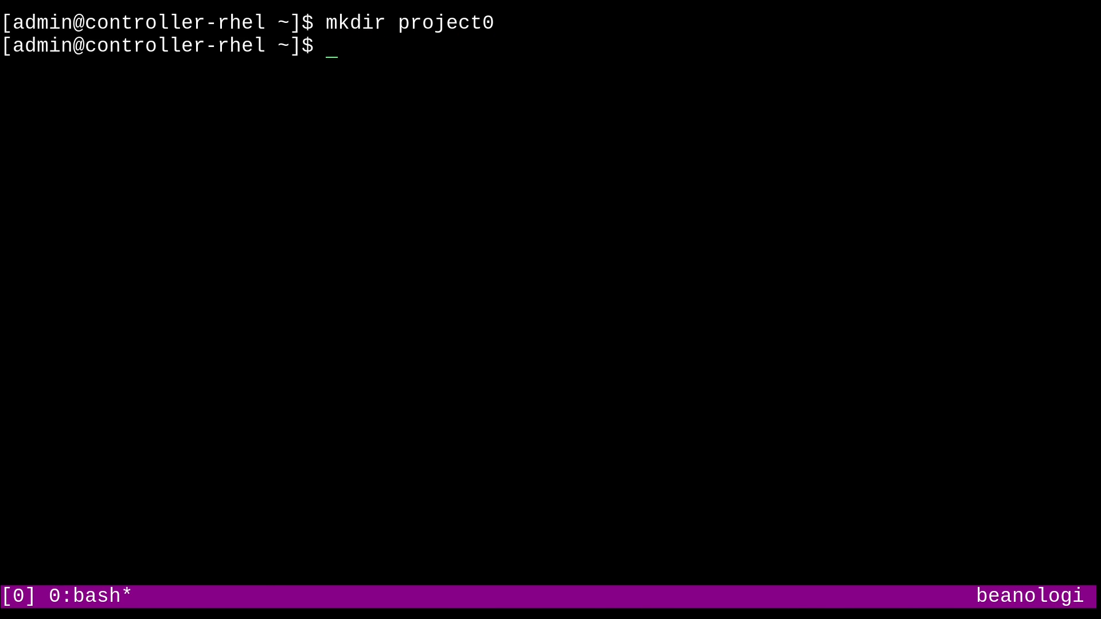
type("cd project0/")
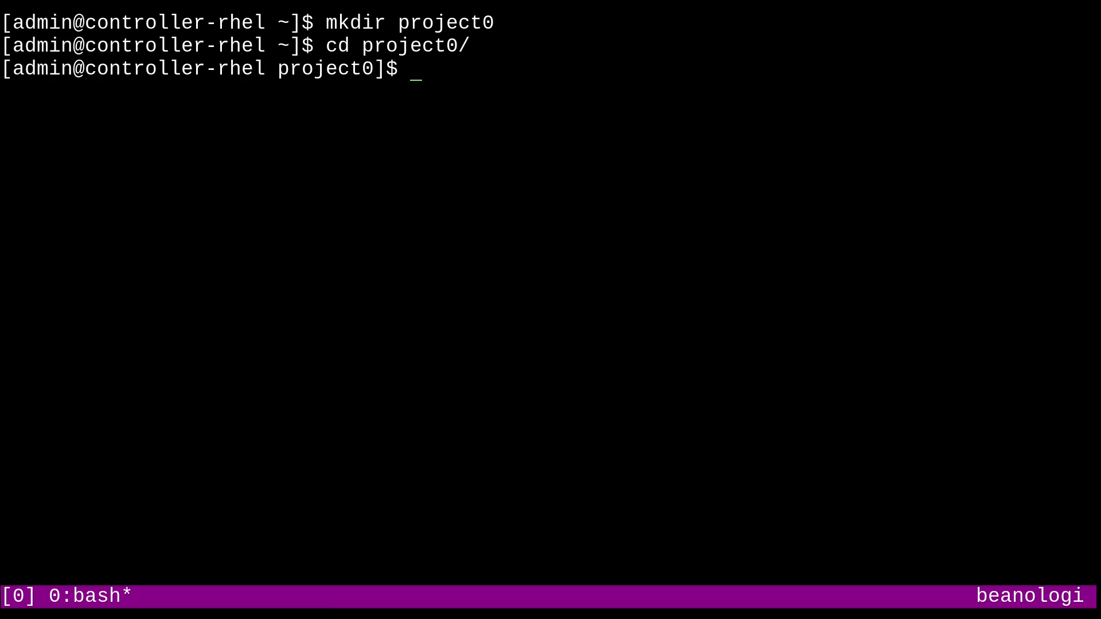
Create an empty inventory.ini file and start a vim command to edit it.
type("touch")
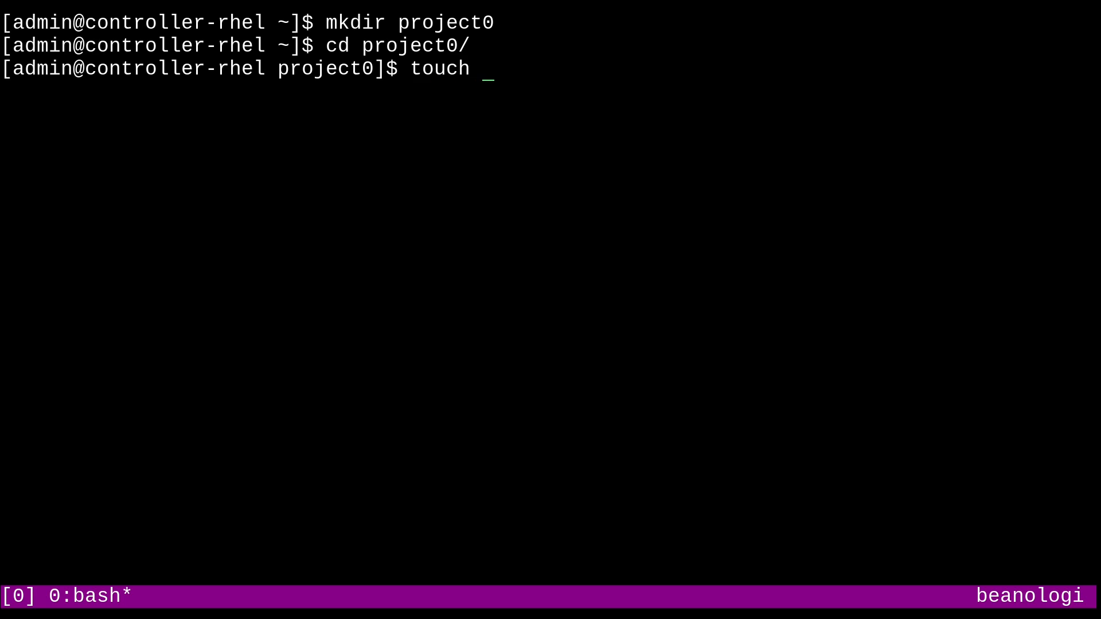
type("inventory")
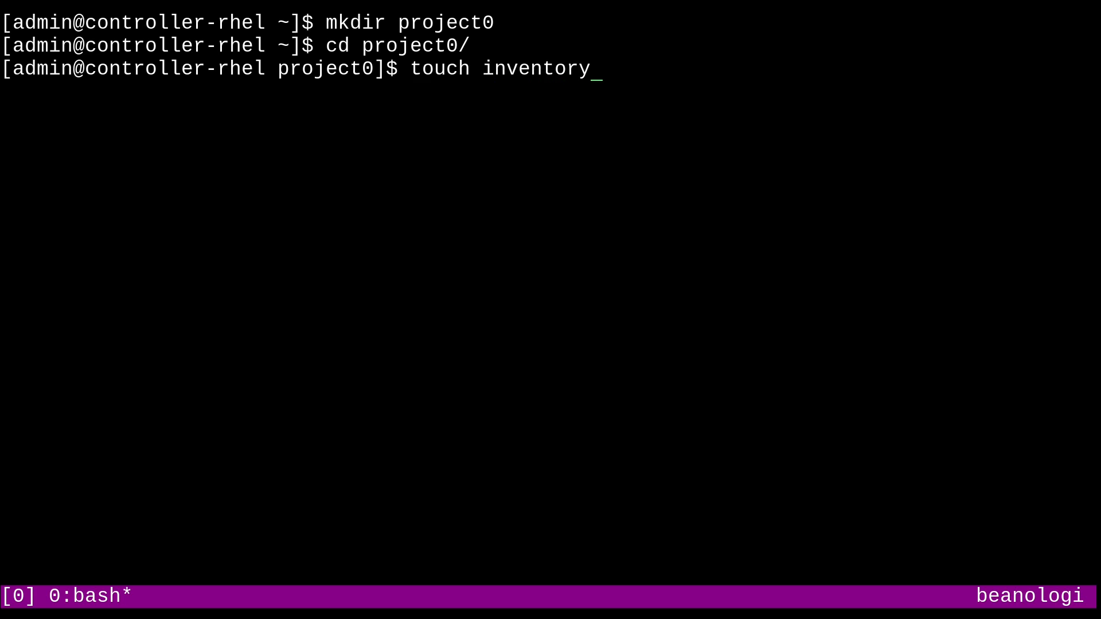
type(".ini")
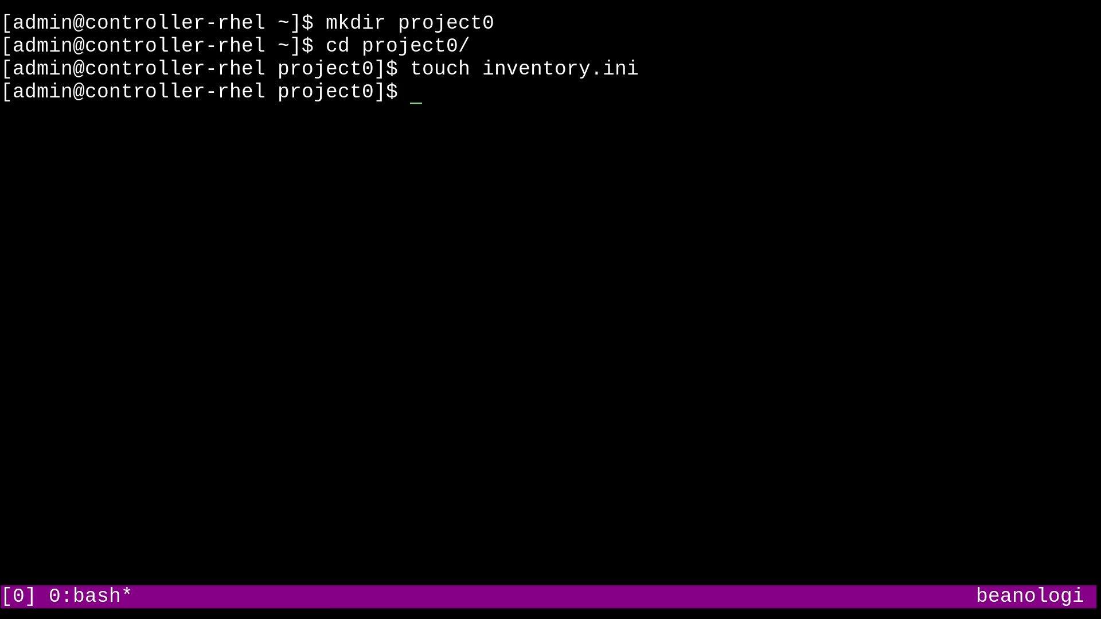
type("vim")
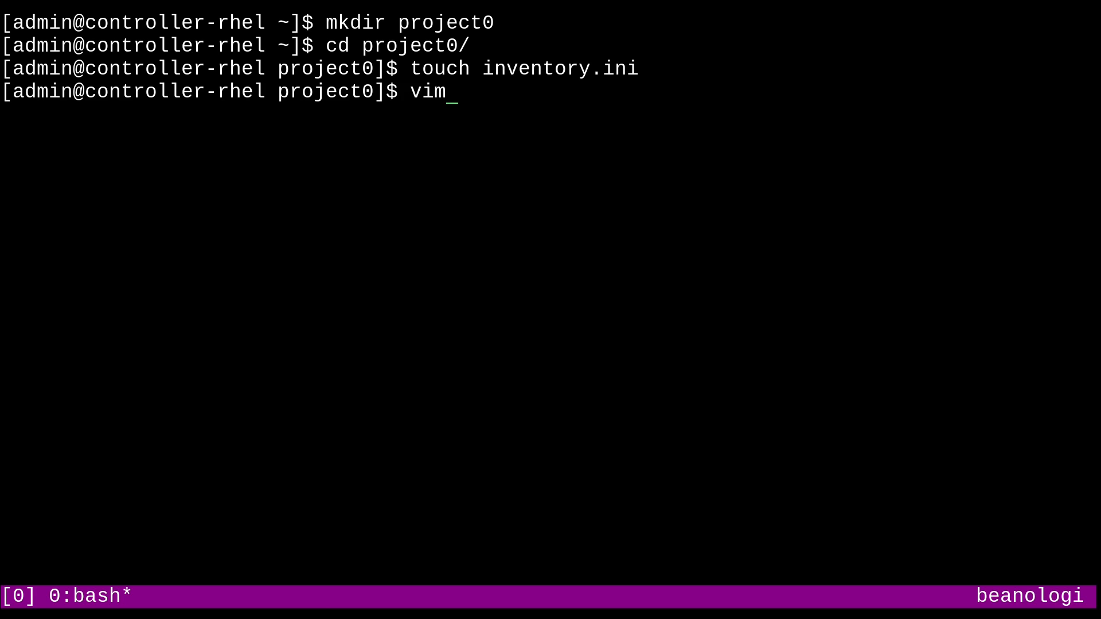
type("inventory.ini")
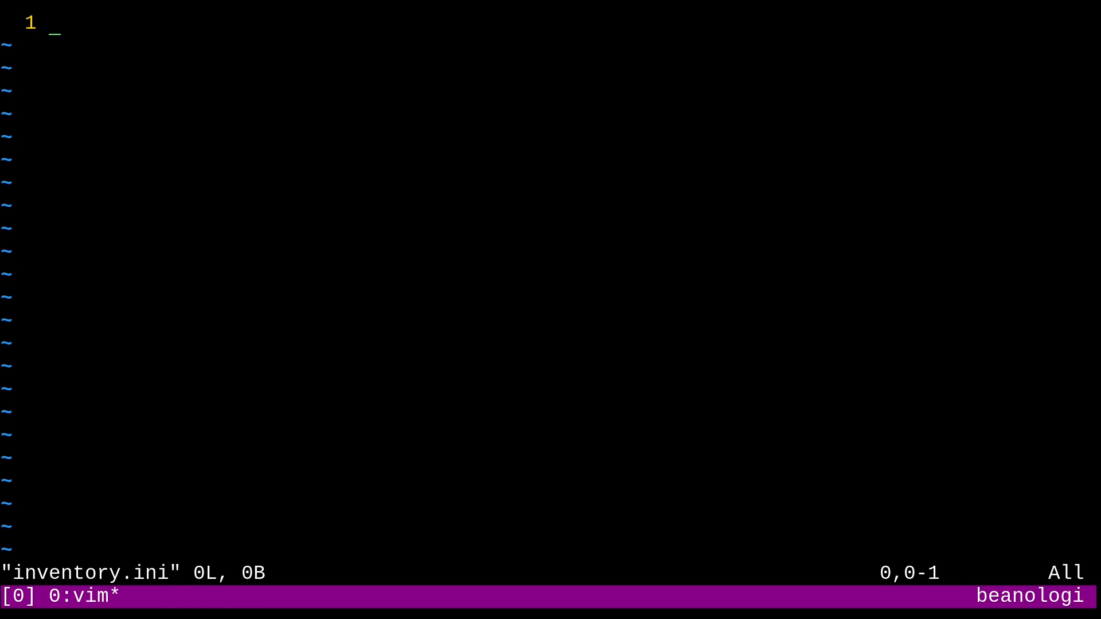
Enter hosts appserver1.labnet through appserver5.labnet in inventory.ini and save with :wq.
key("i")
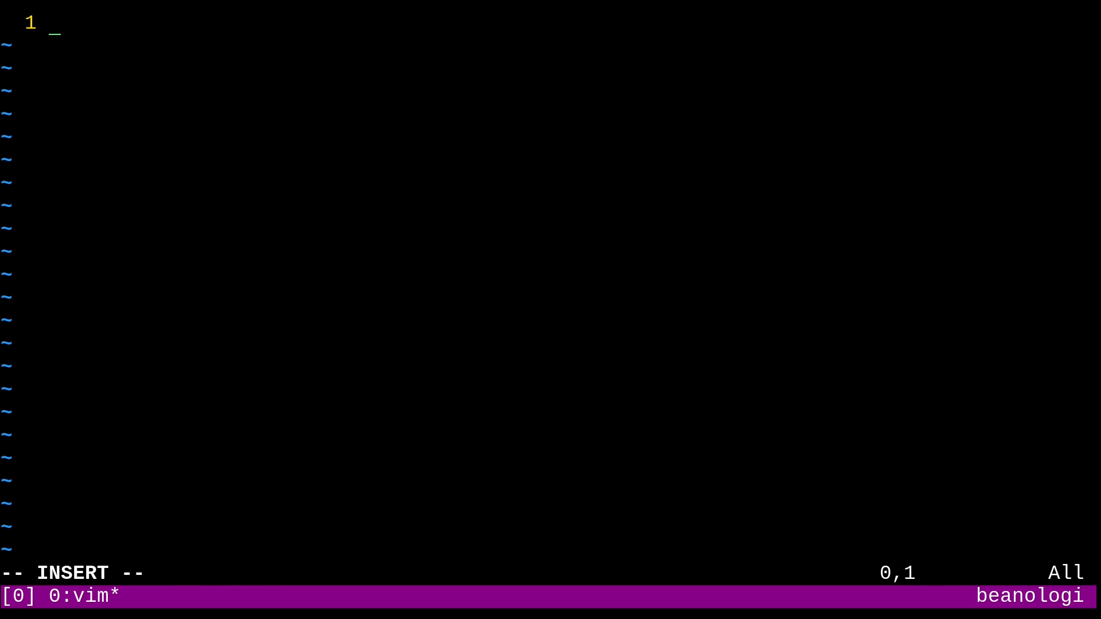
type("appserve")
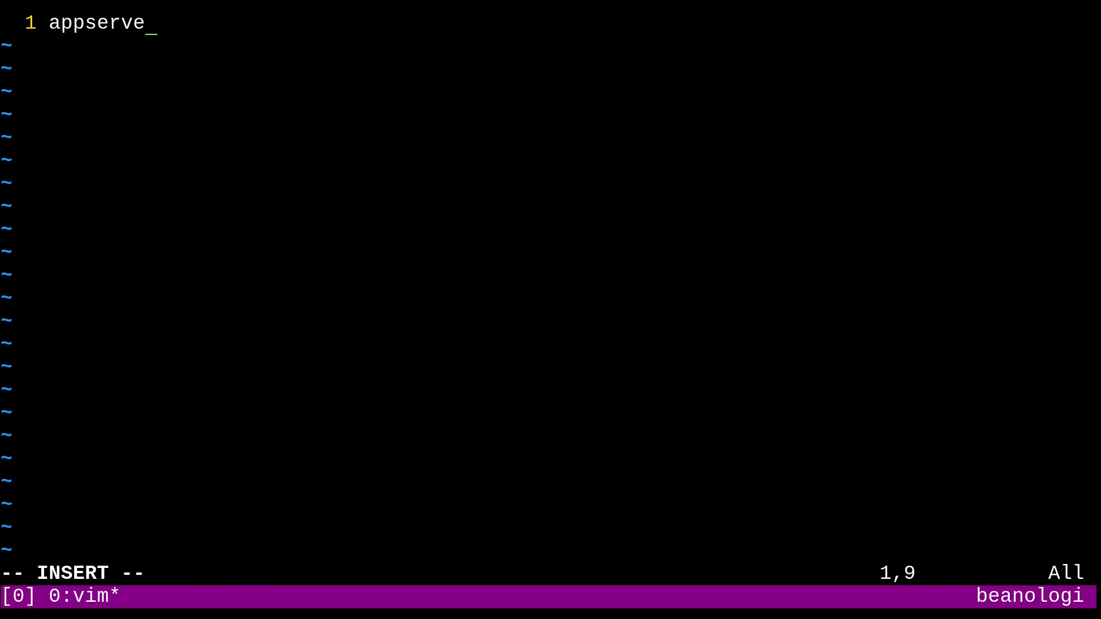
type("r.labnet")
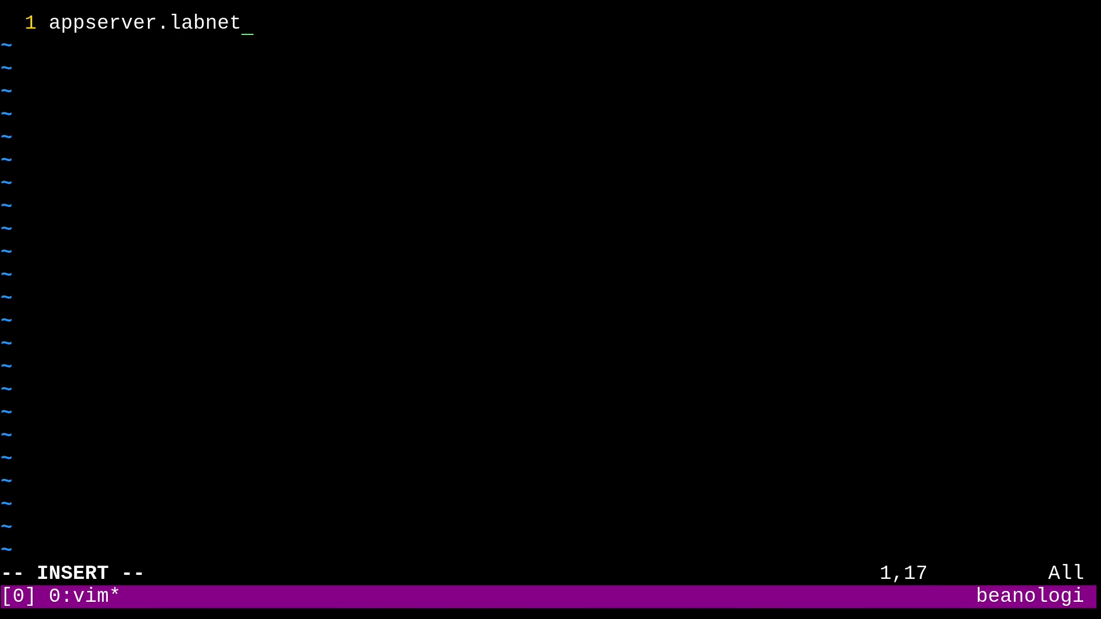
key("Escape")
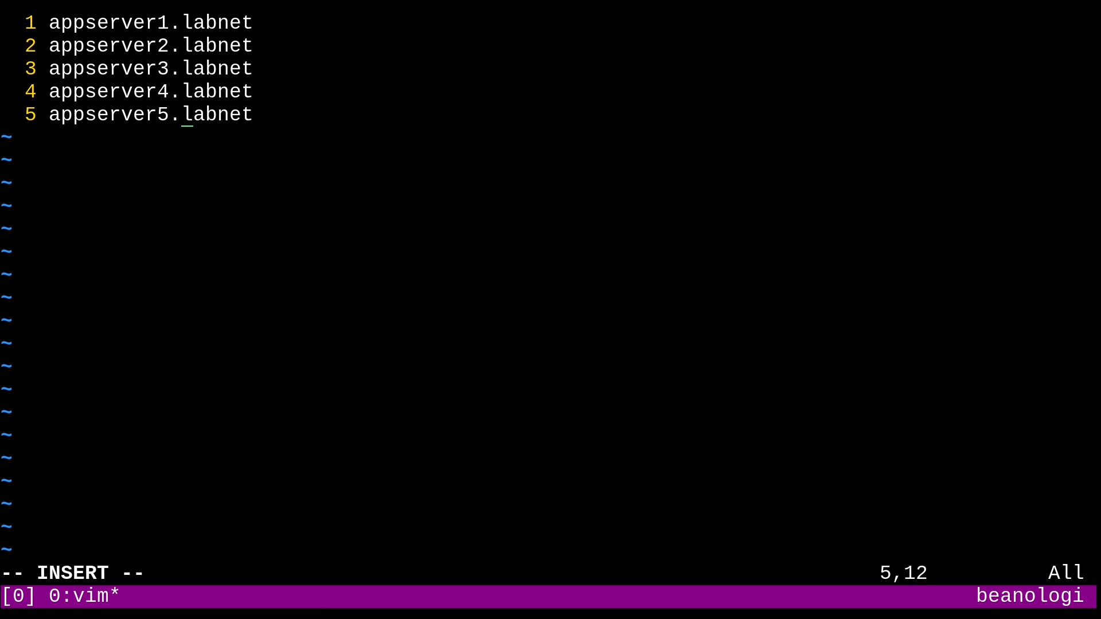
key("Enter")
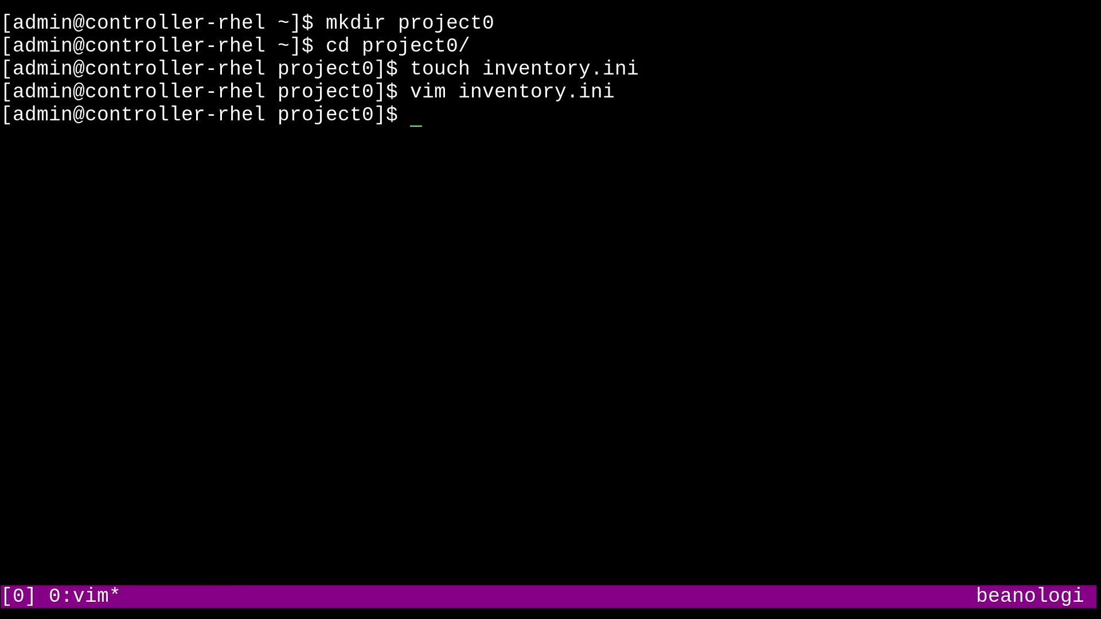
List all hosts defined in inventory.ini with ansible all --list-hosts.
type("ansible")
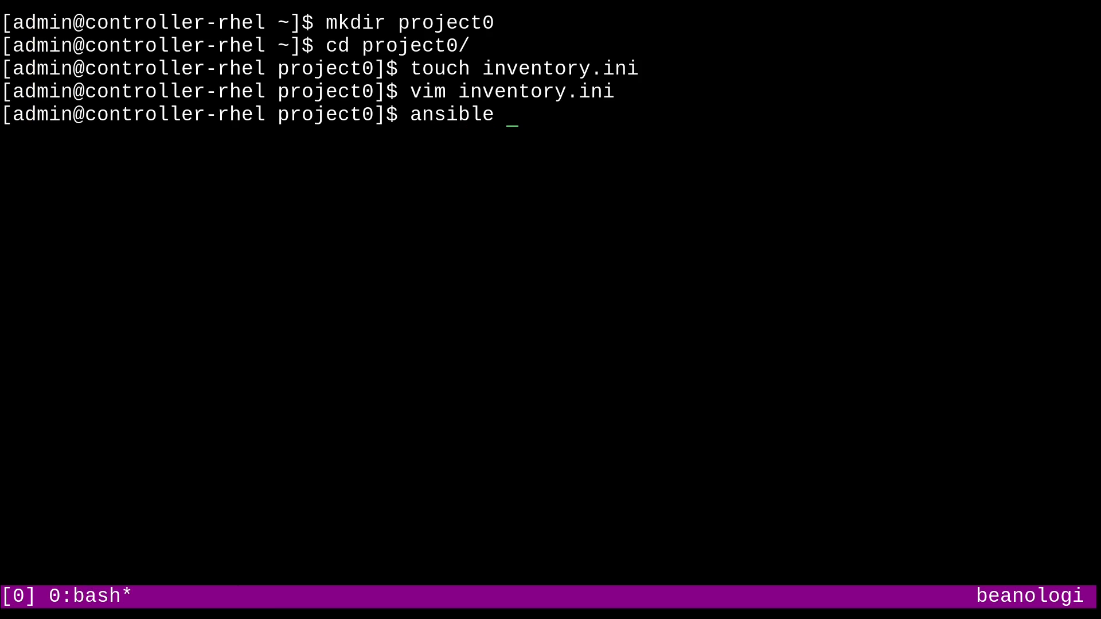
type("all --lis")
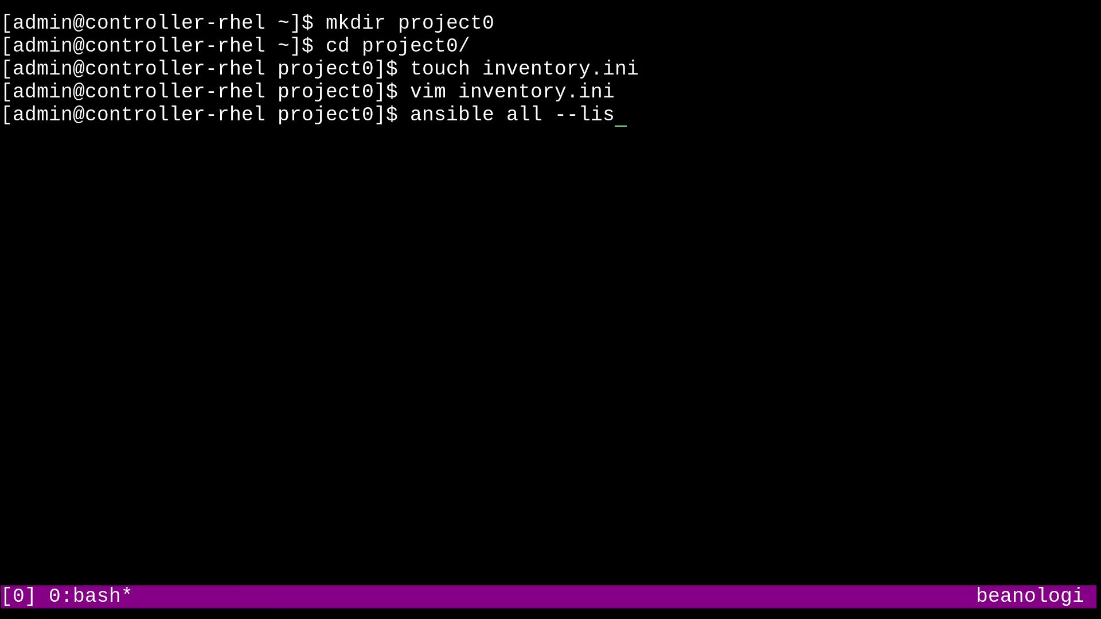
type("t-hosts -i invent")
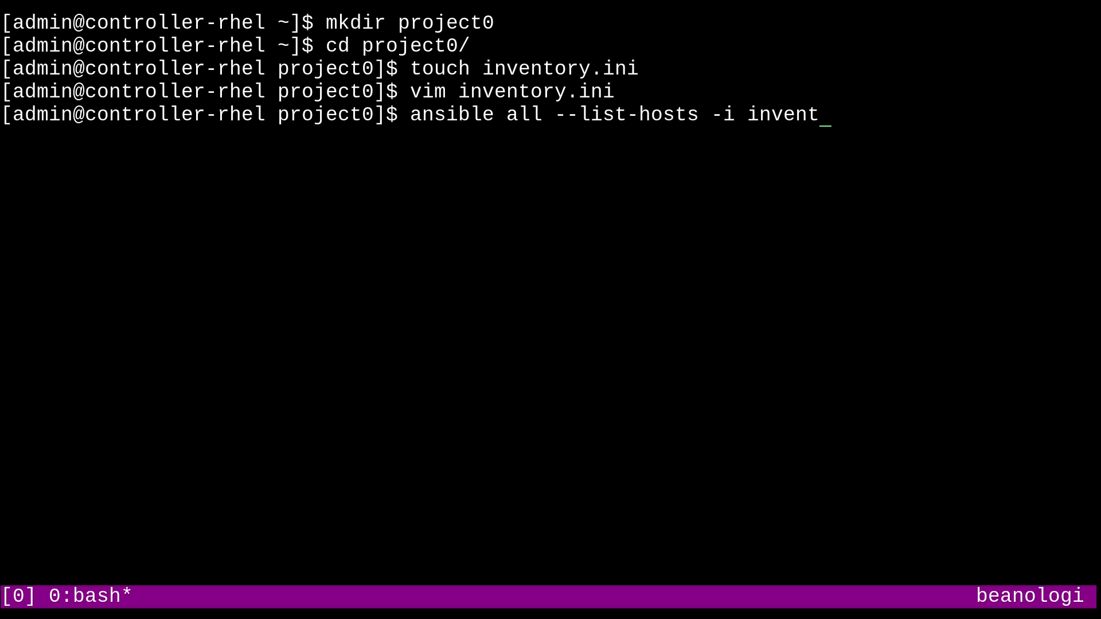
type("ory.ini")
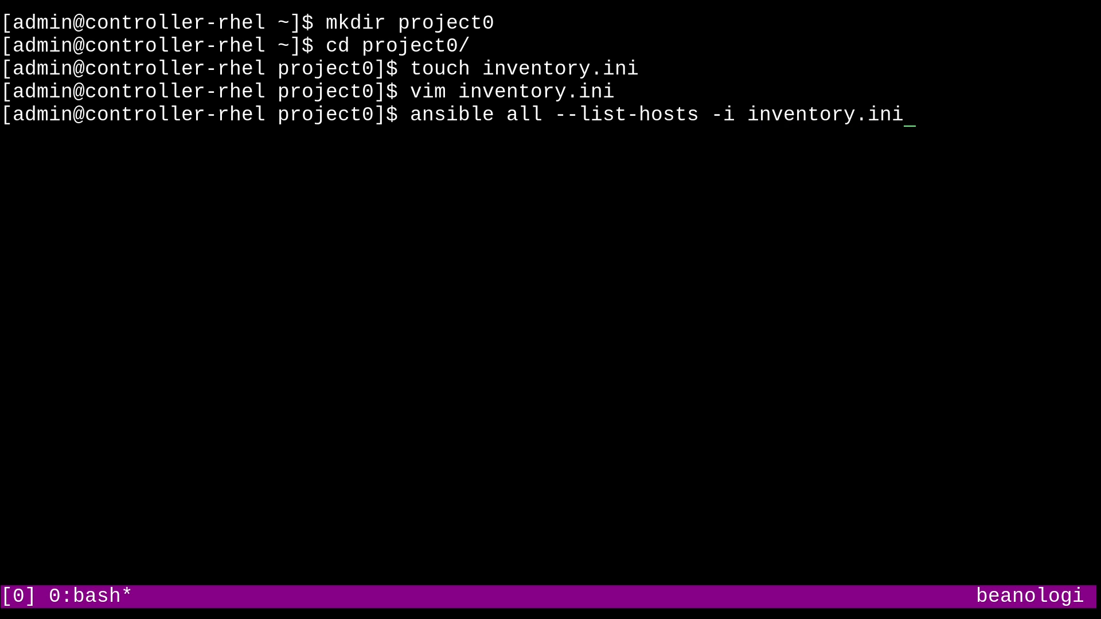
key("Return")
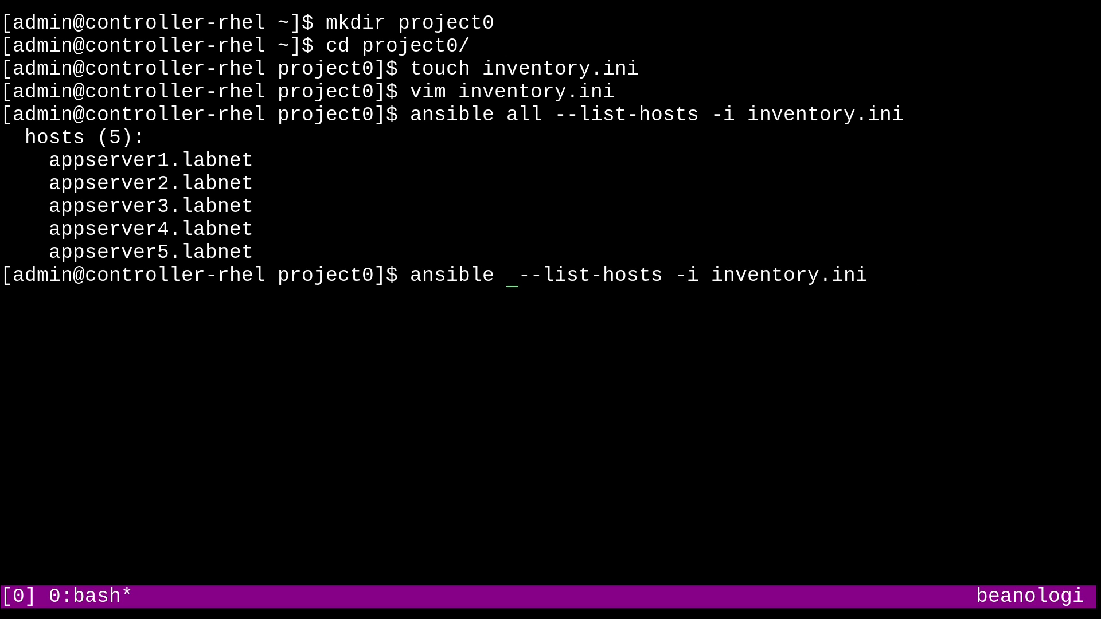
Query the ungrouped group's hosts, then change the pattern to controller-rhel.
type("ungr")
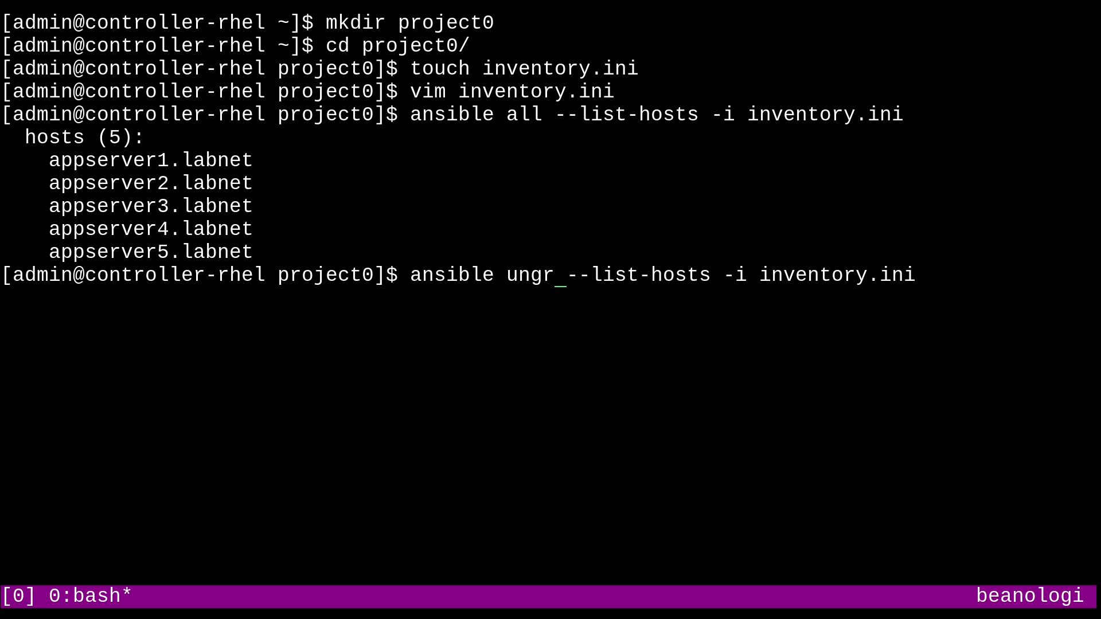
type("ouped")
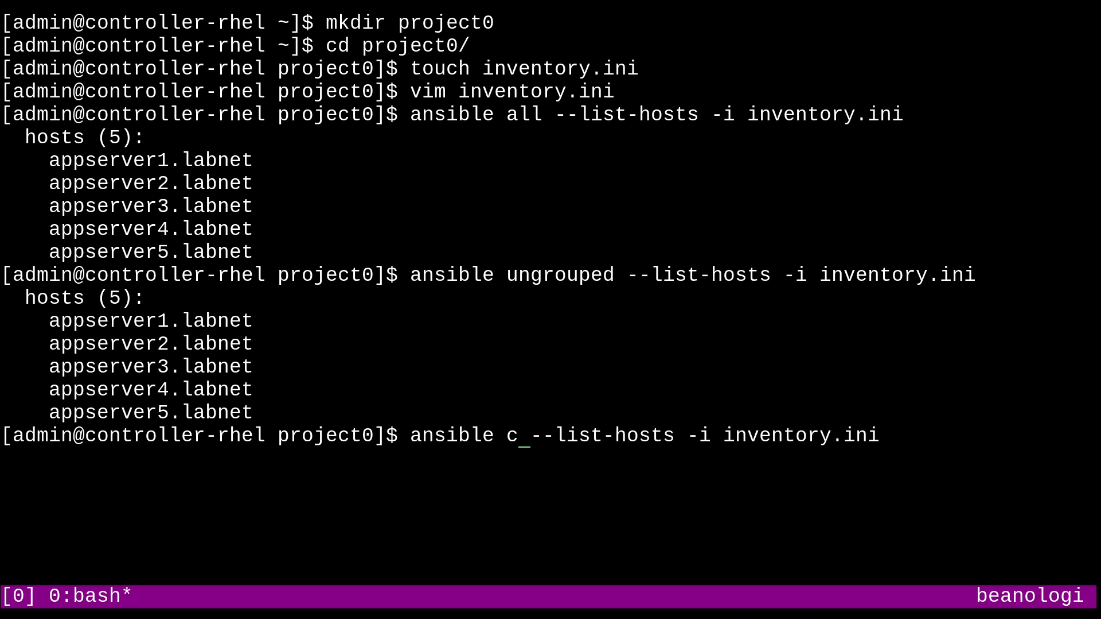
type("ontroller")
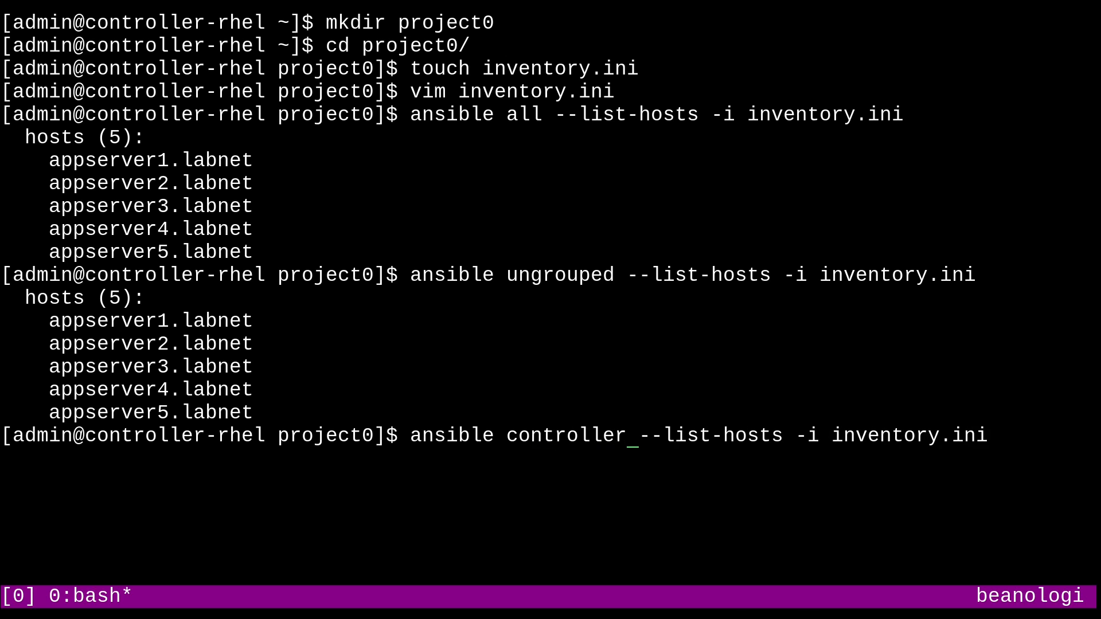
type("-rhel")
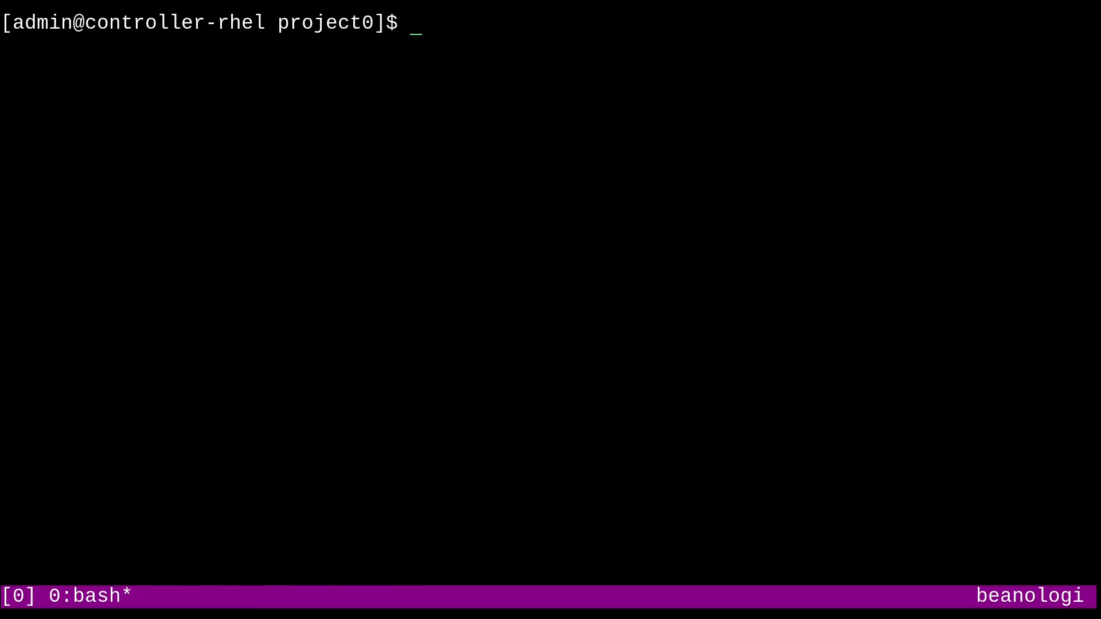
List all hosts without an inventory file, getting zero hosts and an empty-list warning.
type("ansible all --list-hosts -i inventory.ini")
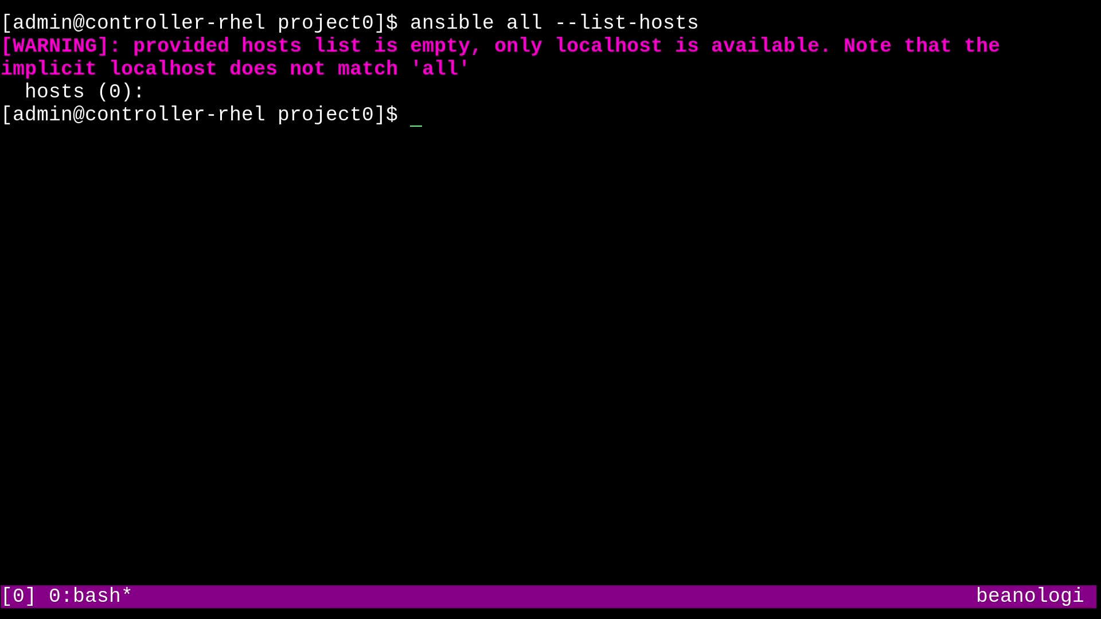
mouse_move(262, 47)
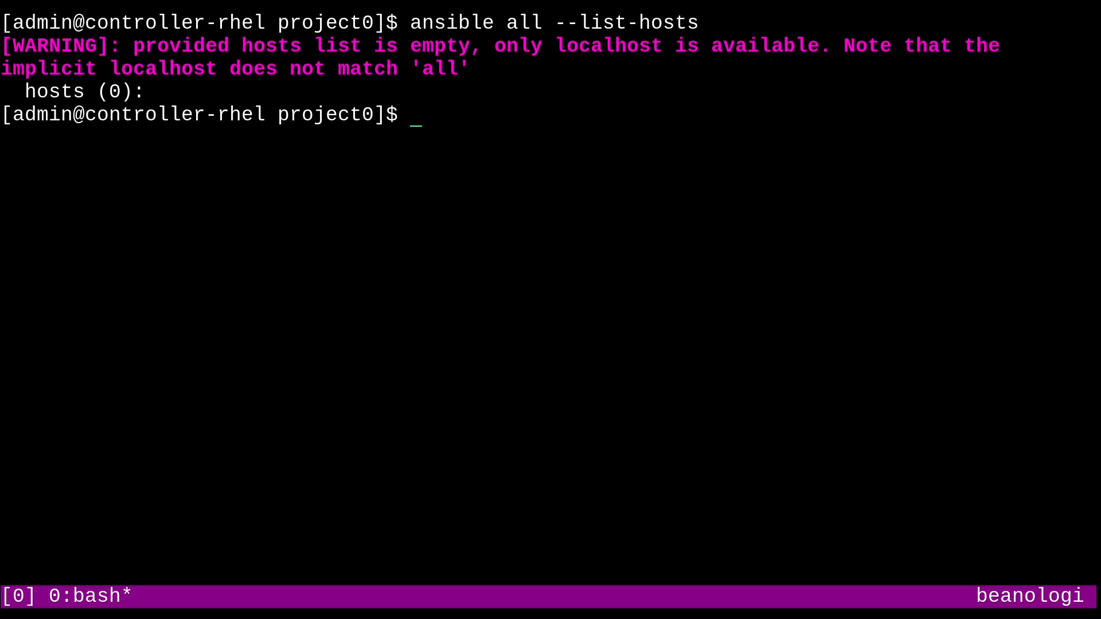
type("vim")
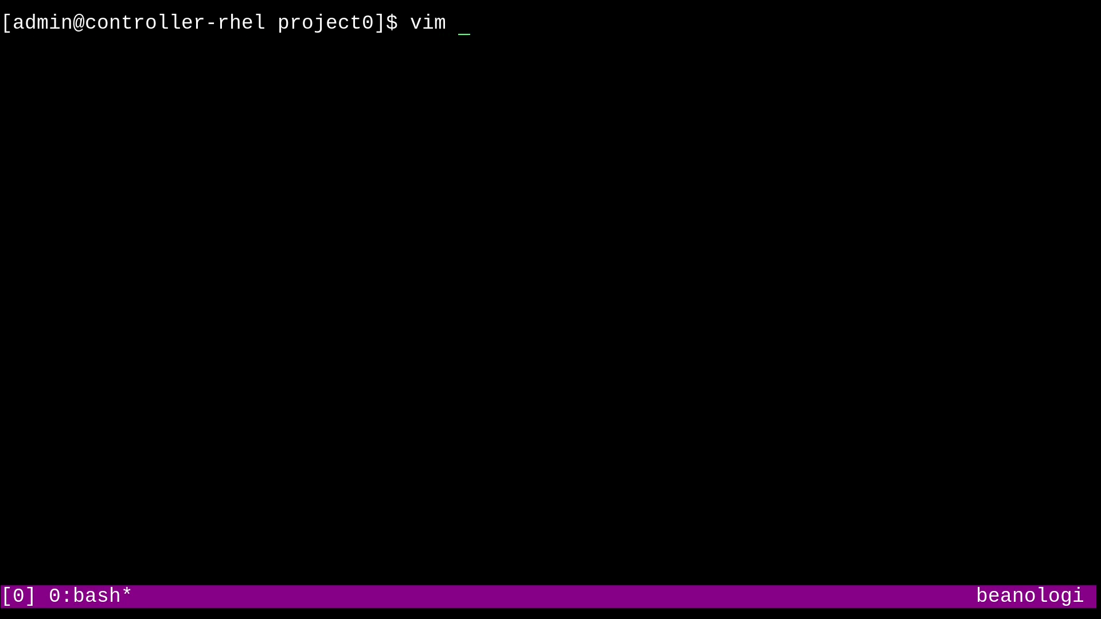
Open inventory.ini in vim and add [paprika] and [cinnamon] headers below the hosts.
type("inventory.ini")
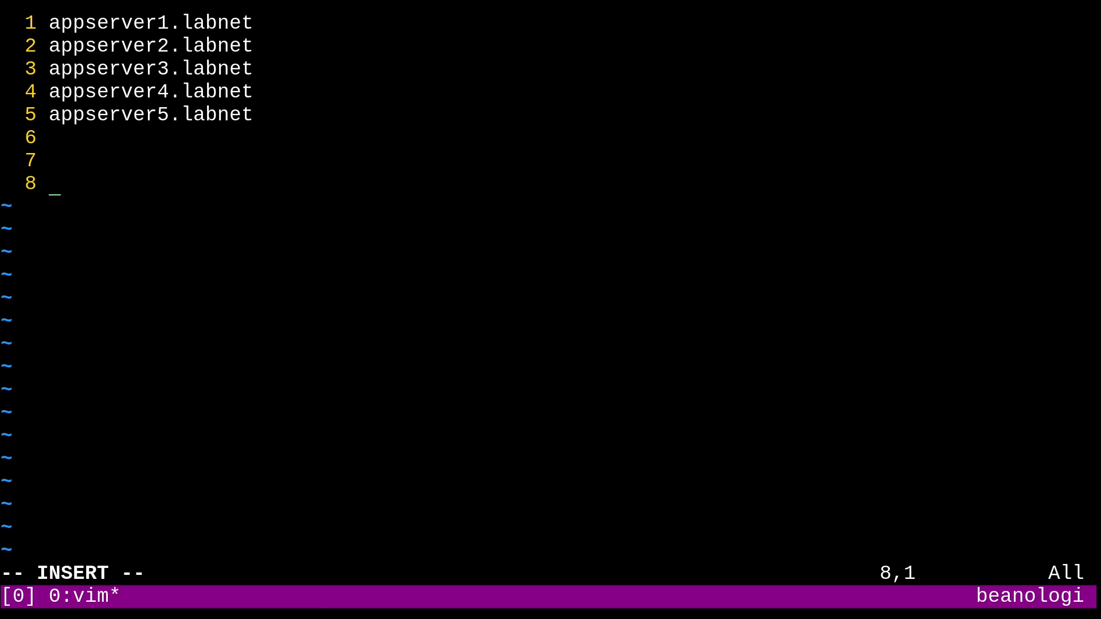
type("[paprika")
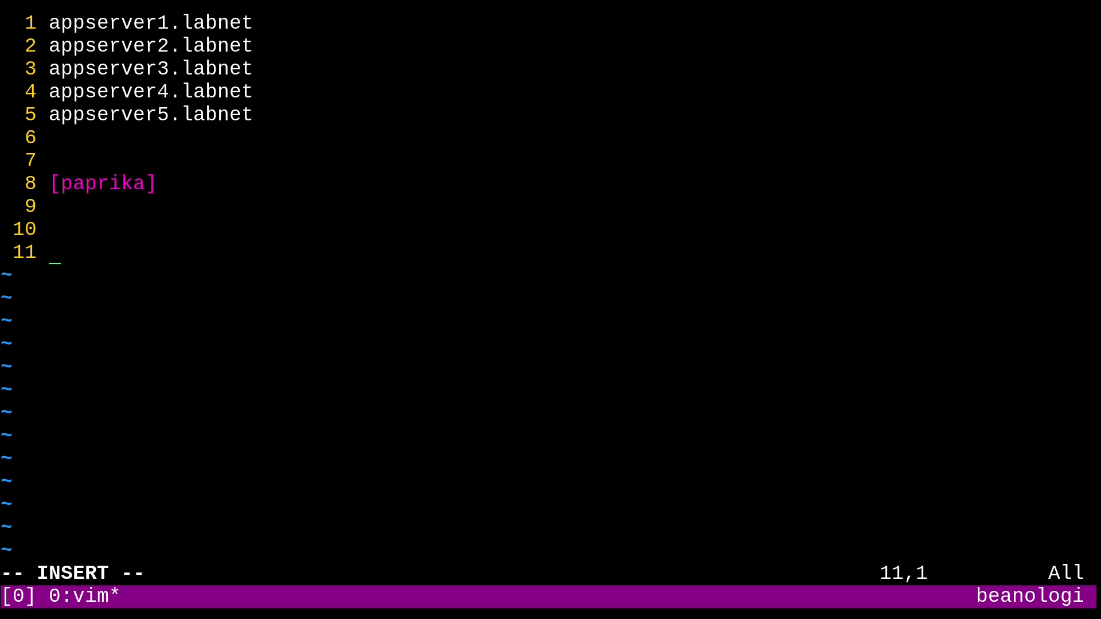
type("[cinnamon")
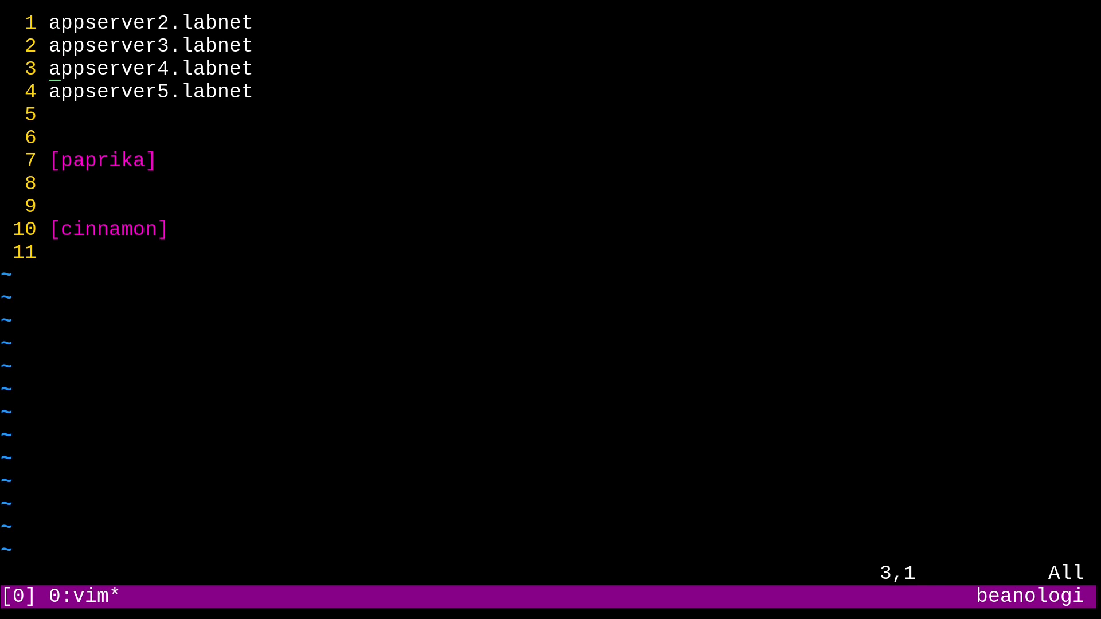
Place appserver1 and appserver5 under [paprika], appserver2–4 under [cinnamon], and save.
type("appserver1.labnet")
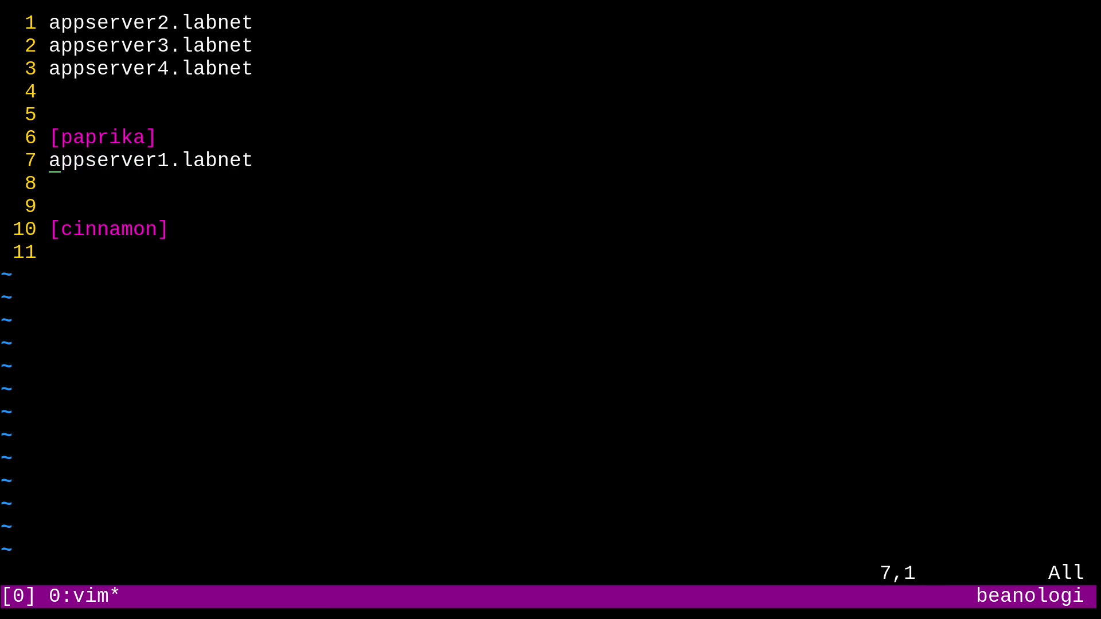
type("appserver5.labnet")
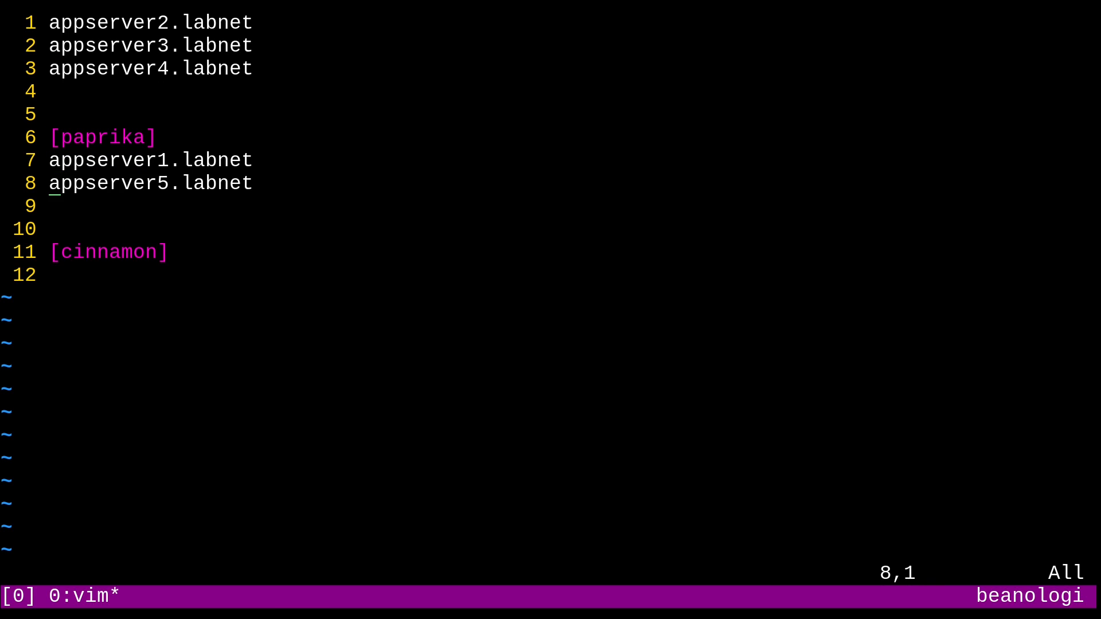
key("gg")
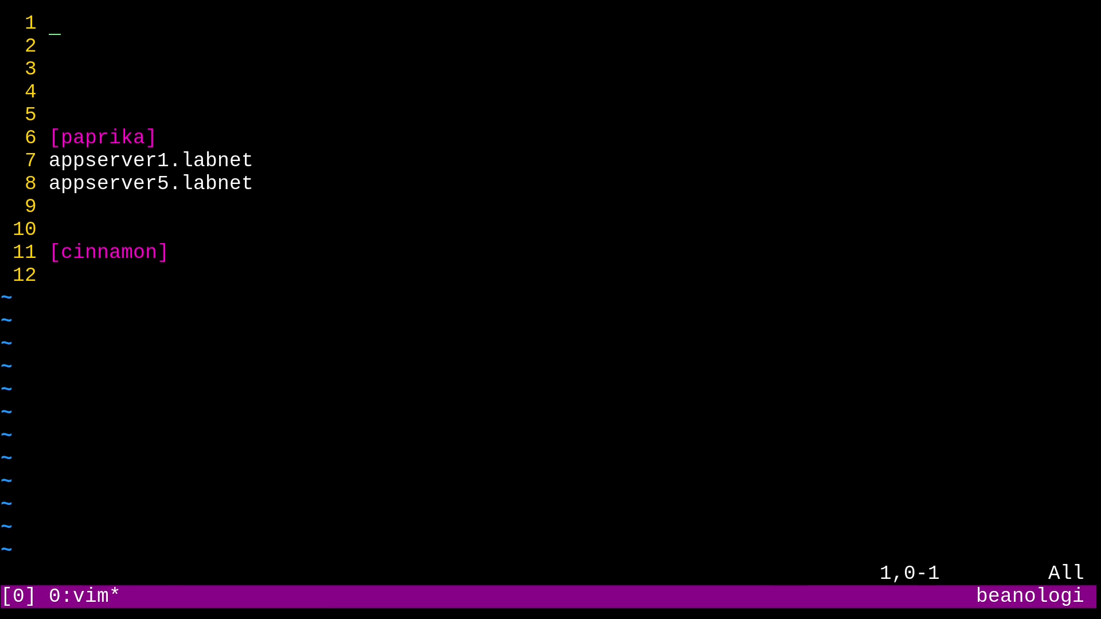
key("G")
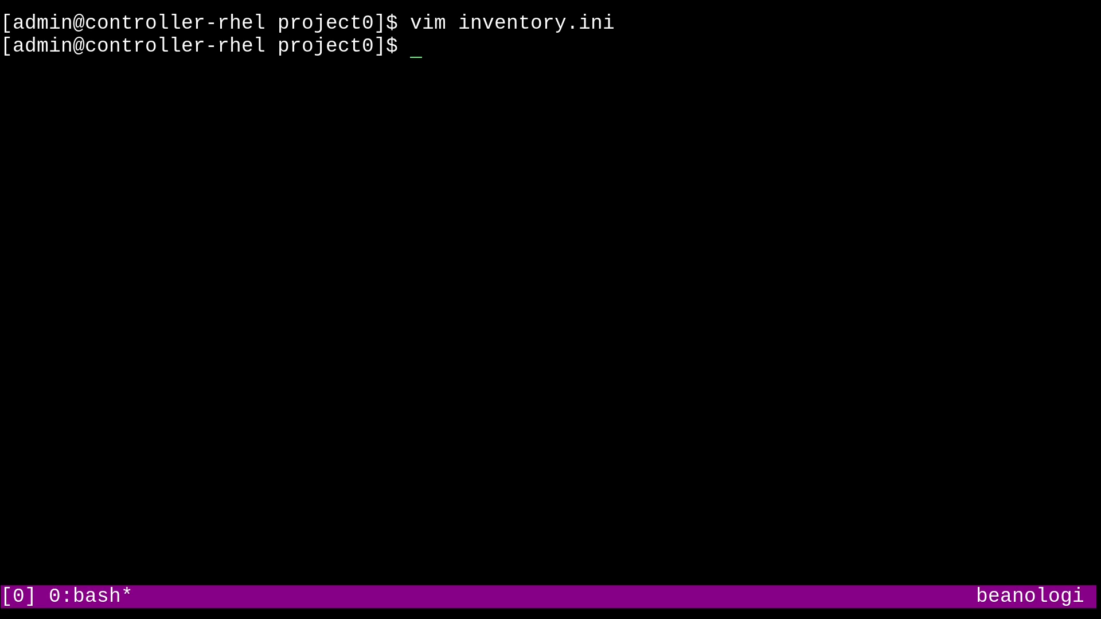
List all five appservers from inventory.ini, then rerun the query for the paprika group.
type("ansible")
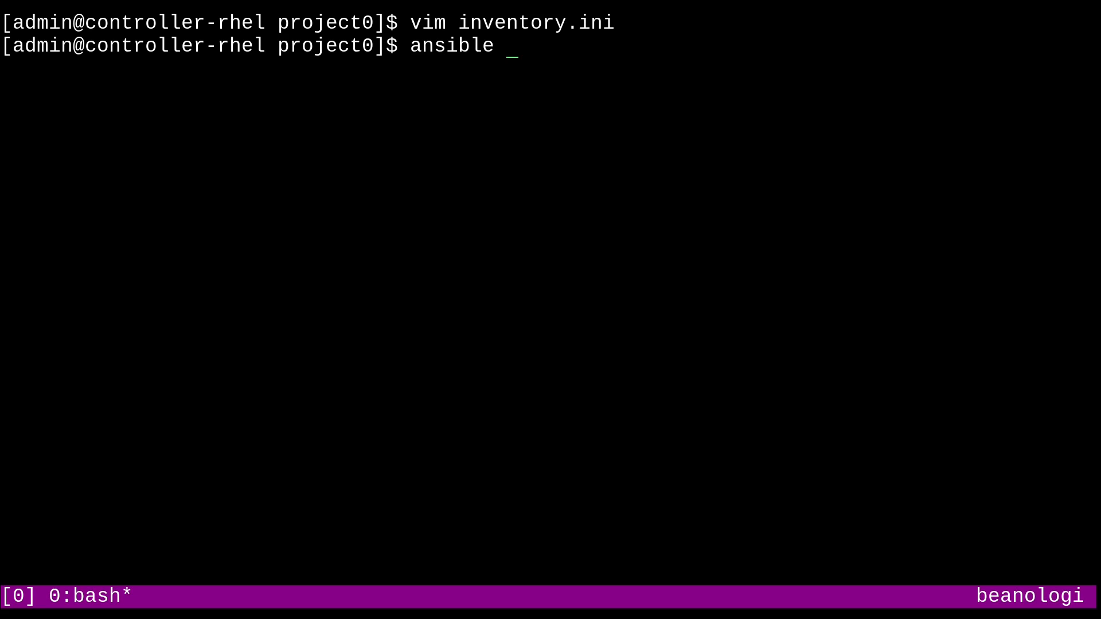
type("all --lis")
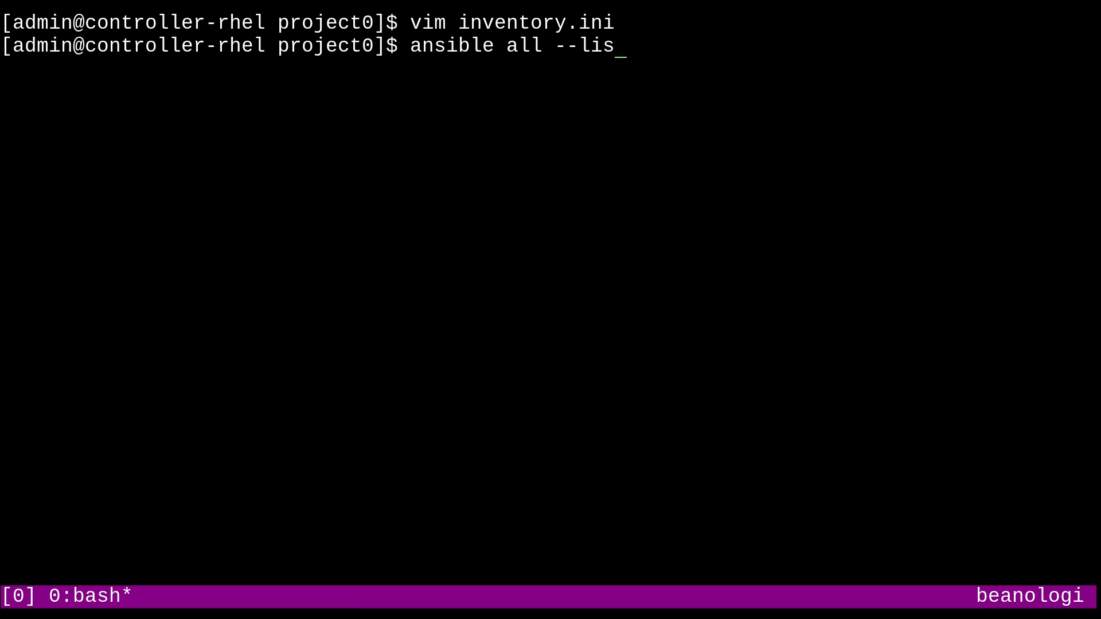
type("t-hosts -i")
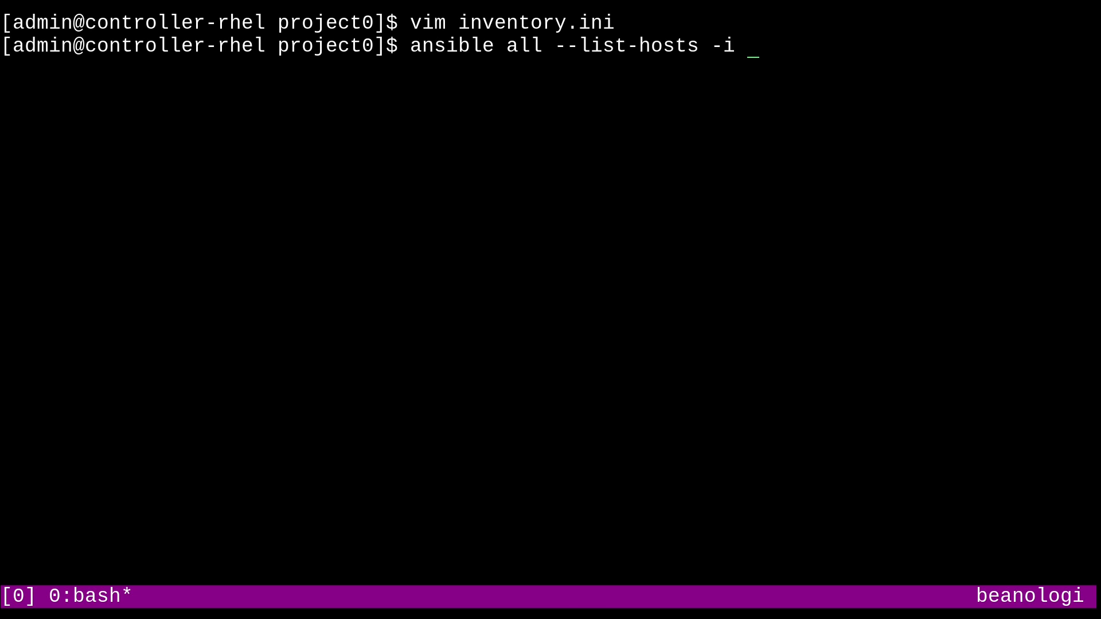
type("inventory.ini")
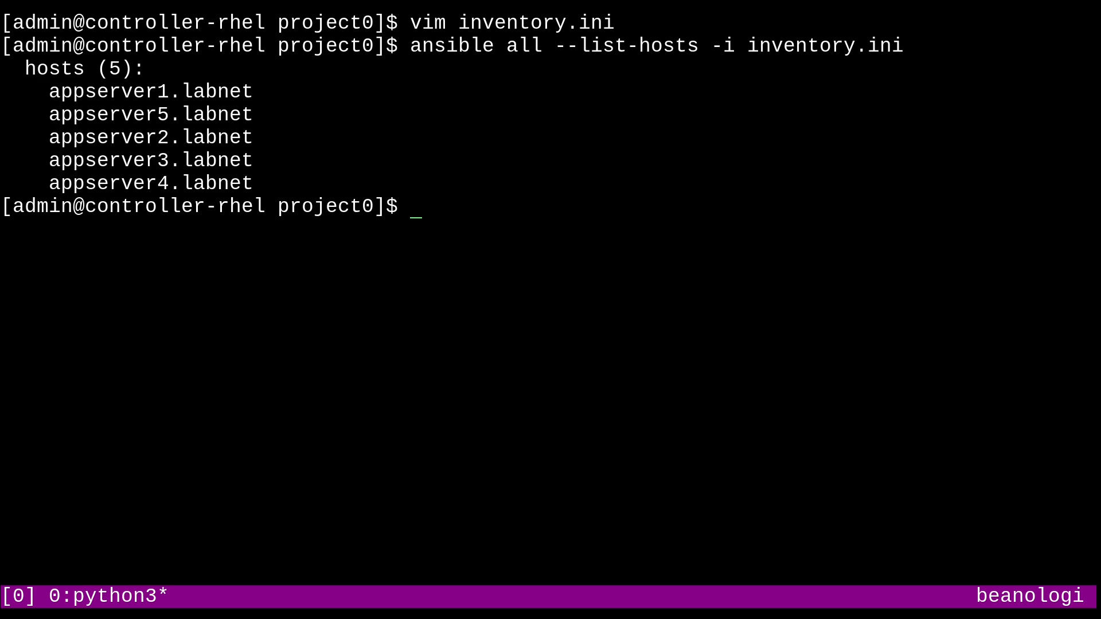
mouse_move(245, 190)
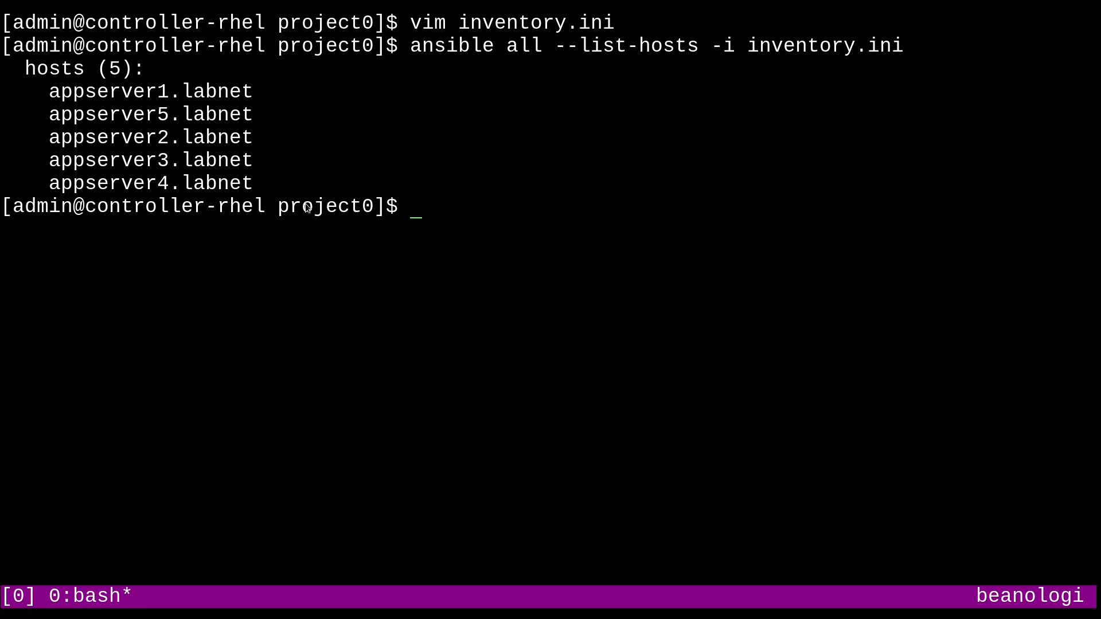
mouse_move(556, 250)
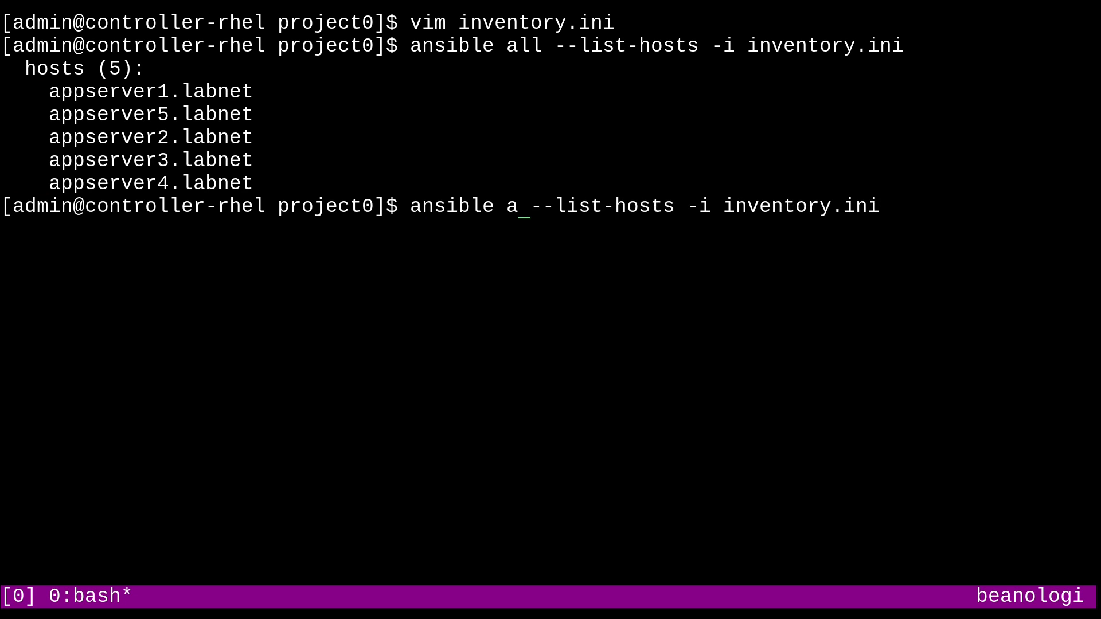
type("papri")
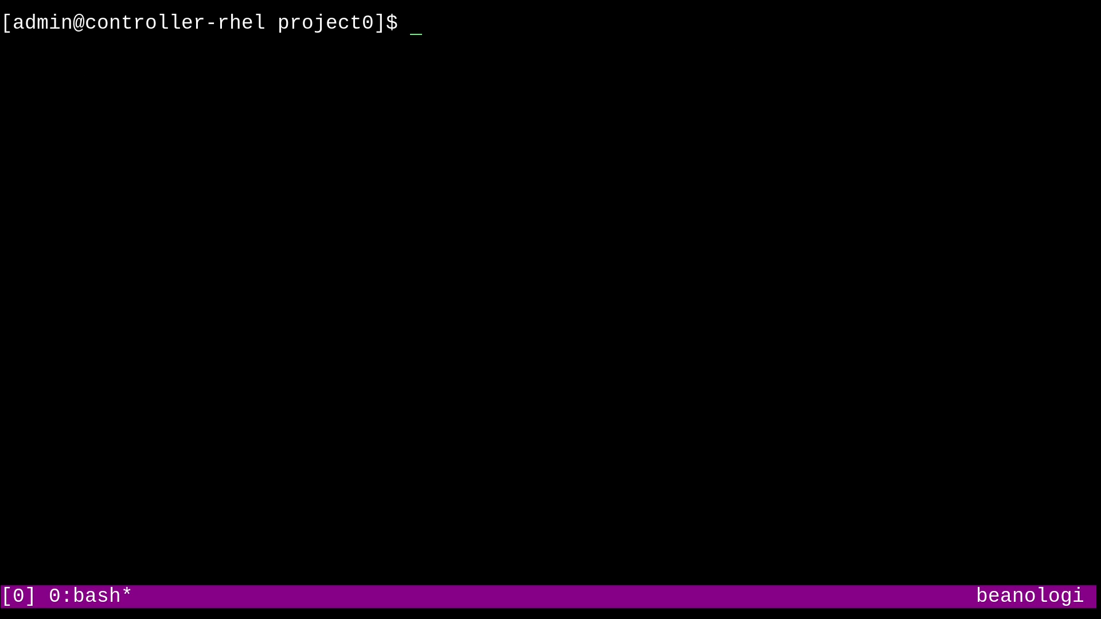
Show the group tree with ansible-inventory --graph -i inventory.ini.
type("an")
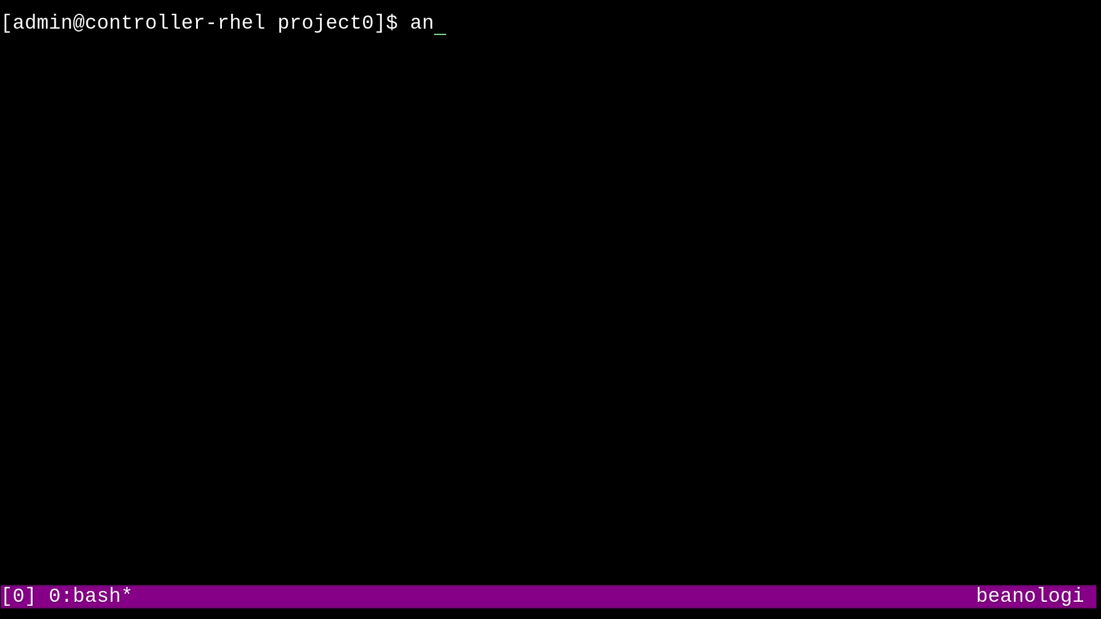
type("sible-inven")
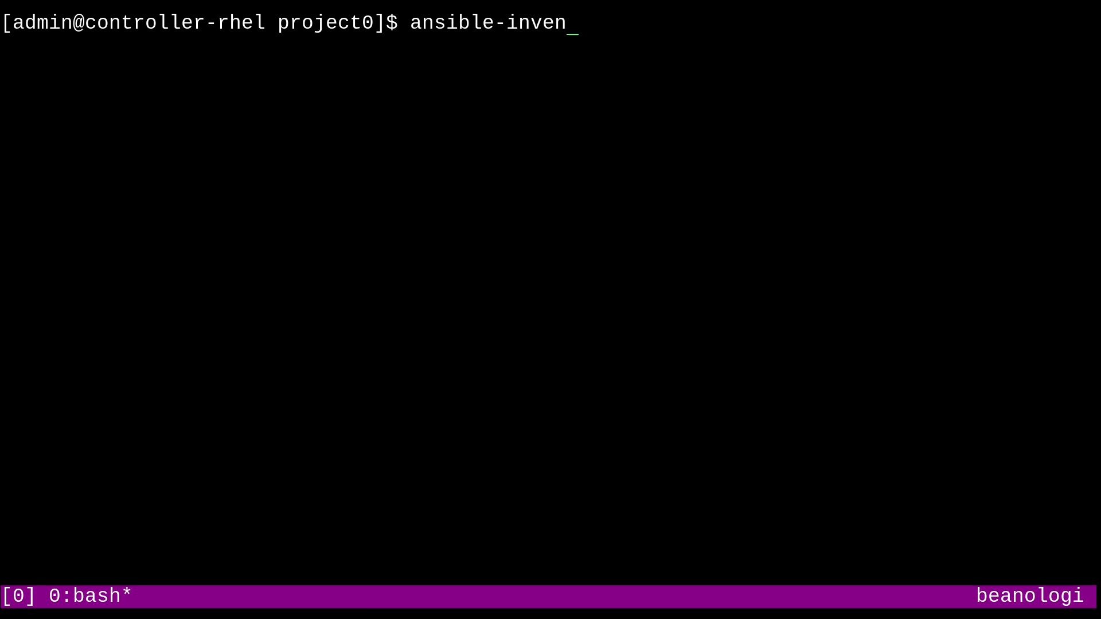
key("Tab")
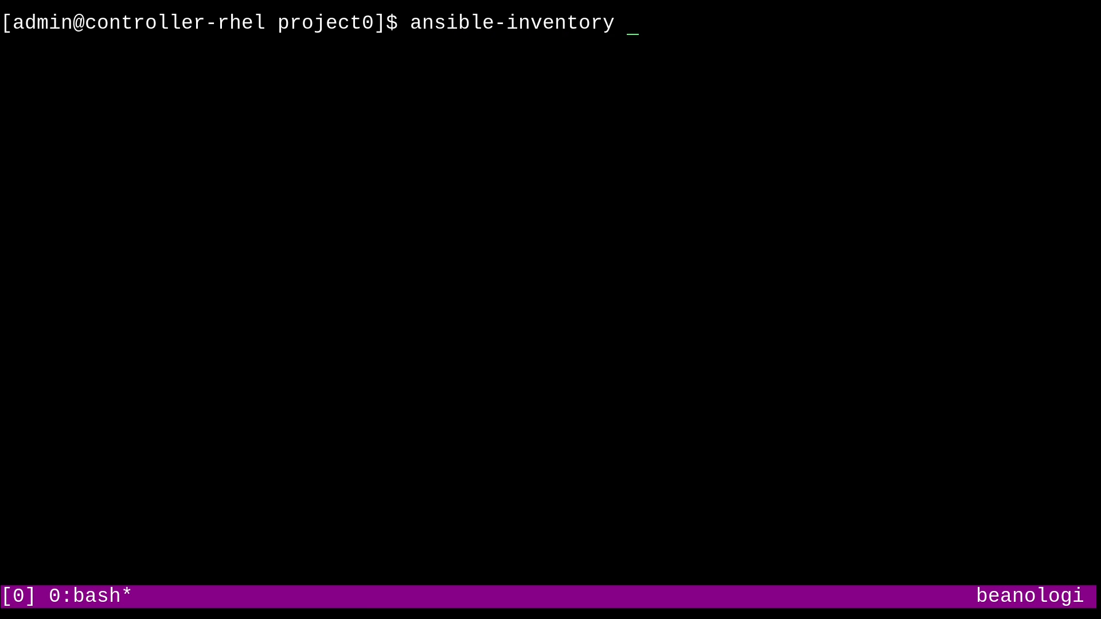
type("--grap")
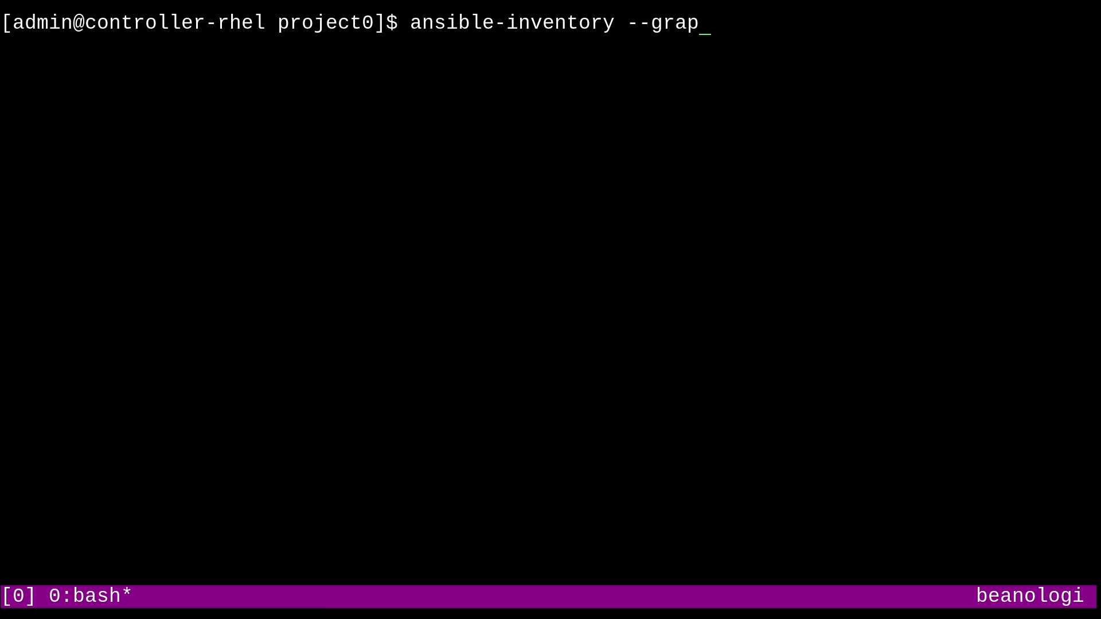
type("h -")
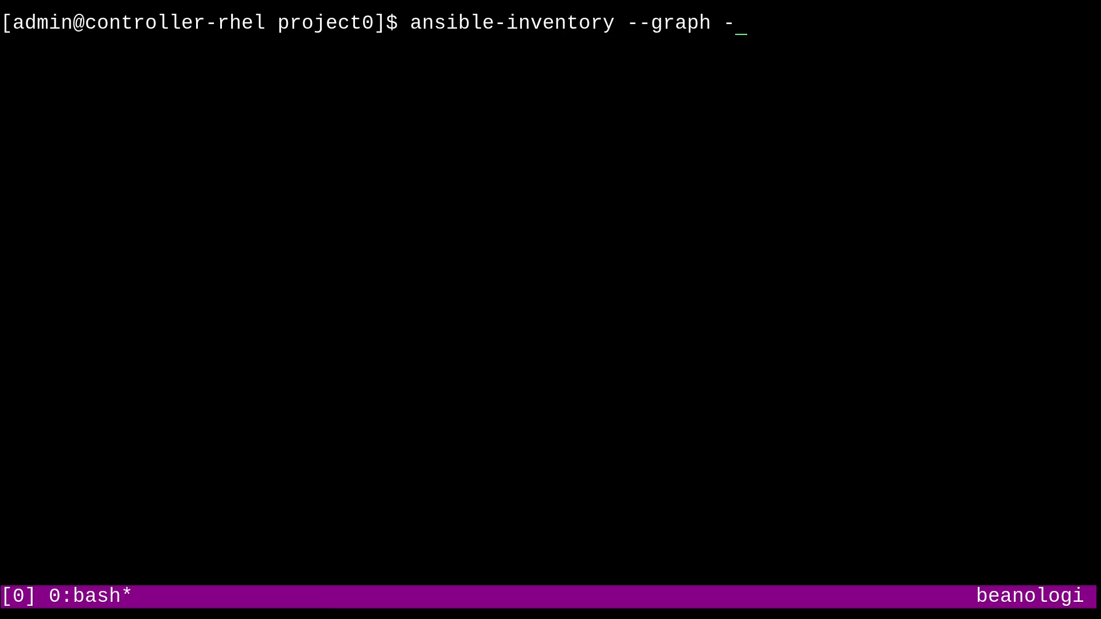
type("i inventory.ini")
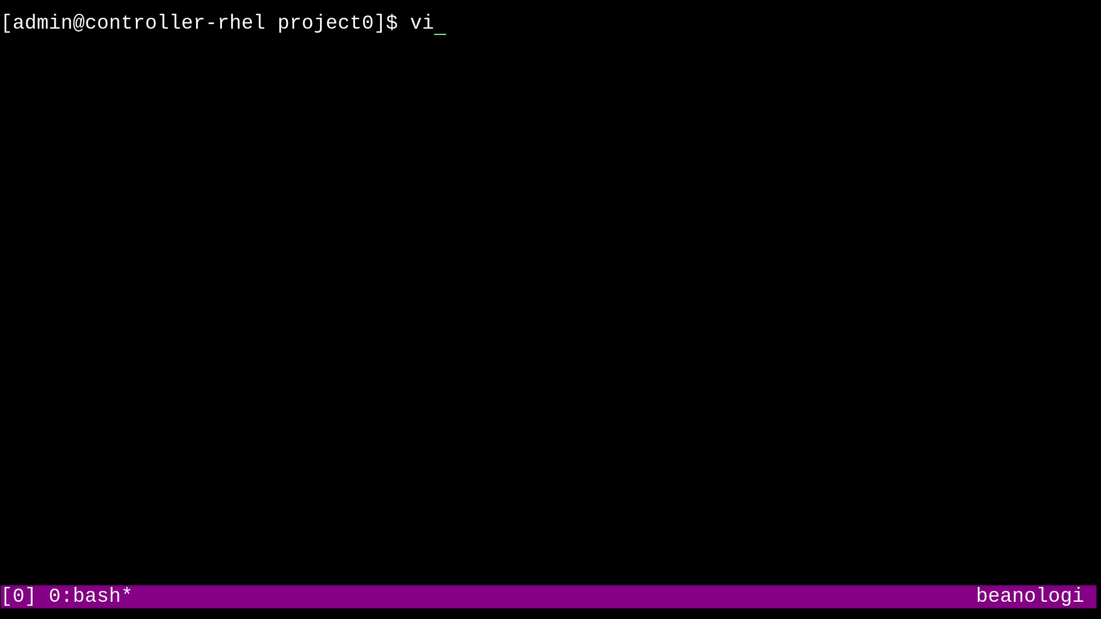
Append a [spices:children] group listing paprika and cinnamon to the end of inventory.ini.
type("inventory.ini")
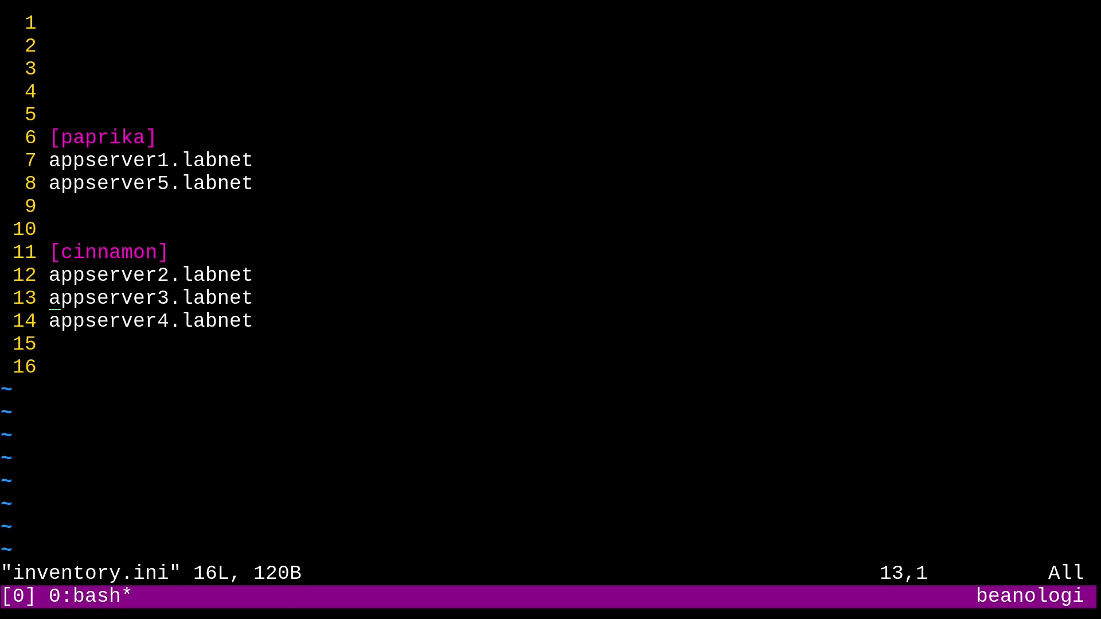
key("G")
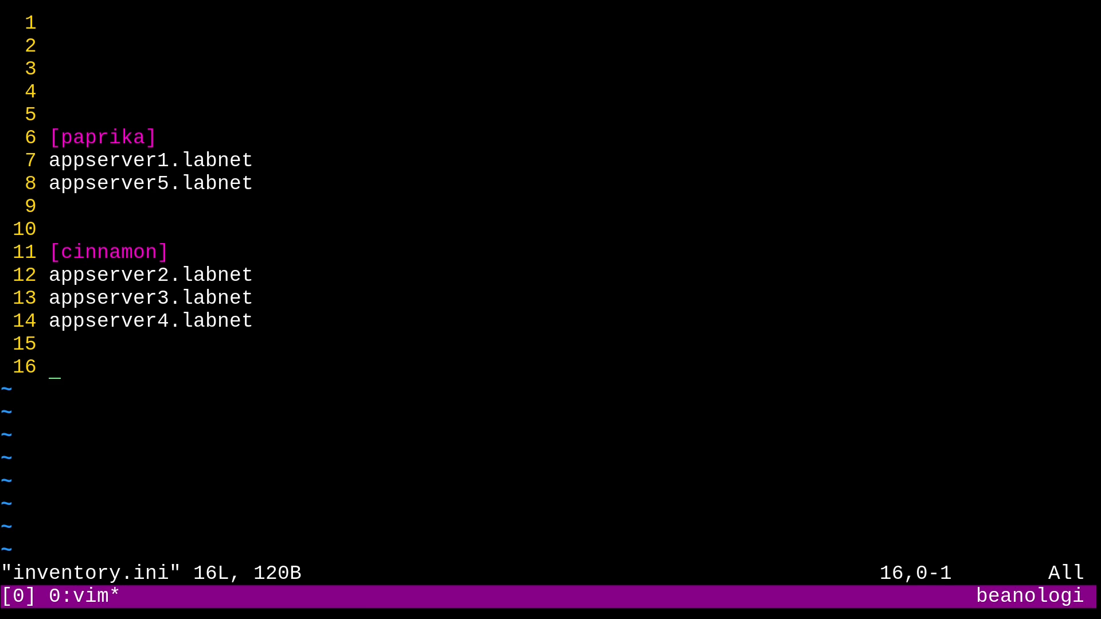
type("[")
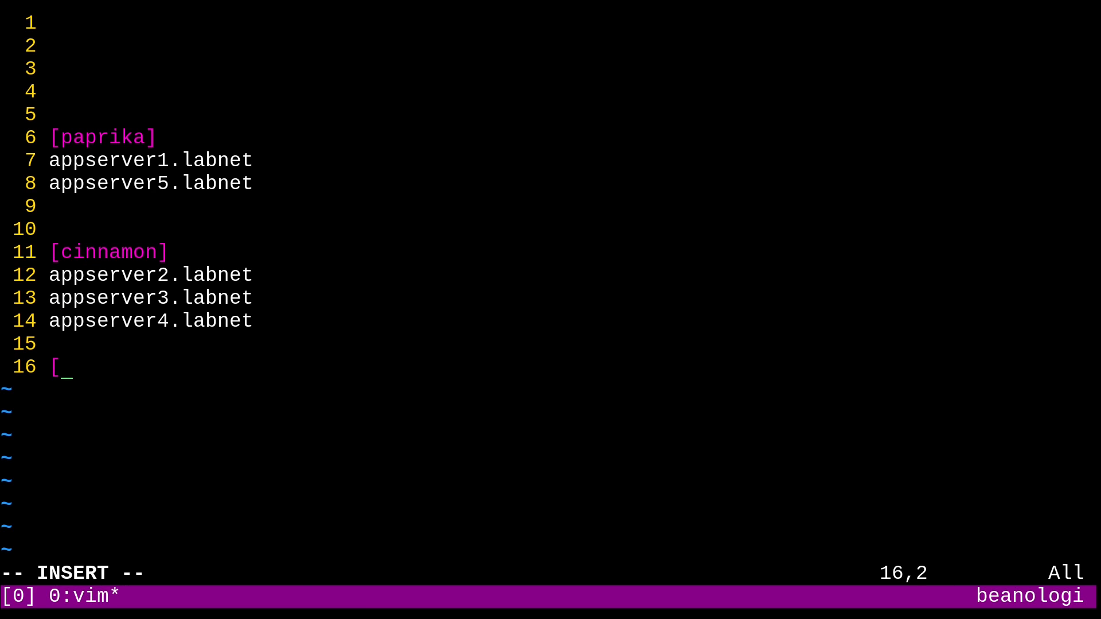
type("spices")
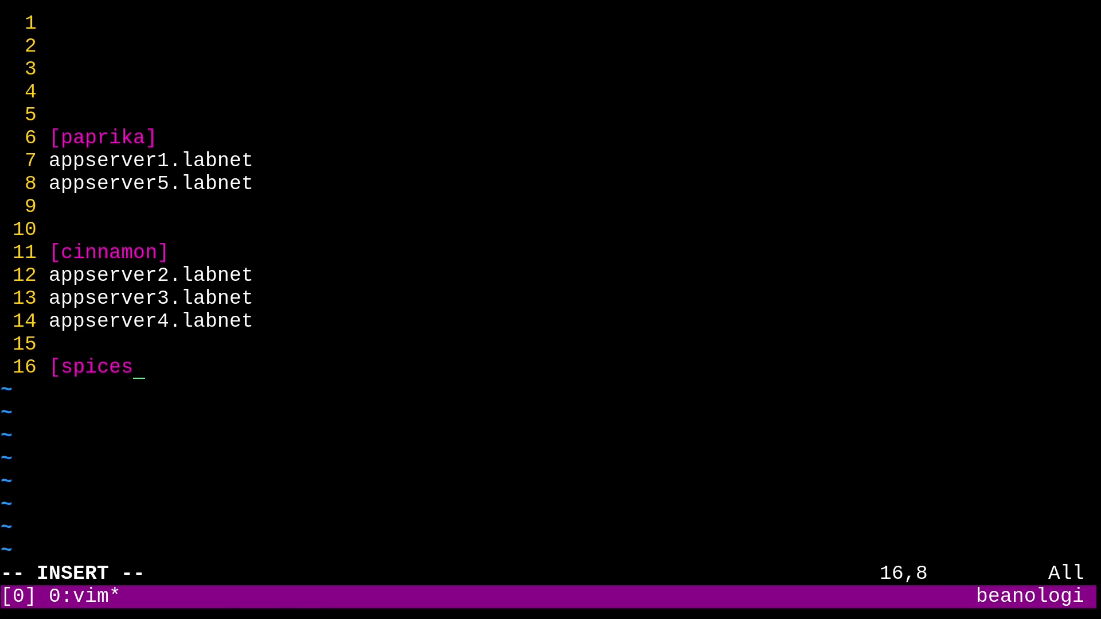
type(":")
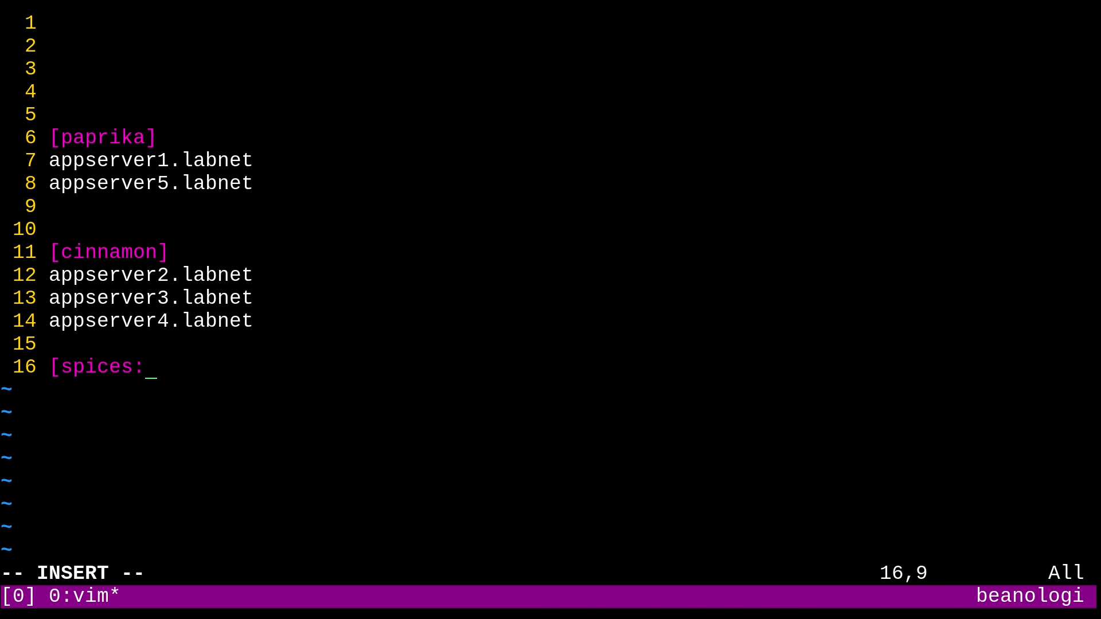
type("chil")
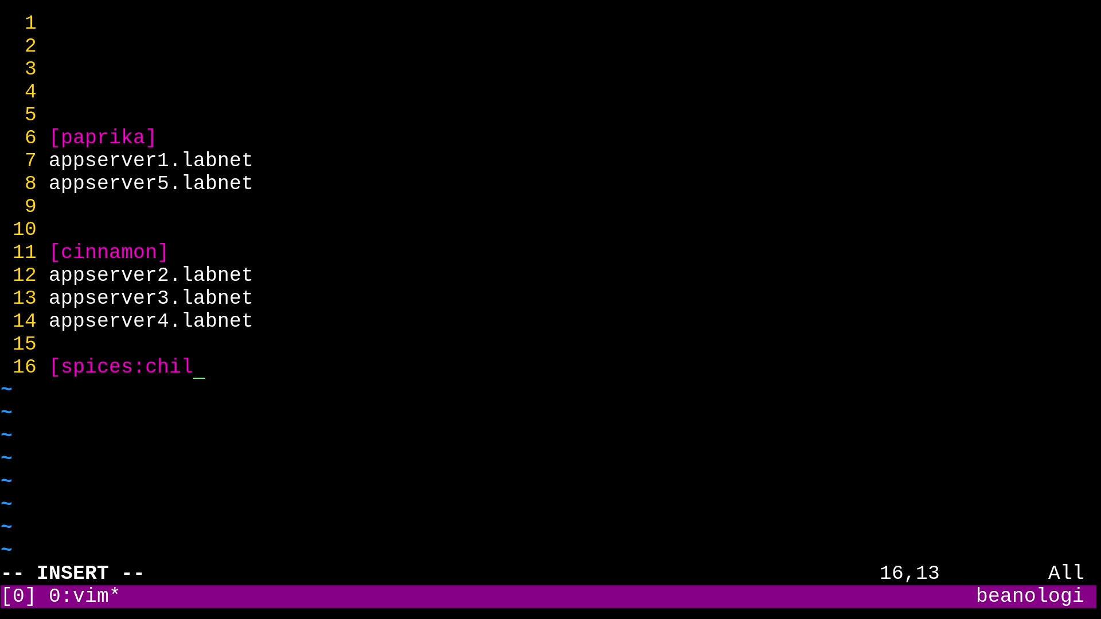
type("dren]")
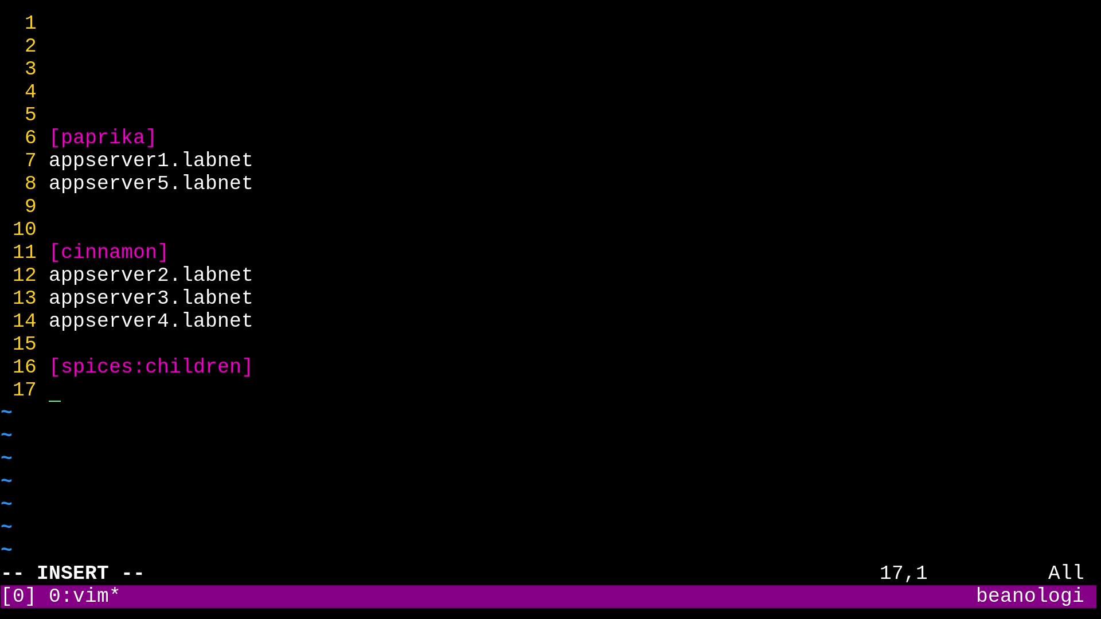
type("pap")
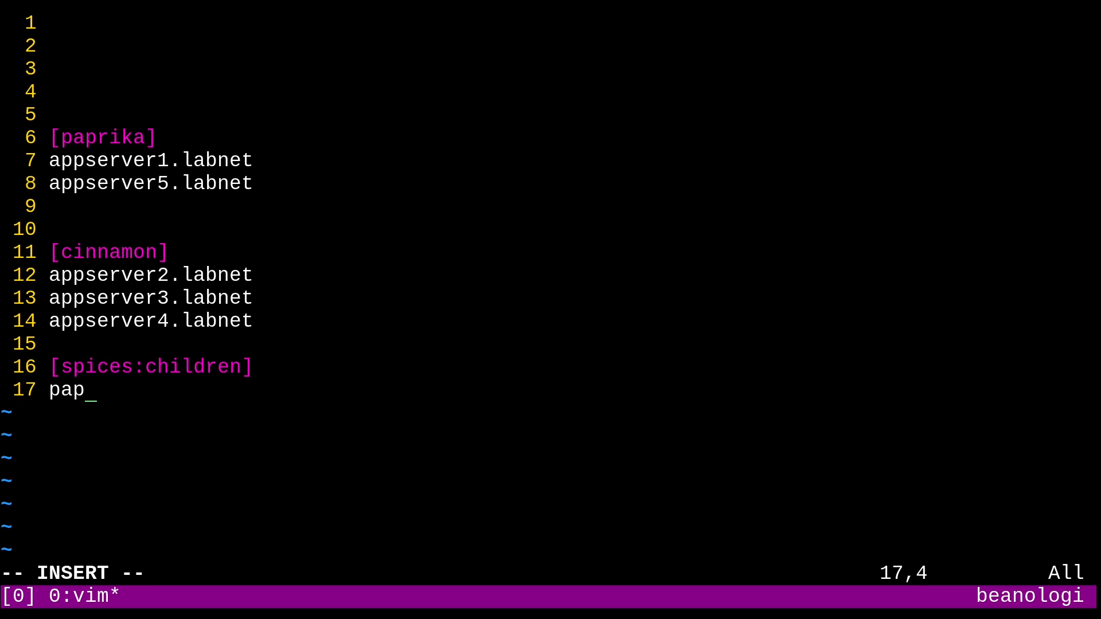
type("rika")
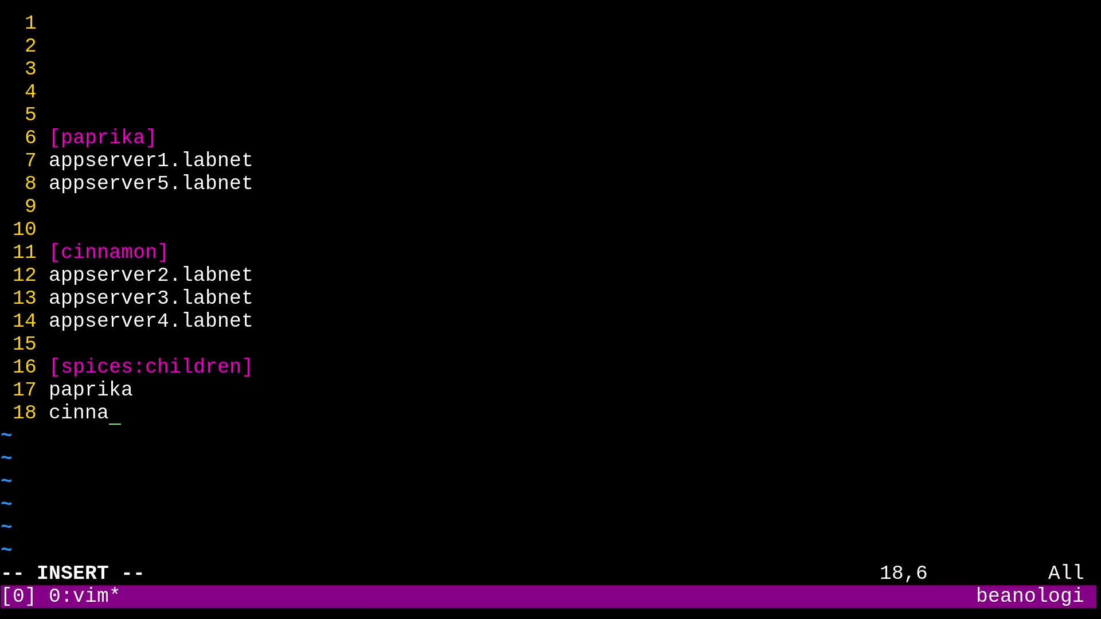
type("mon")
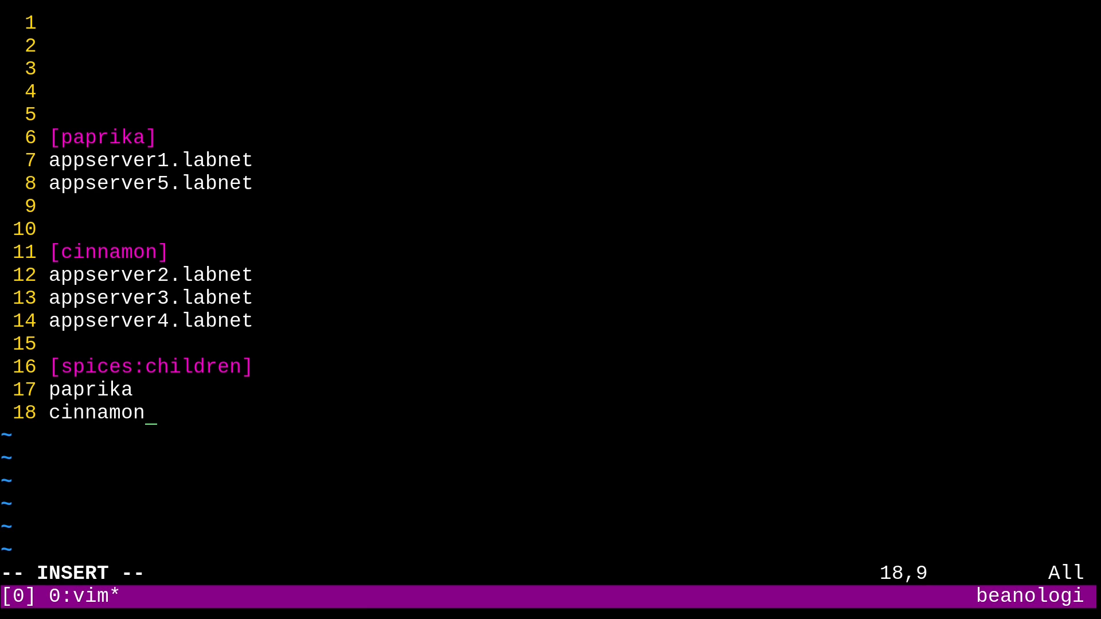
key("Enter")
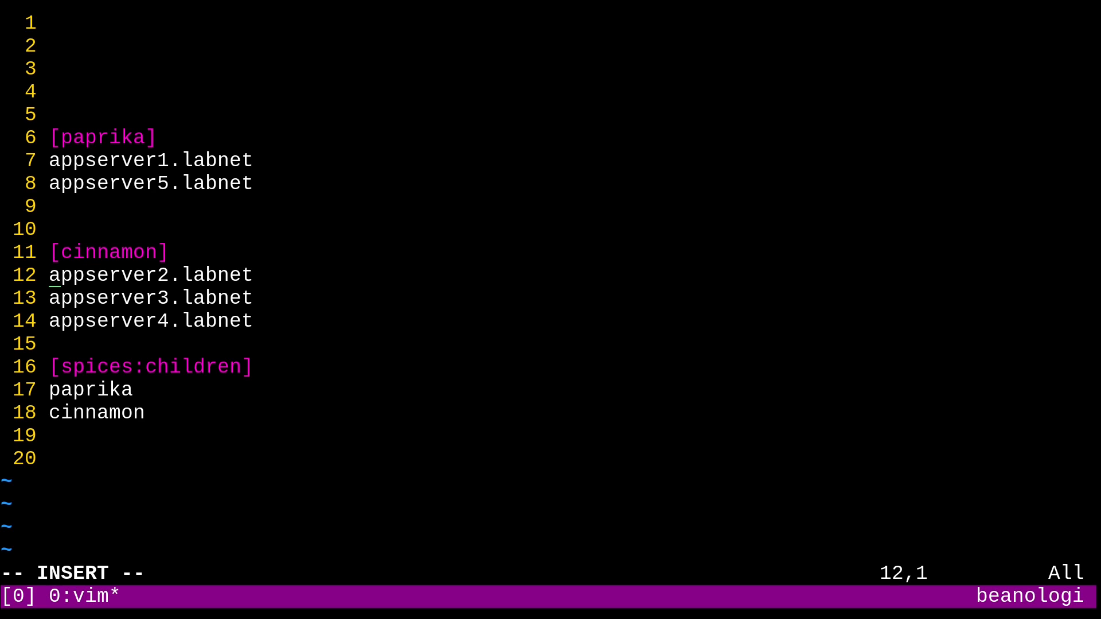
Collapse the three cinnamon host lines into the single range entry appserver[2:4].labnet.
key("Escape")
type("[")
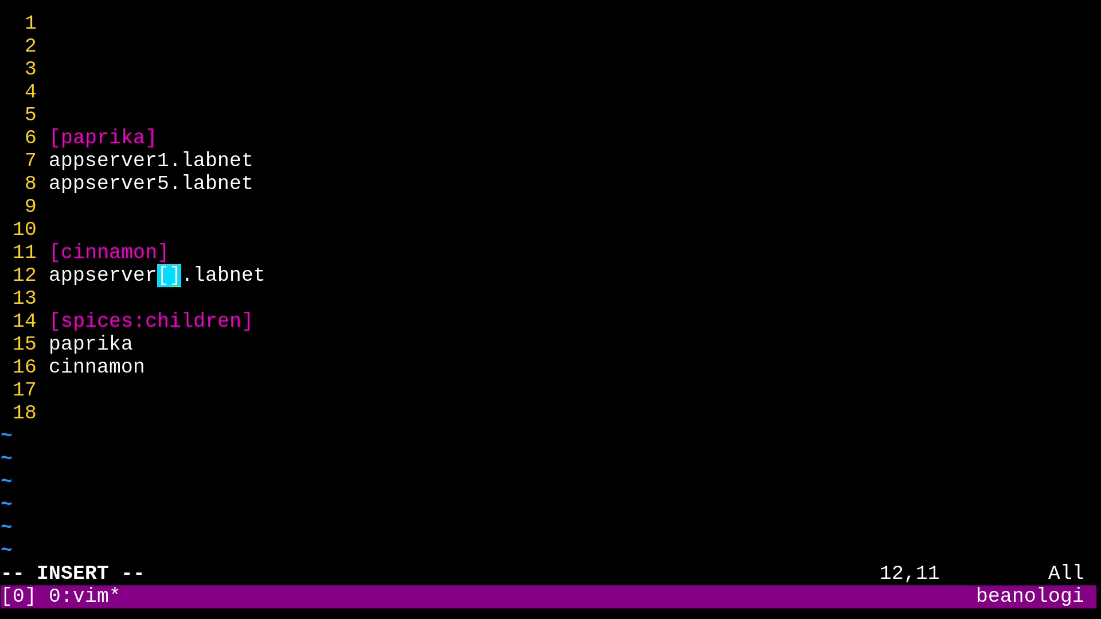
type("2:")
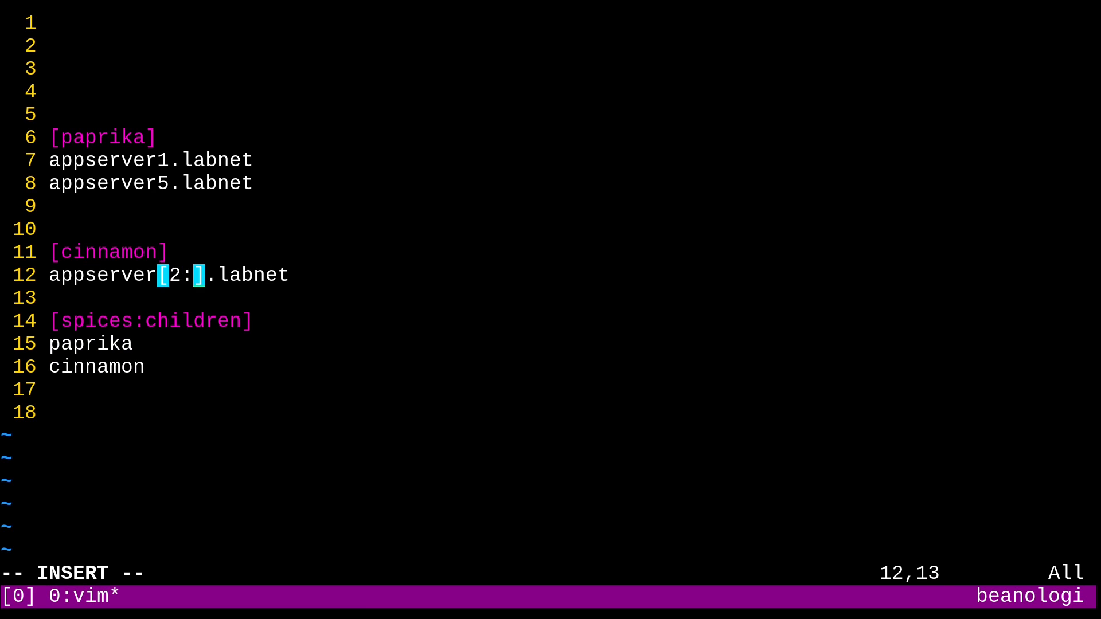
type("4")
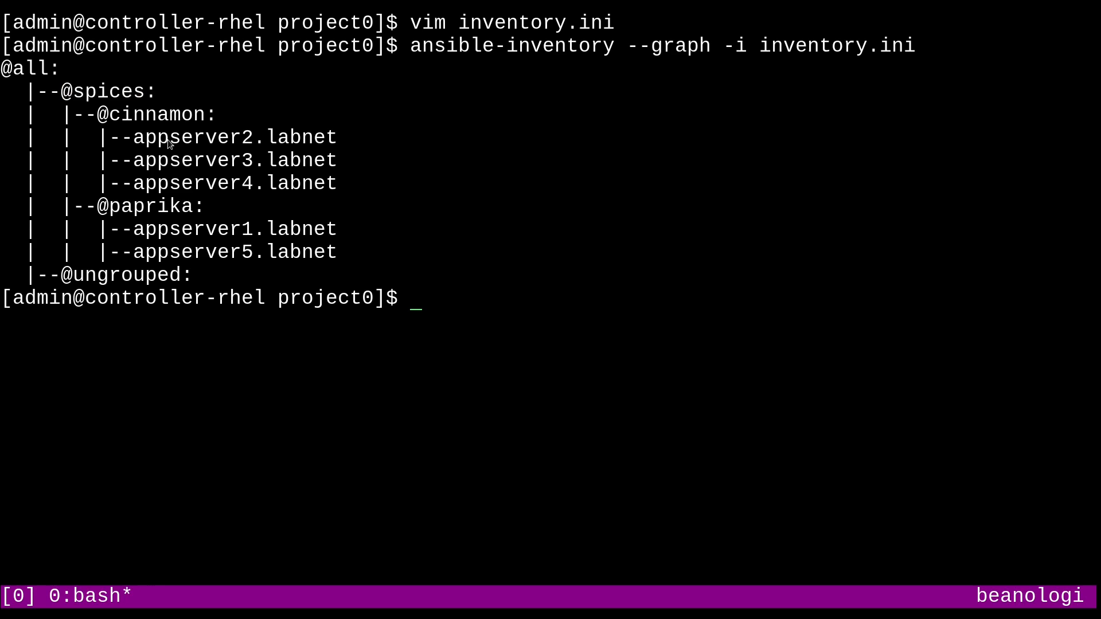
mouse_move(156, 227)
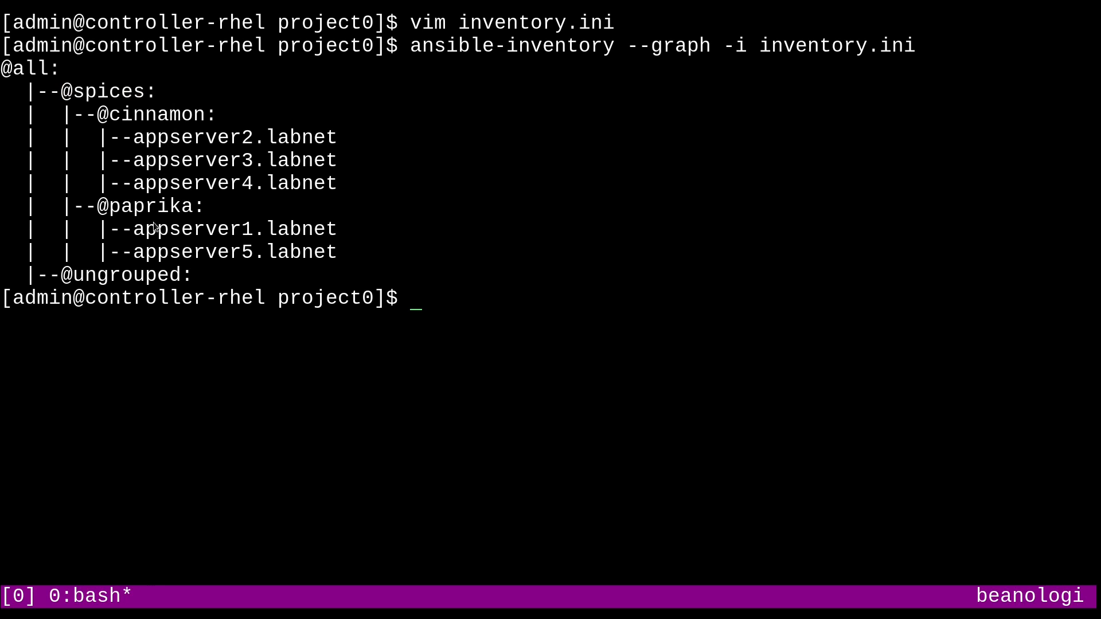
mouse_move(576, 363)
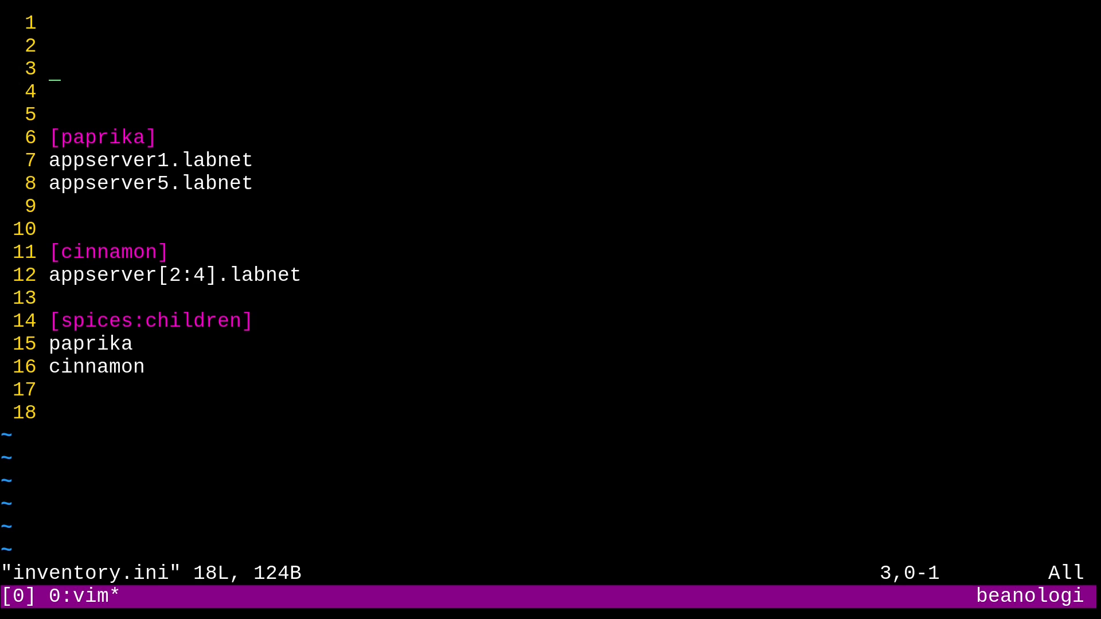
Add the line localhost ansible_connection=local near the top of inventory.ini.
type("l")
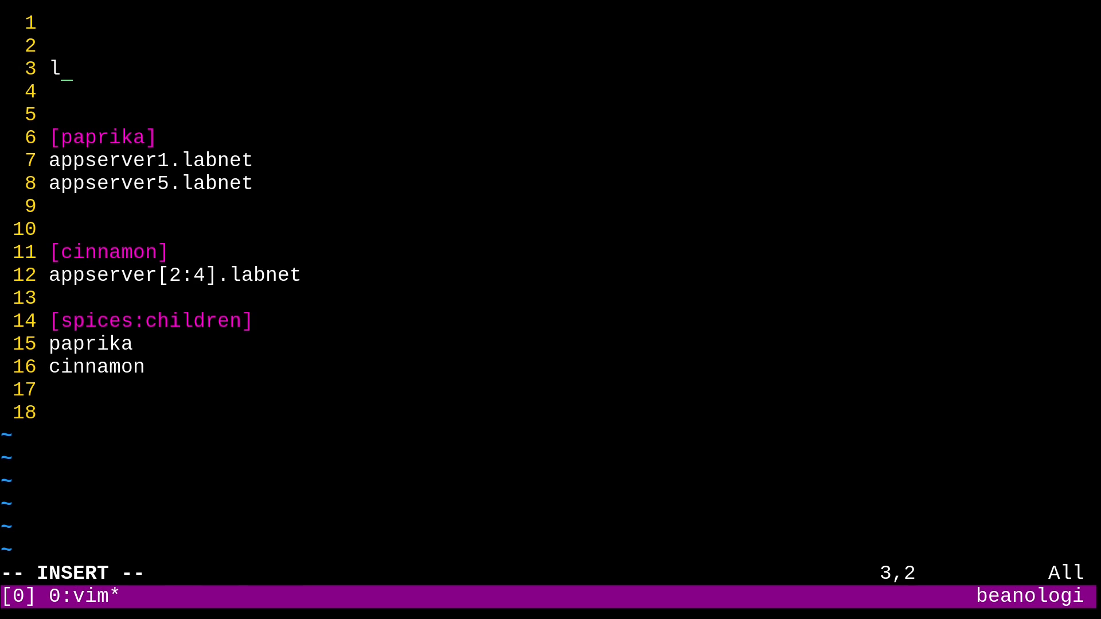
type("ocalhost")
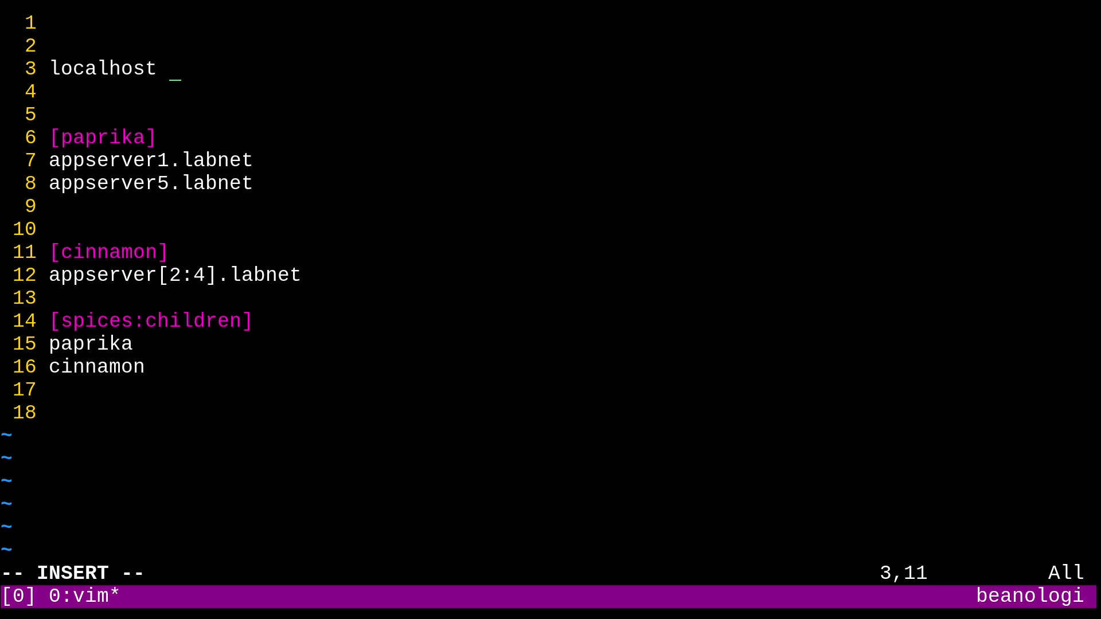
type("an")
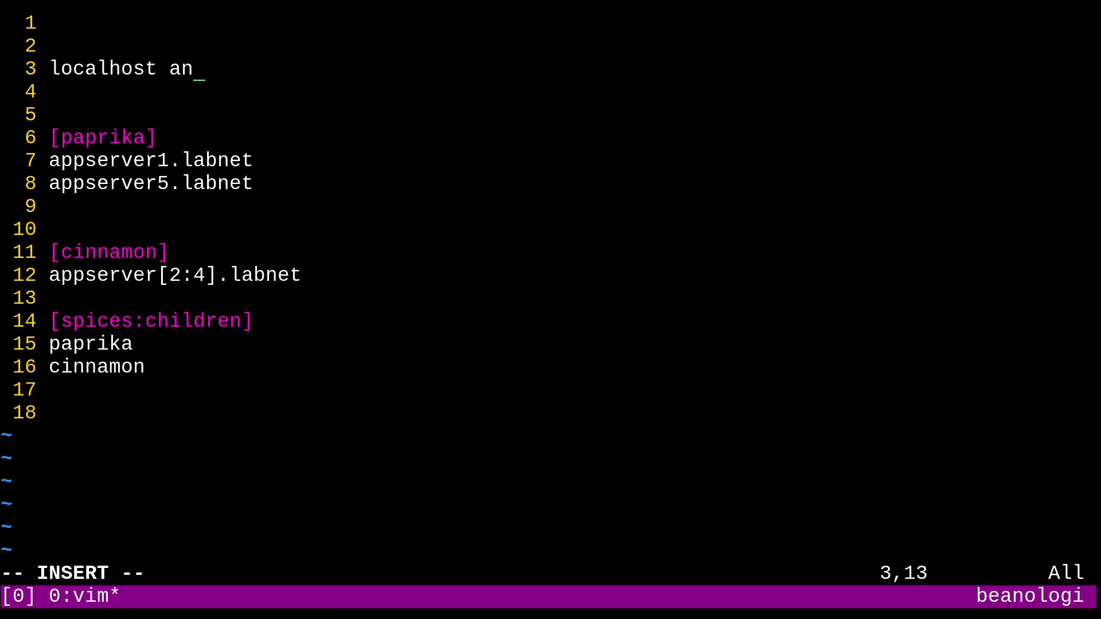
type("sible_con")
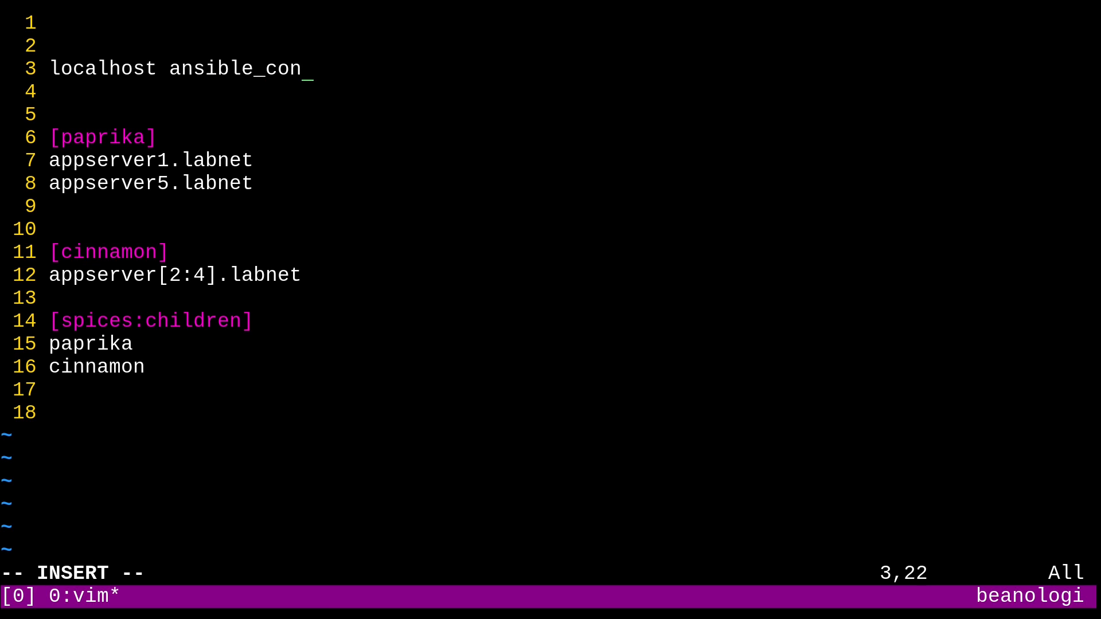
type("nection=l")
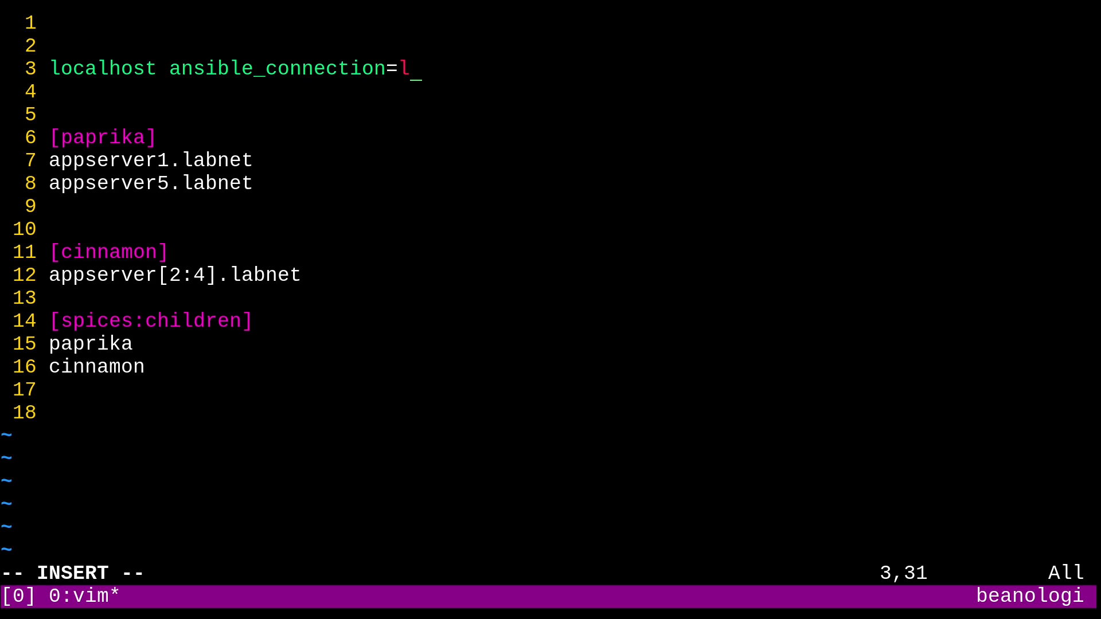
type("ocal")
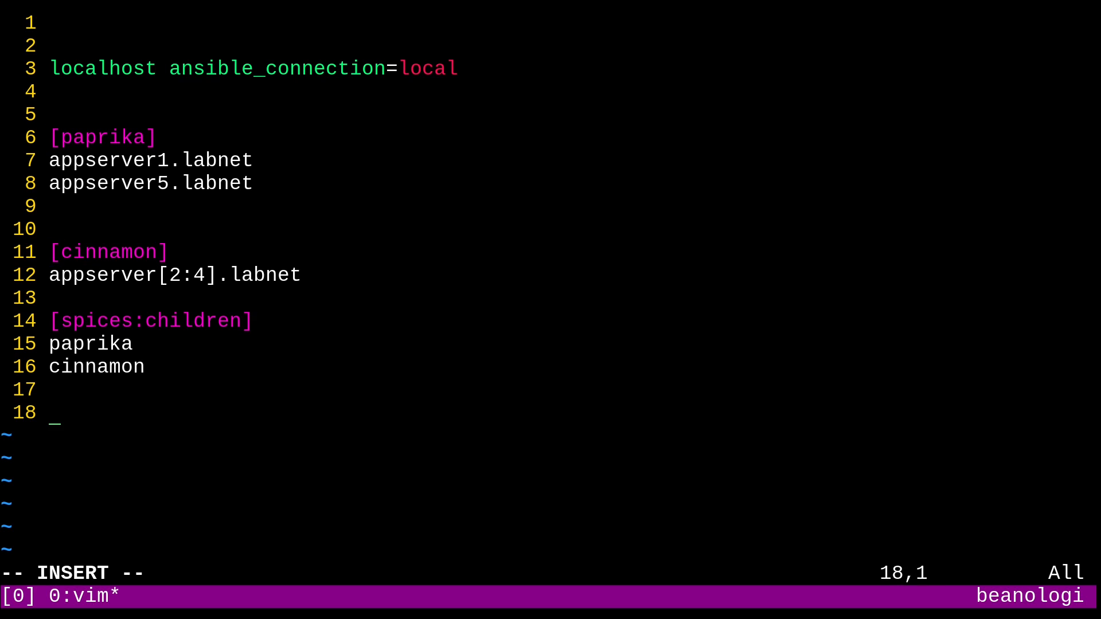
Append a [cinnamon:vars] section containing packagename=lua.
type("[cinn")
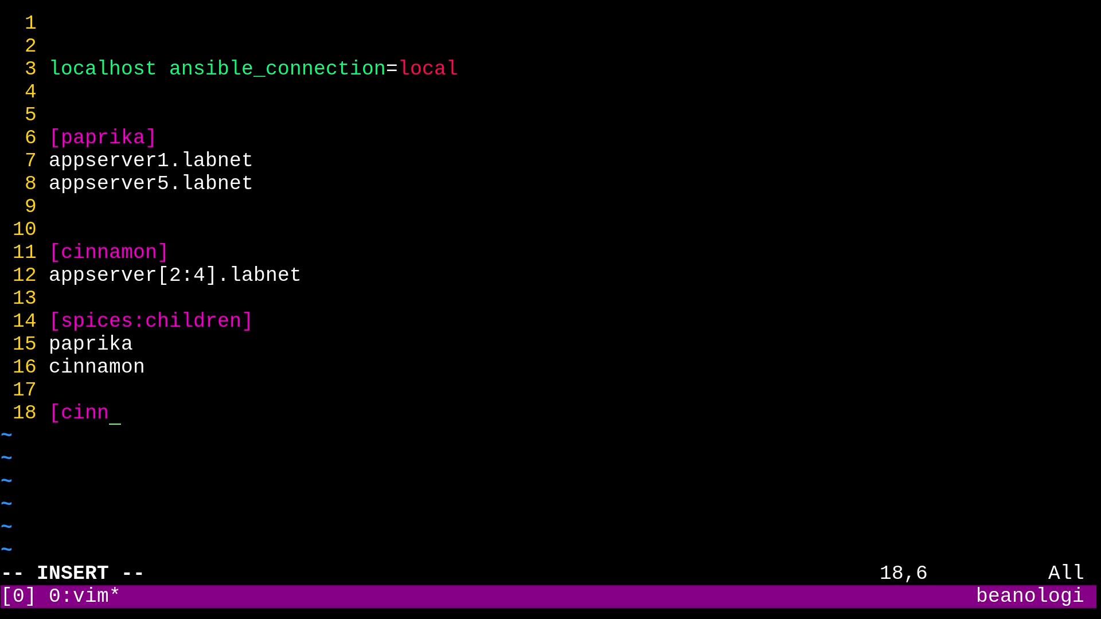
type("am")
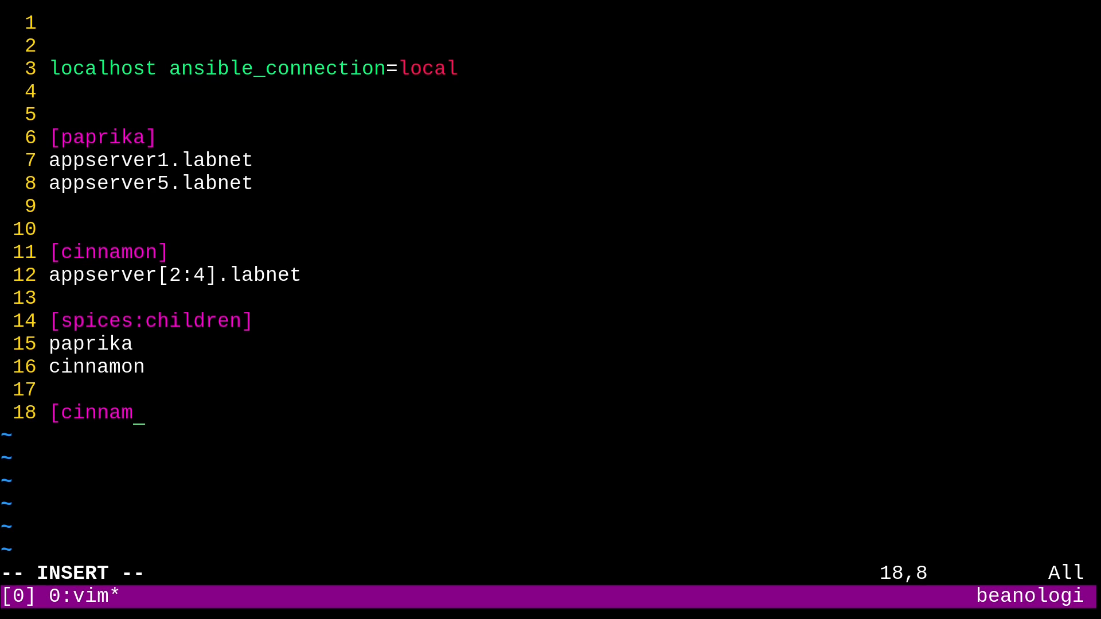
type("on:vars")
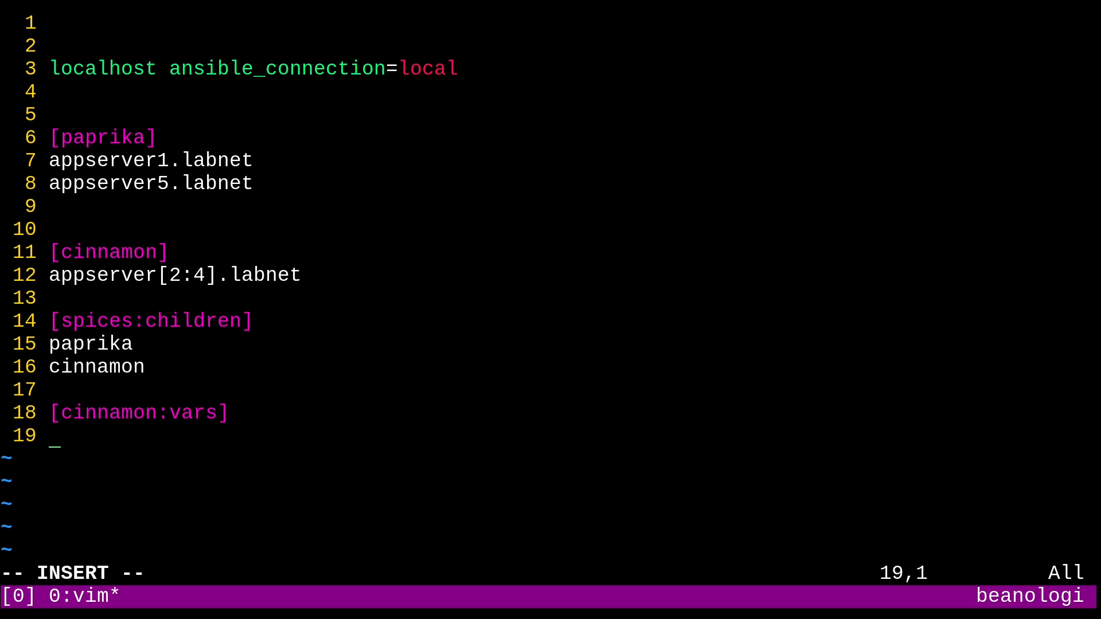
type("packagename")
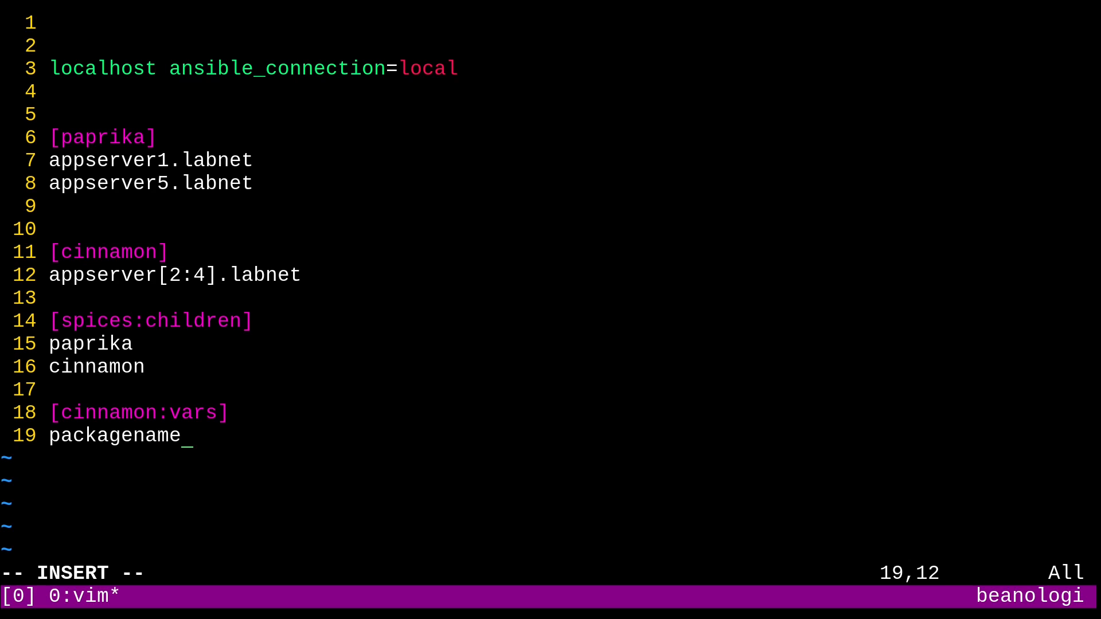
type("=lu")
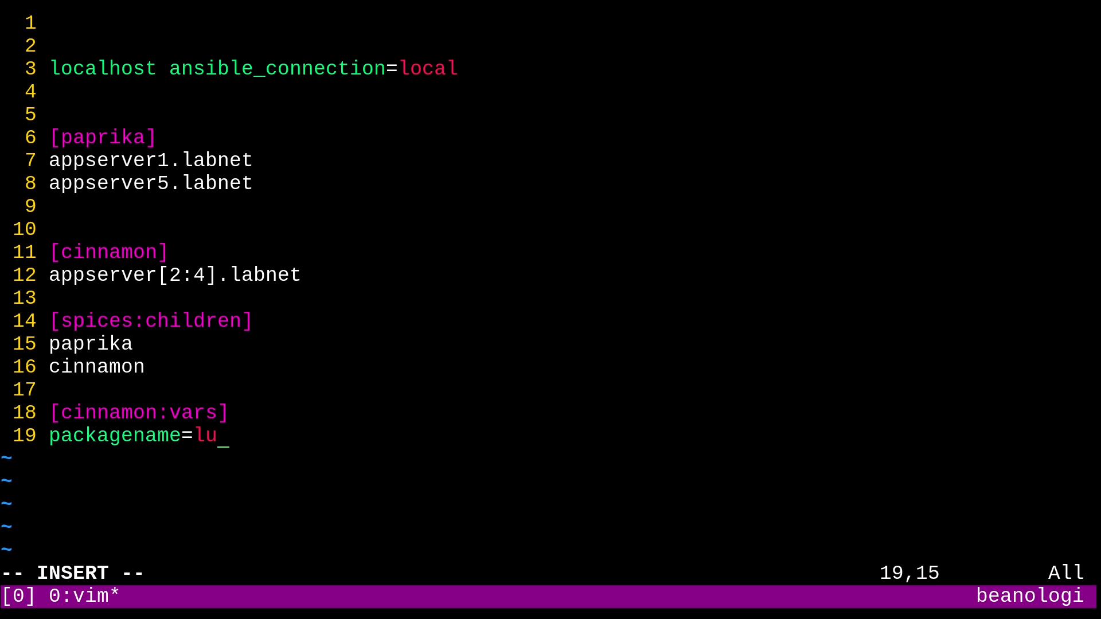
type("a")
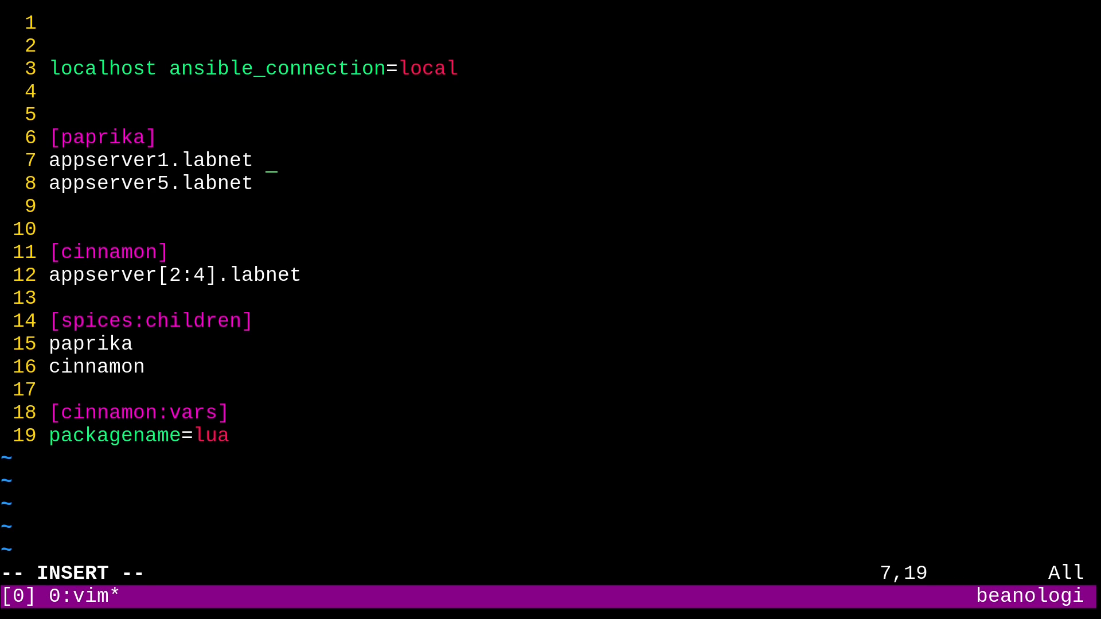
Give appserver1.labnet ansible_port=2222, append :22 to appserver[2:4].labnet, and save and quit.
type("ansible_")
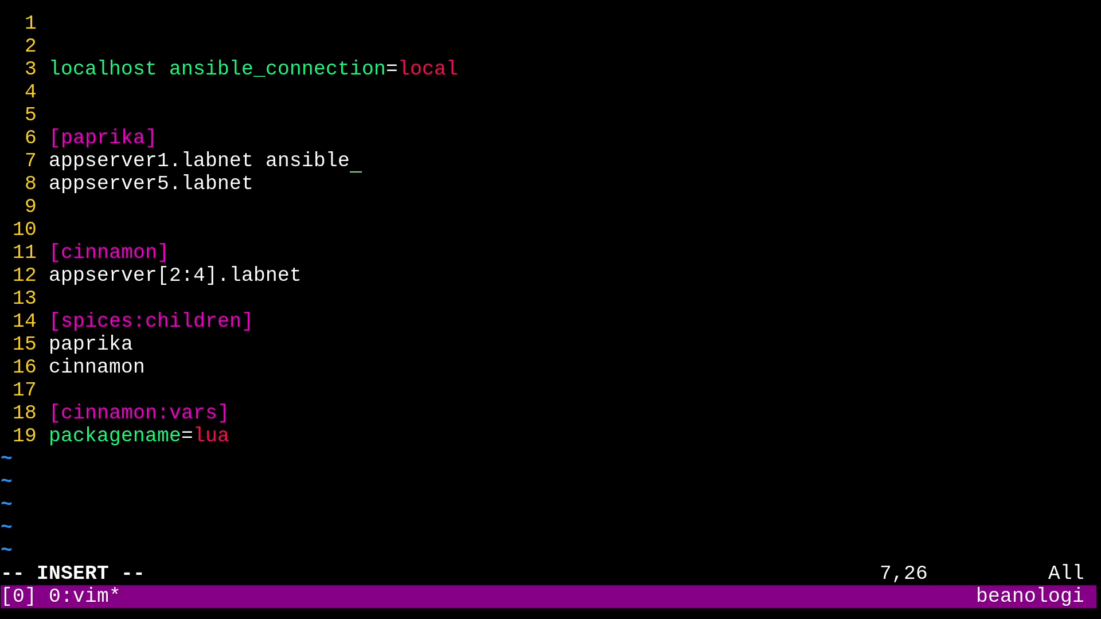
type("port")
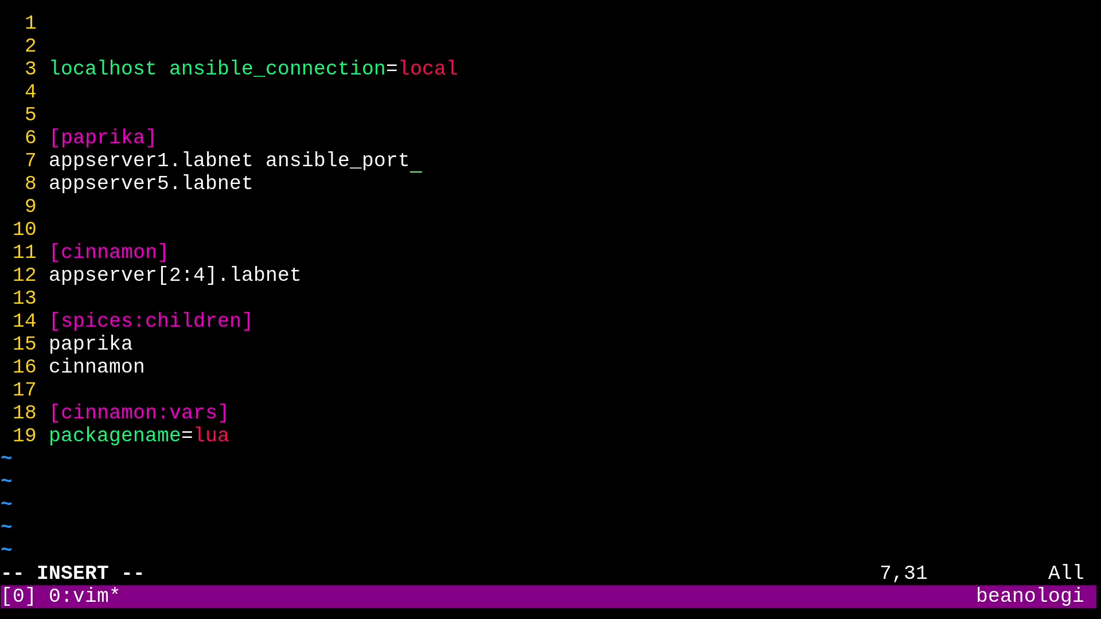
type("=2")
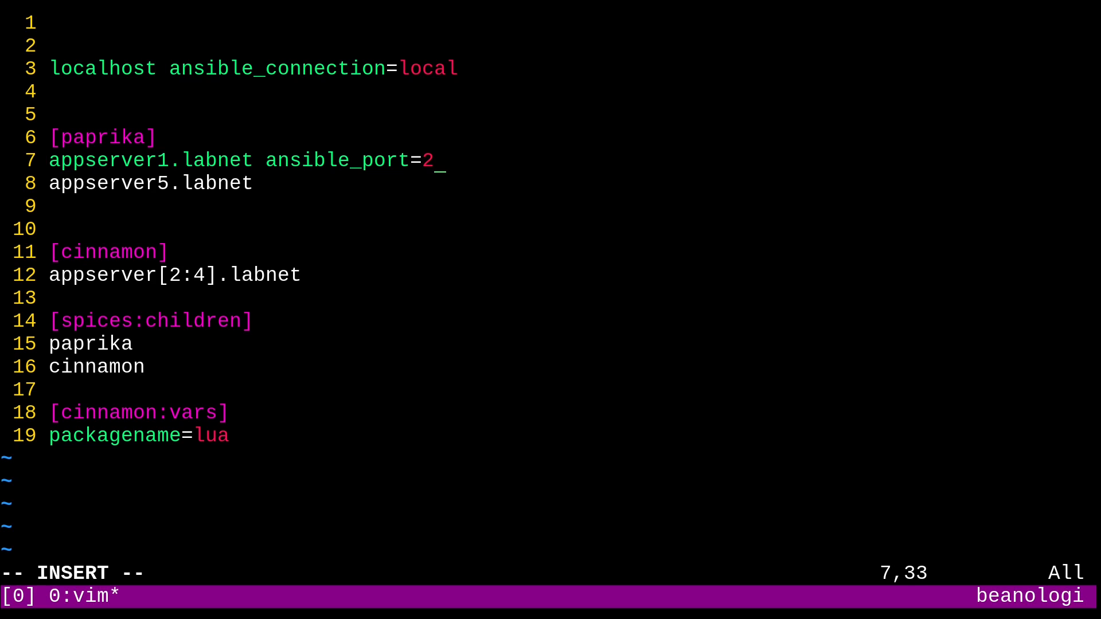
type("222")
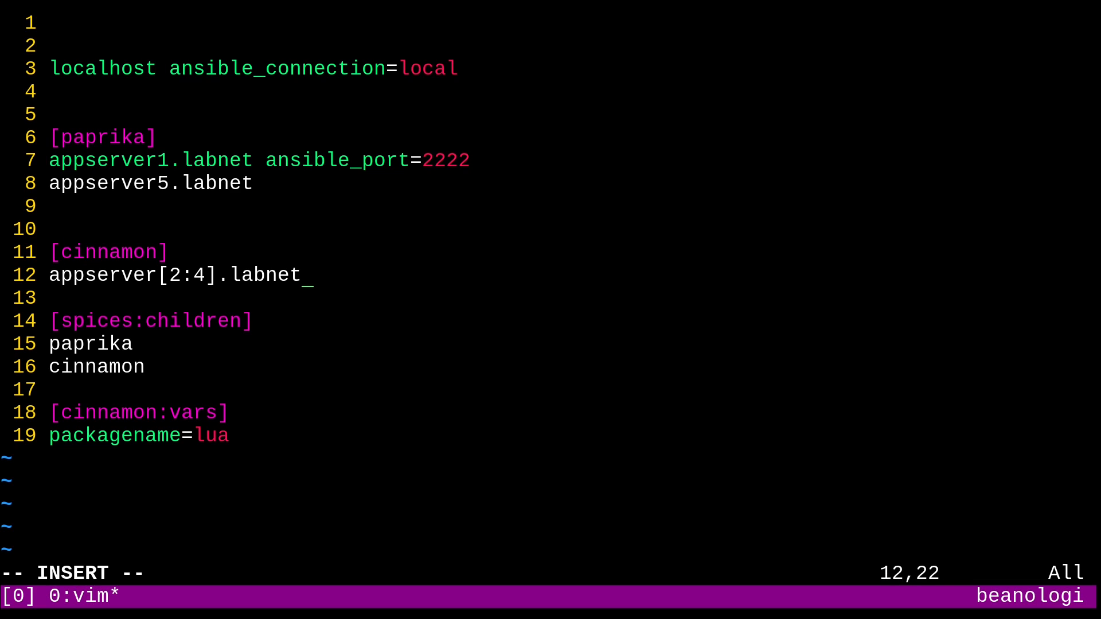
type(":22")
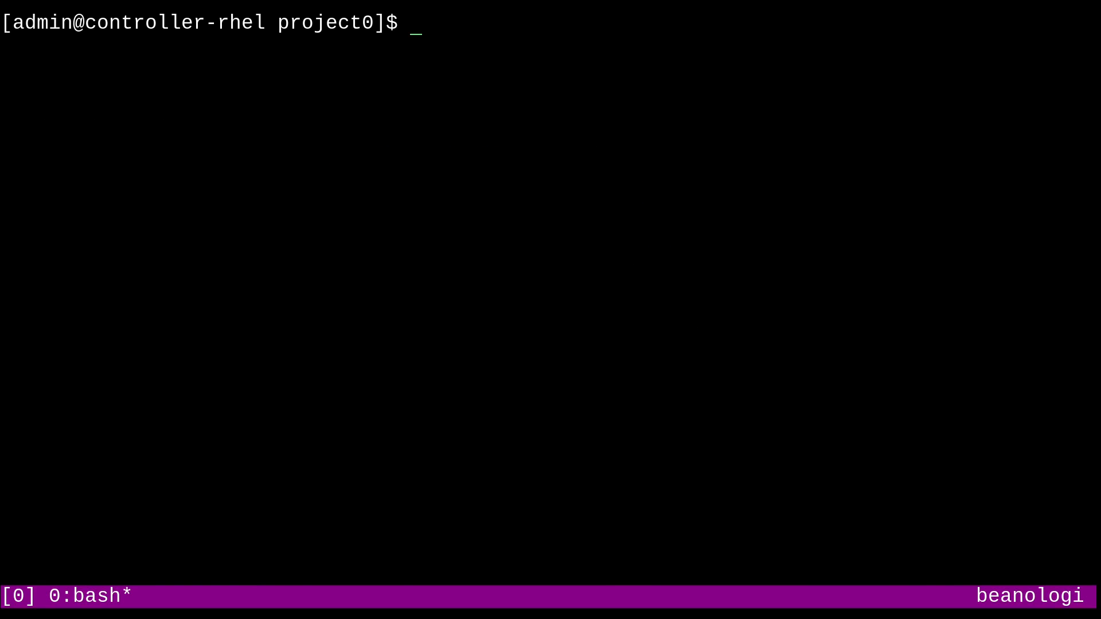
Run vim inventory2.ini to start a new inventory file.
type("vim invento")
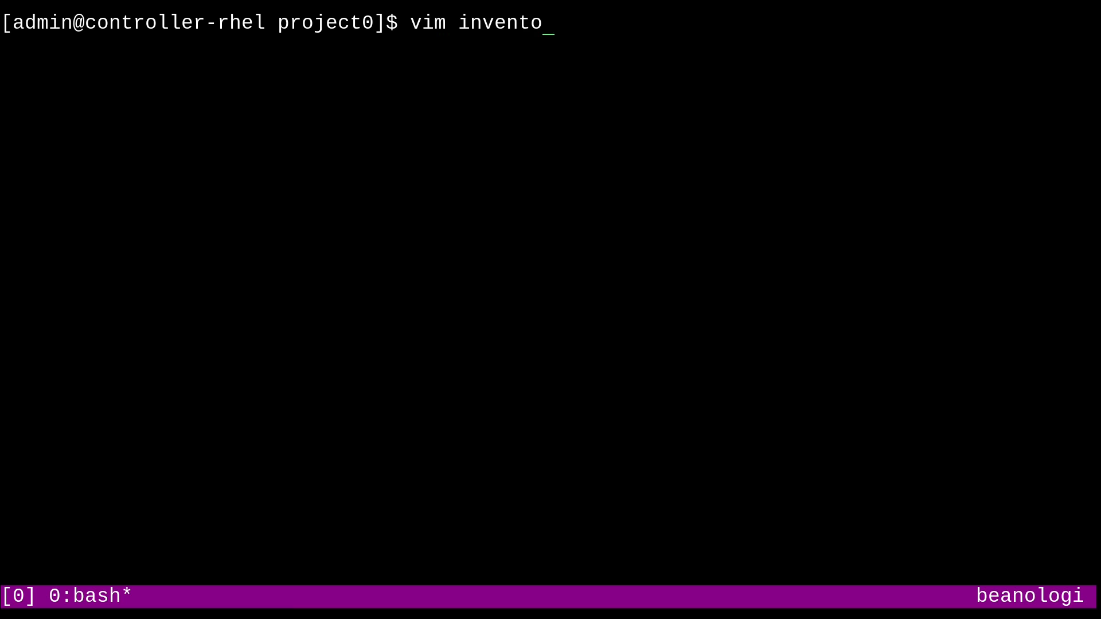
type("ry2.ini")
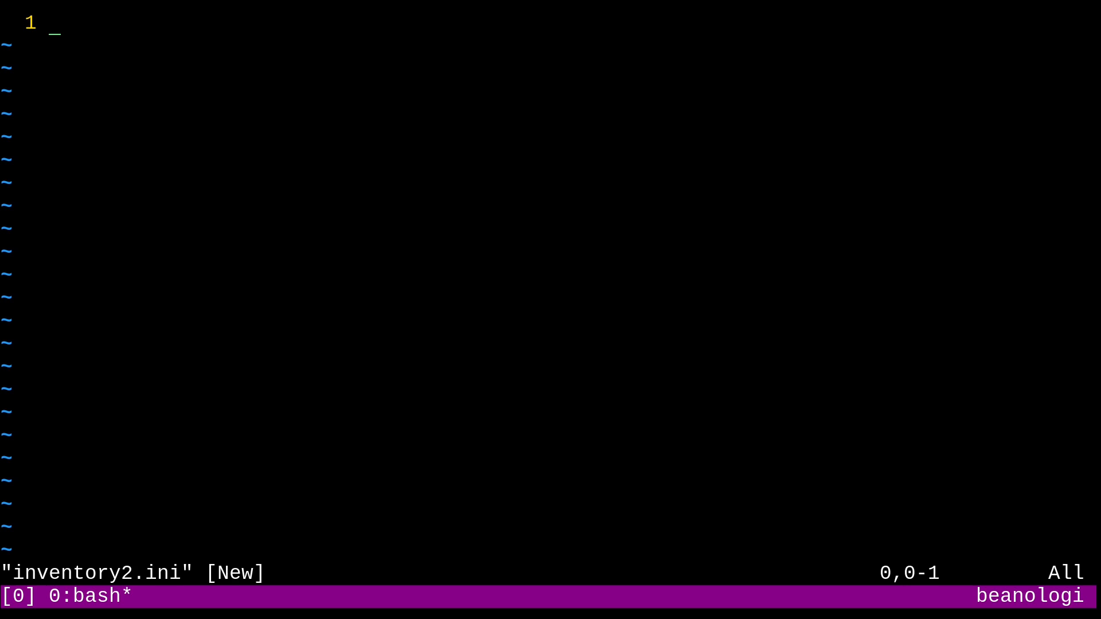
Add empty [prod] and [devel] groups to inventory2.ini.
type("[p")
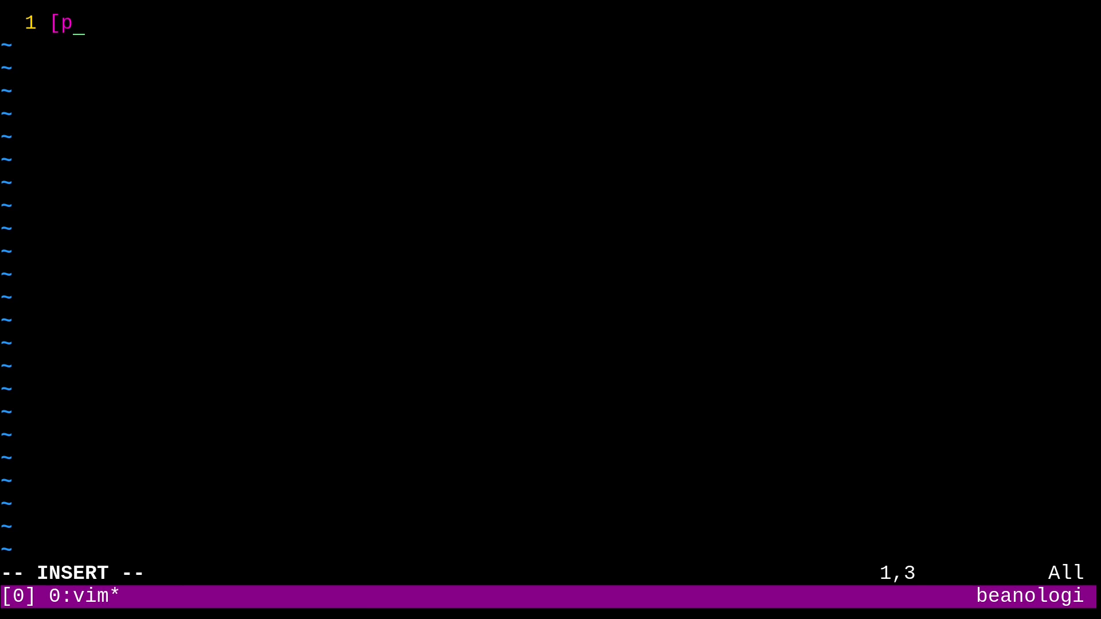
type("rod]")
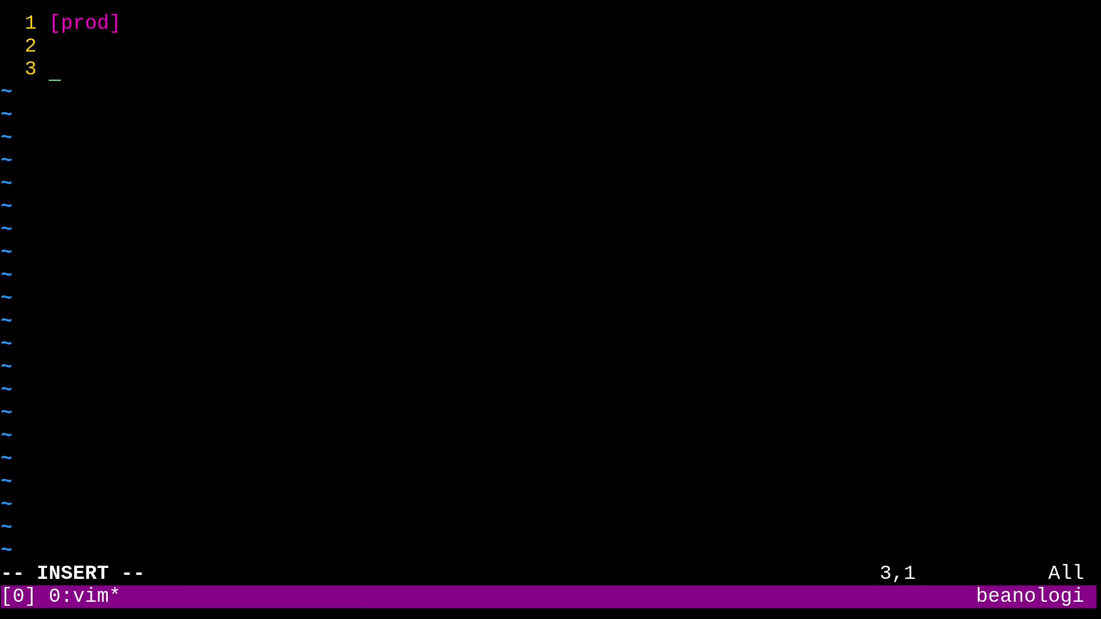
type("[devel]")
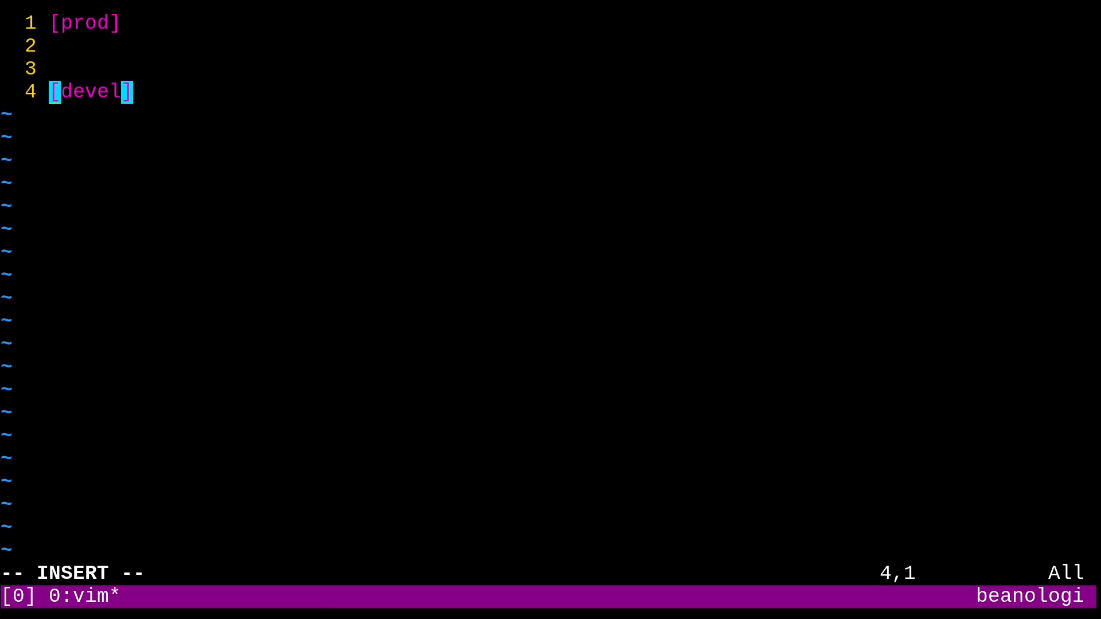
key("Enter")
type("[")
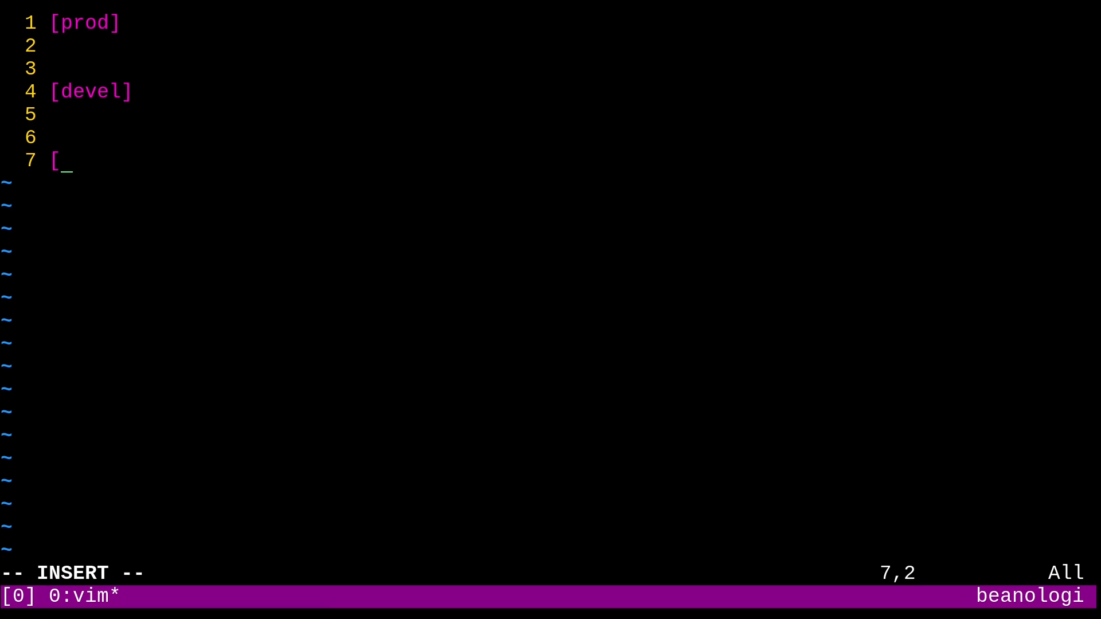
Add an [appservers:children] group listing prod and devel, and open a second shell window.
type("appservers")
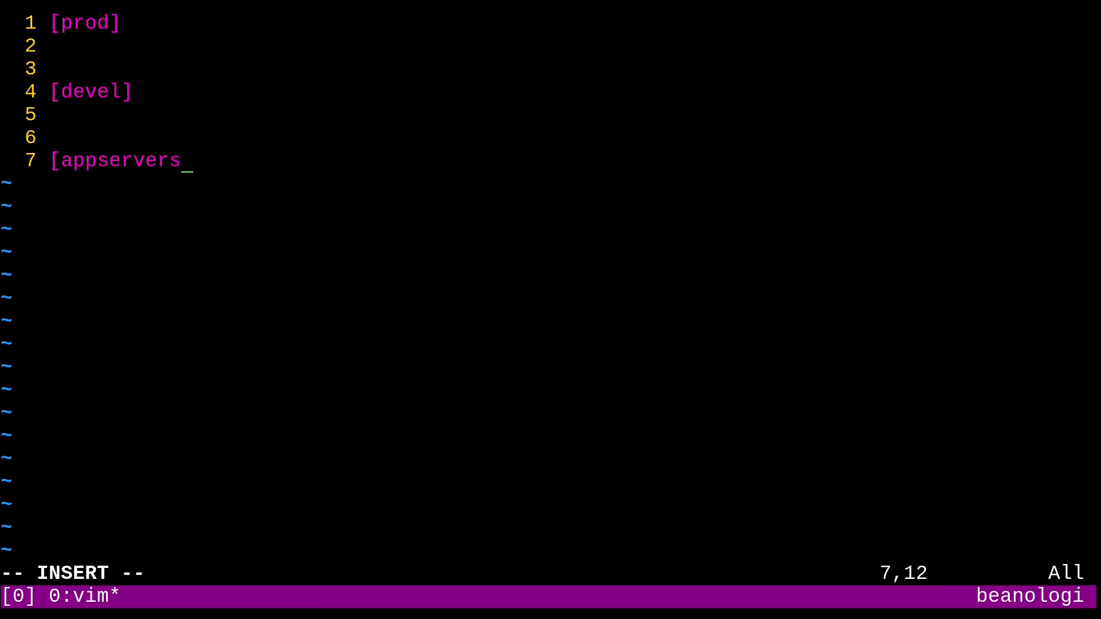
type(":children")
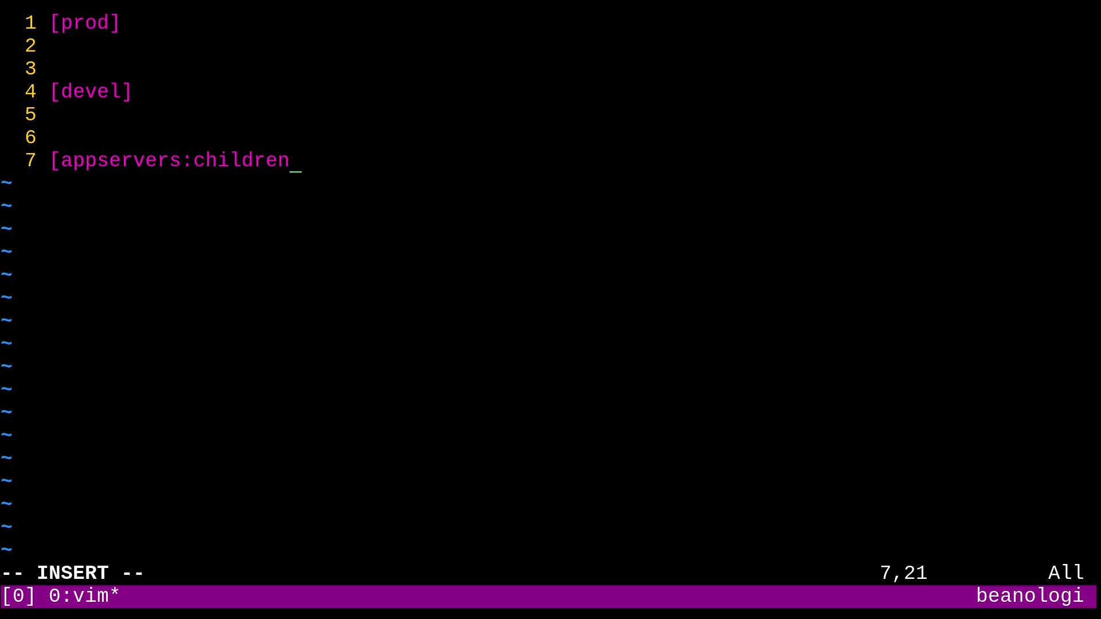
key("Return")
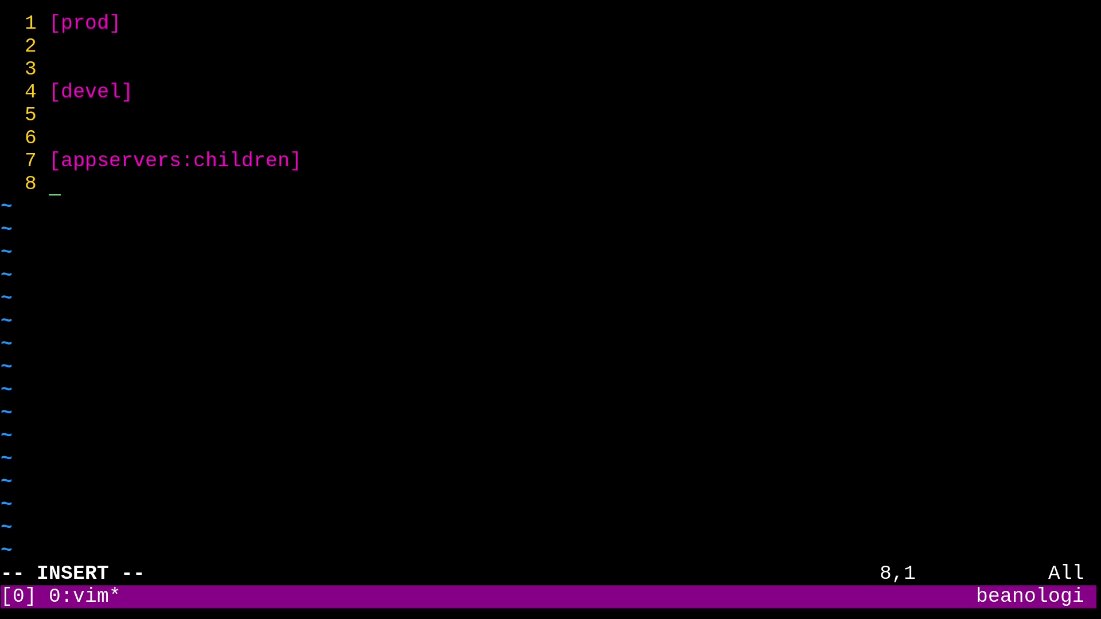
type("prod")
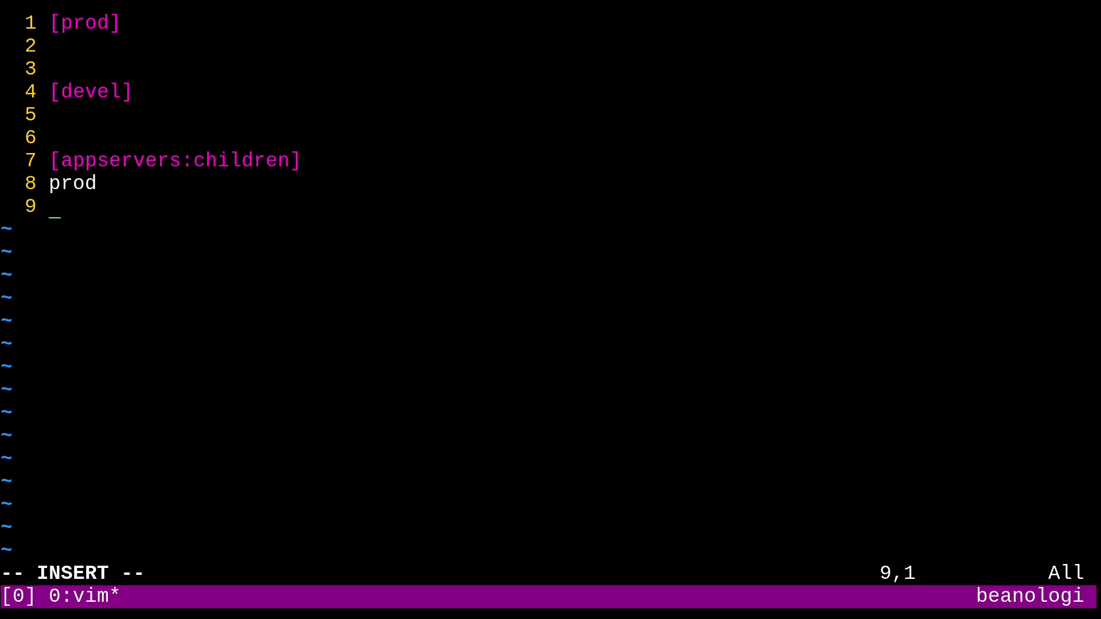
type("devel")
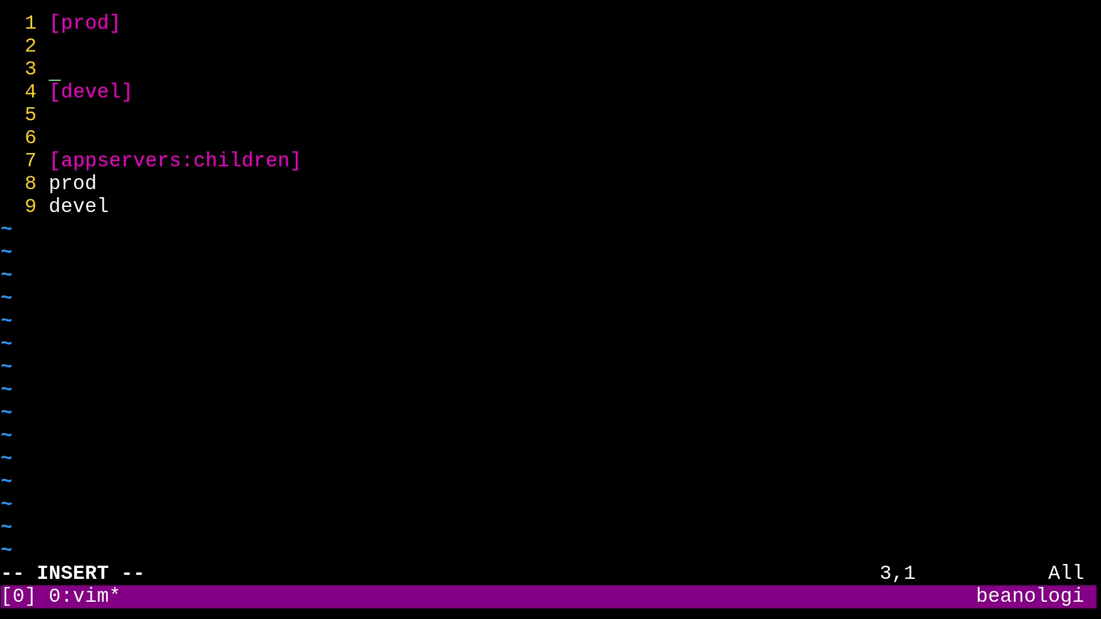
key("Up")
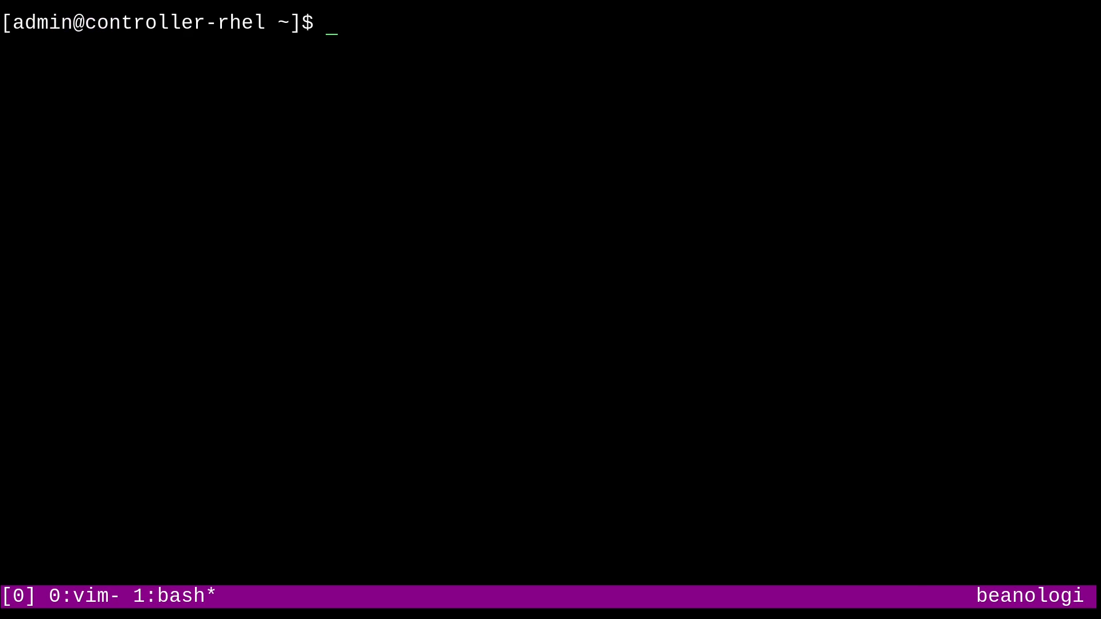
Run scripts/getnameip.sh to find appserver IPs like 10.0.0.11, then return to vim.
type("scripts/getnameip.sh")
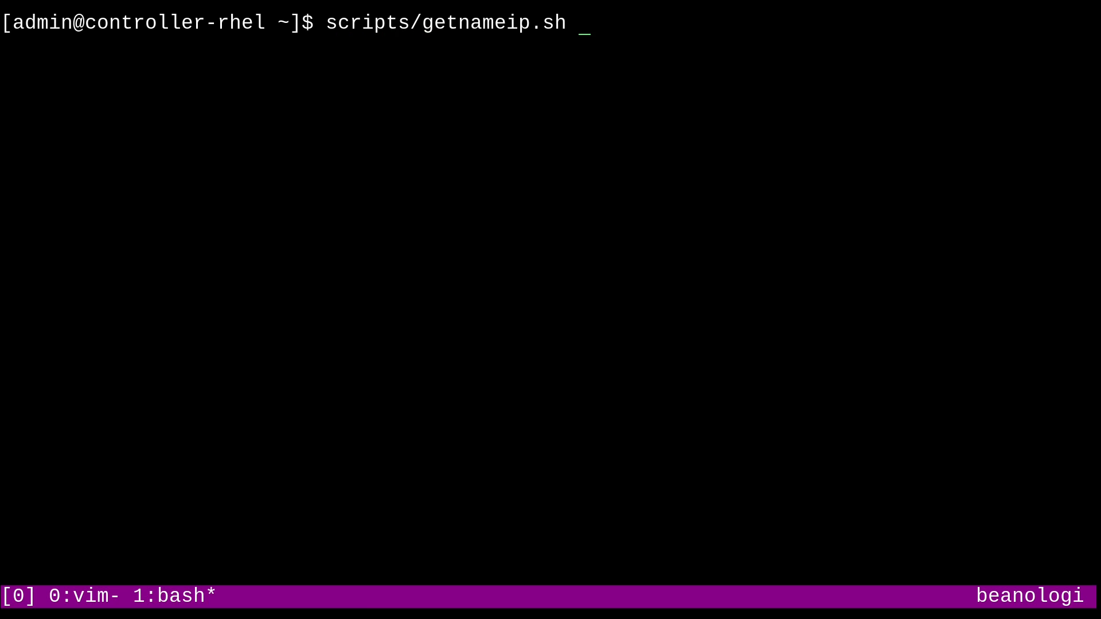
key("Return")
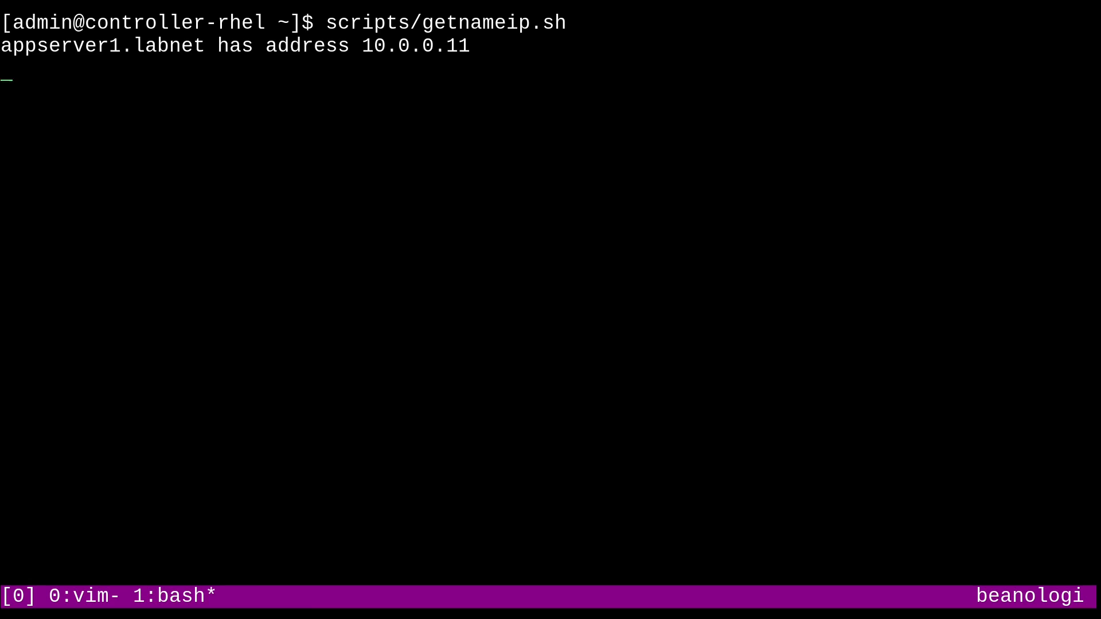
key("Return")
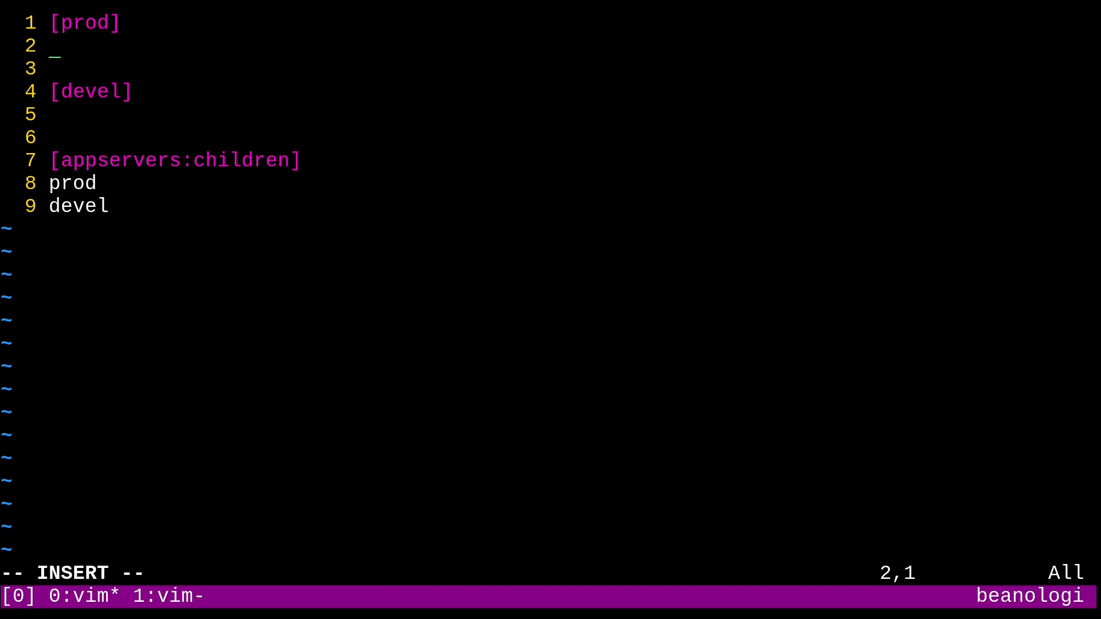
List 10.0.0.11 and 10.0.0.15 under prod and 10.0.0.[12:14] under devel.
type("10.0")
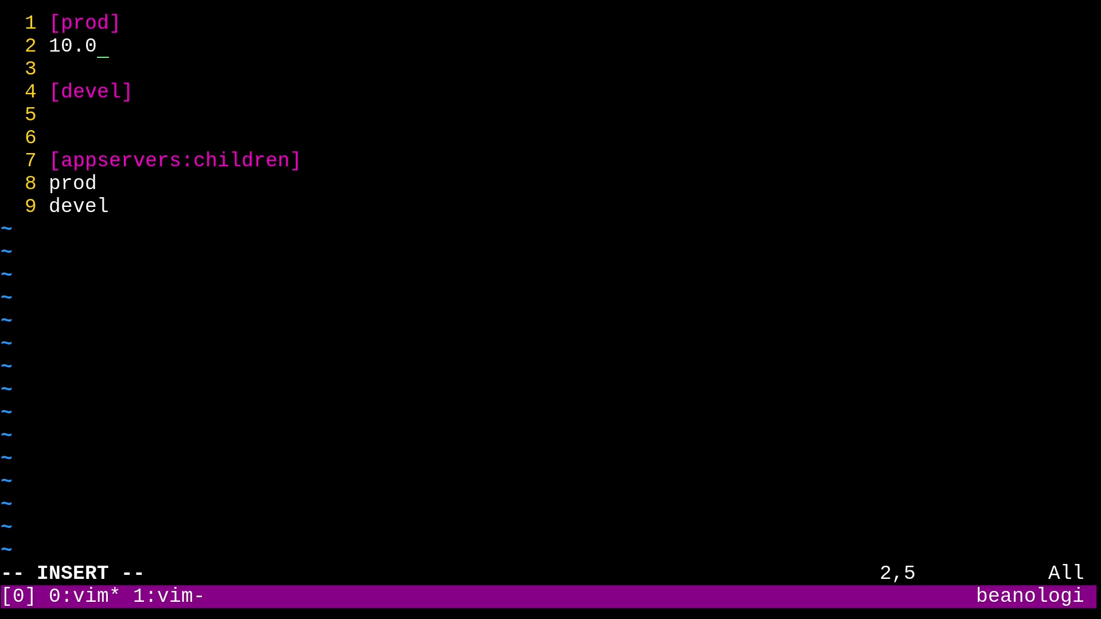
type("0.11")
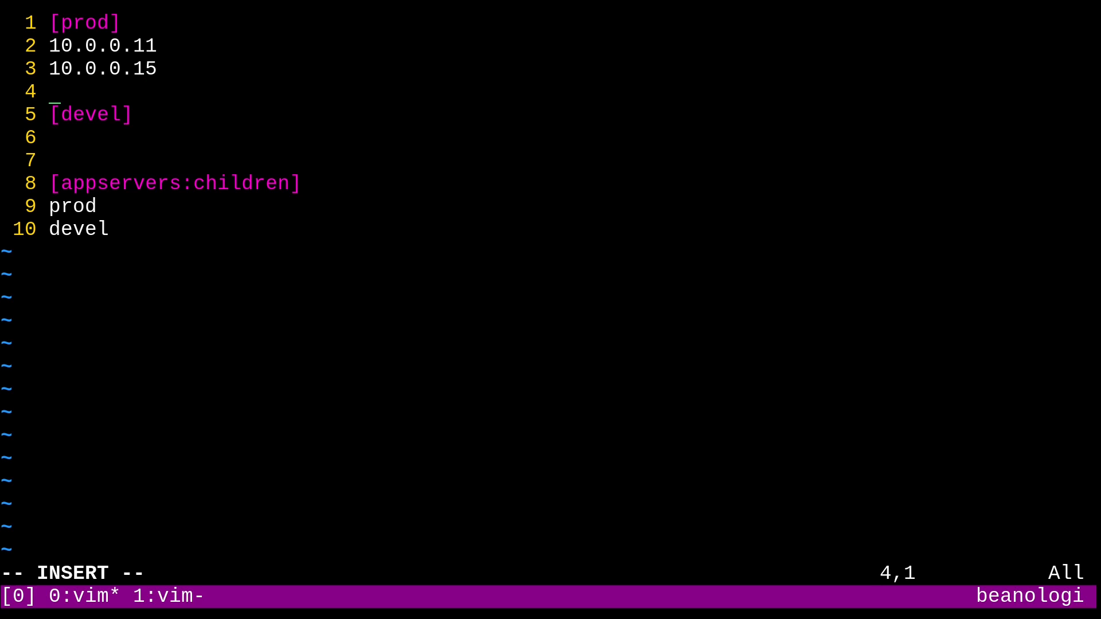
type("10.0.0.")
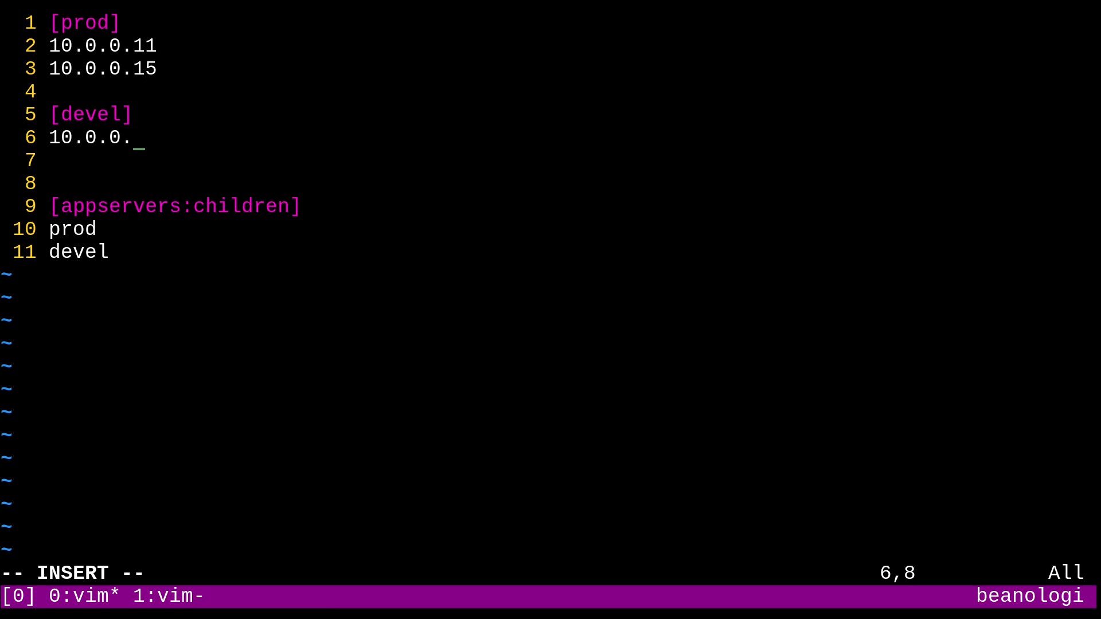
type("[")
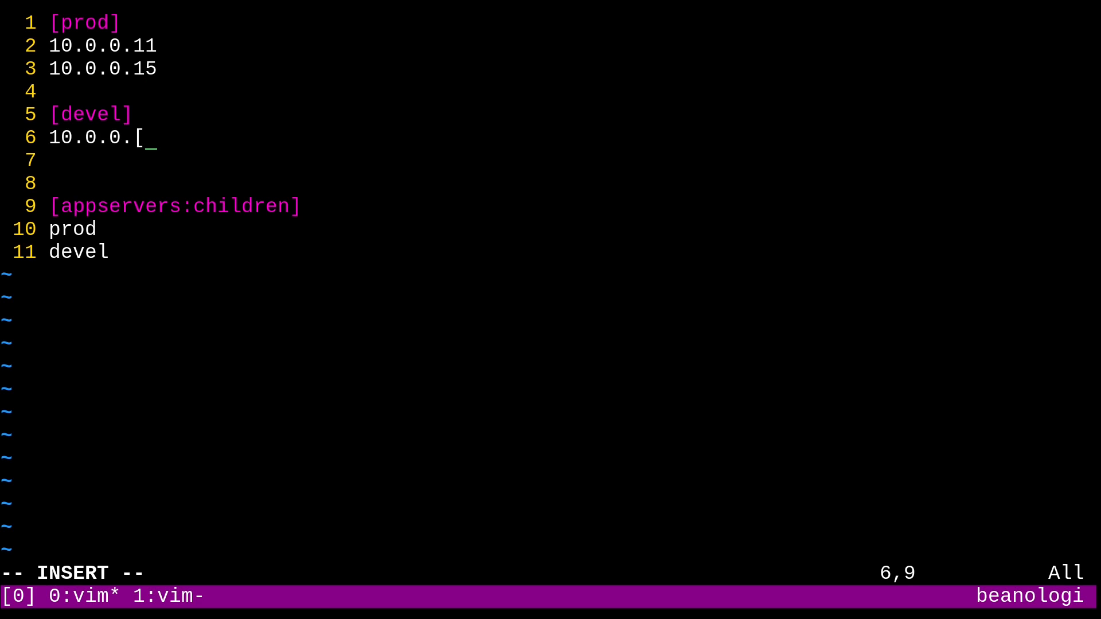
type("12")
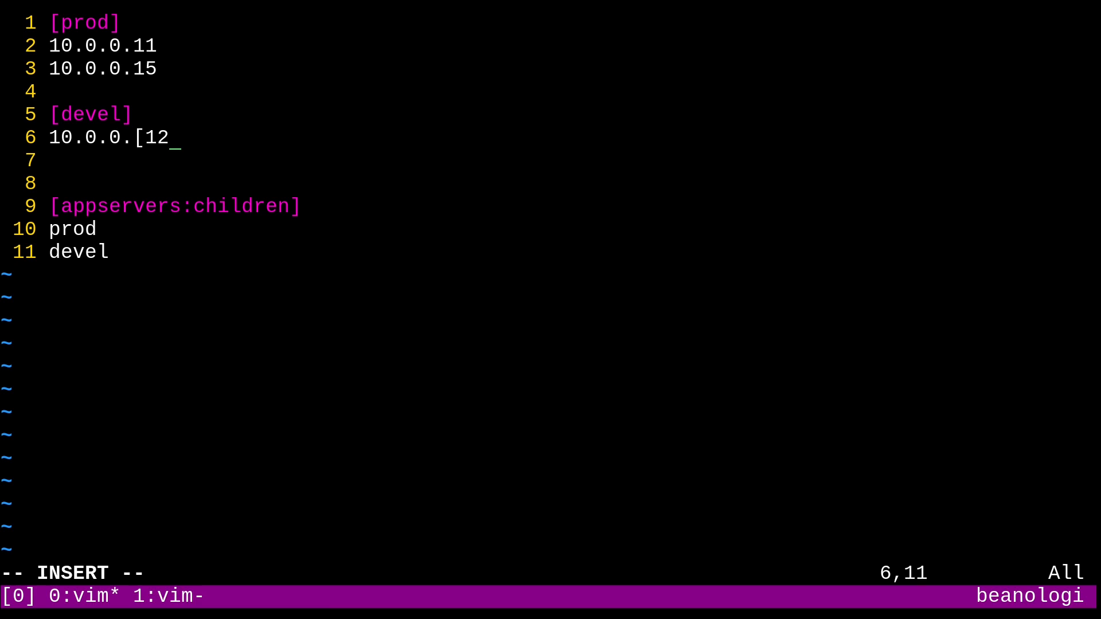
type(":14]")
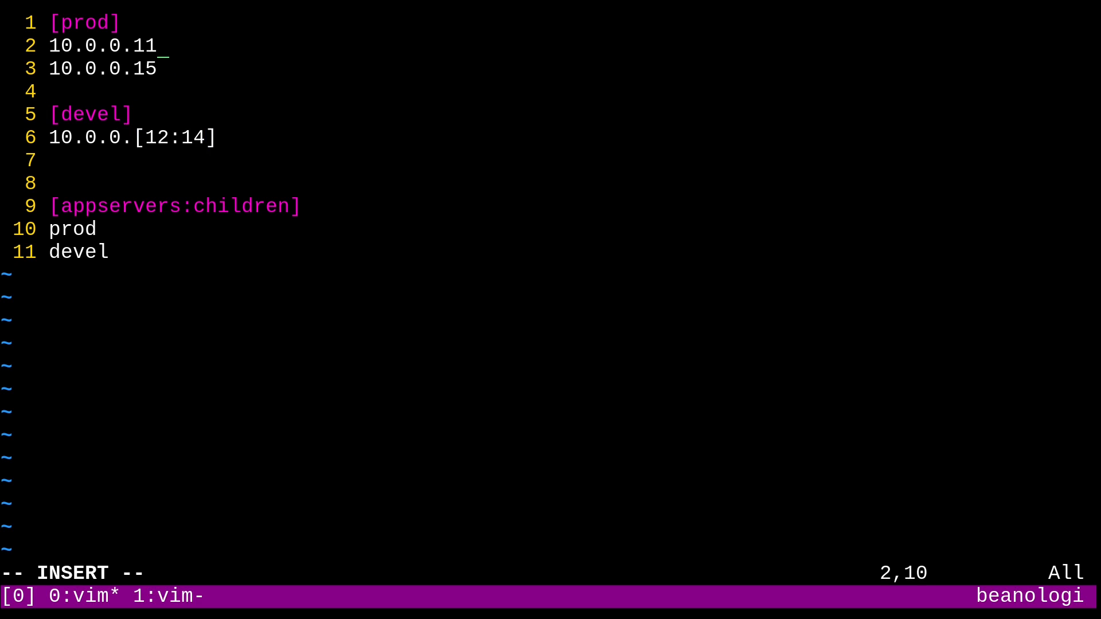
Add :22 to 10.0.0.11, save, and enter ansible-inventory --graph -i inventory2.ini.
type(":22")
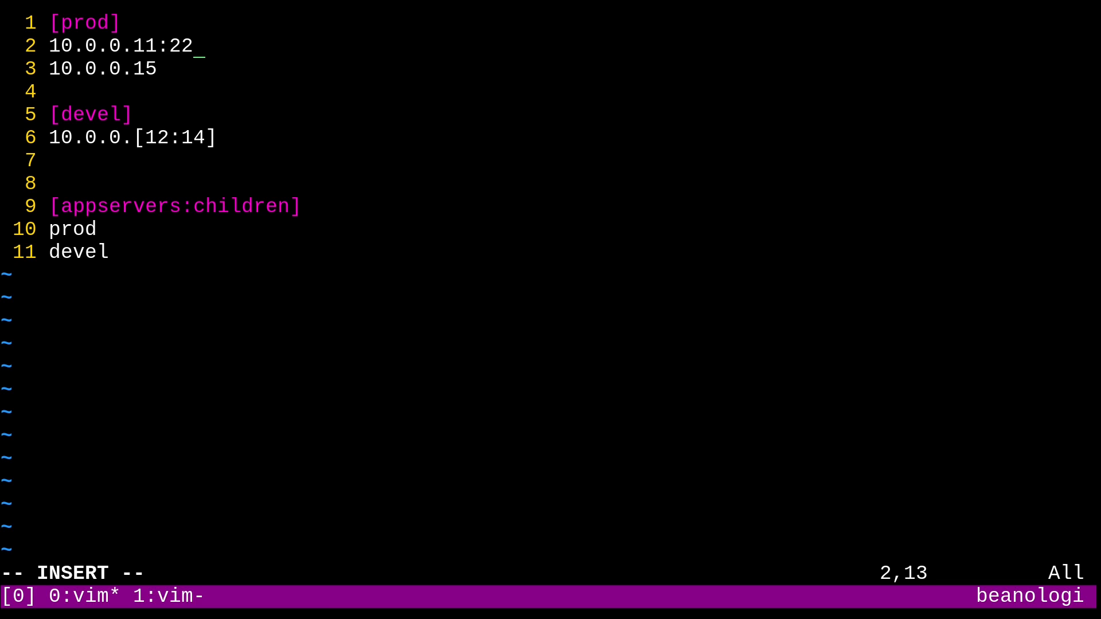
type("22")
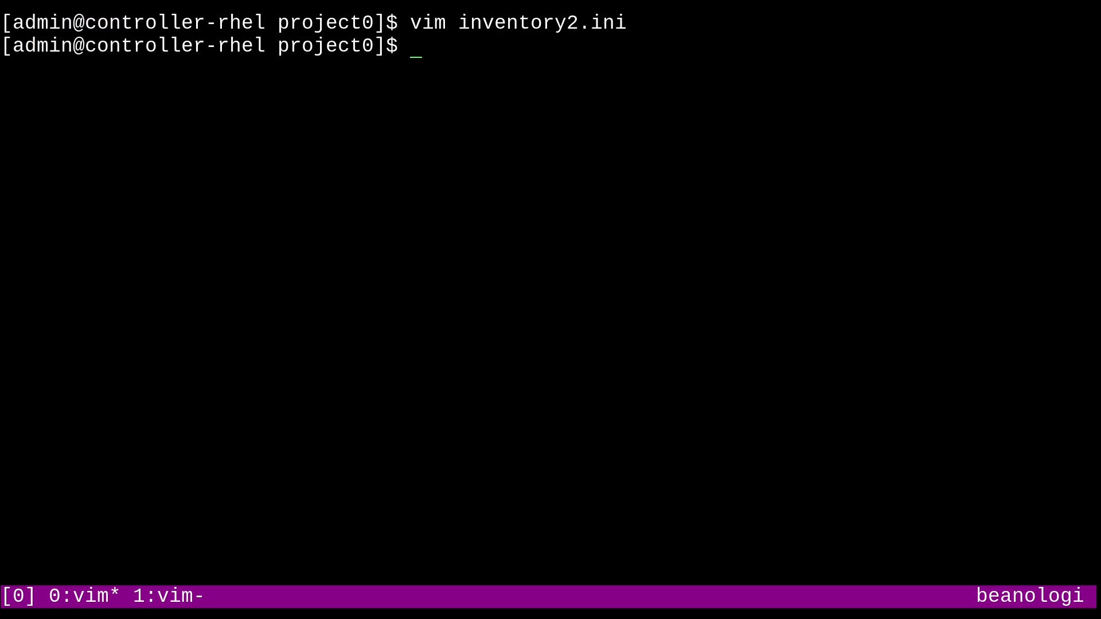
type("ansible-inventory --graph -i inventory2.ini")
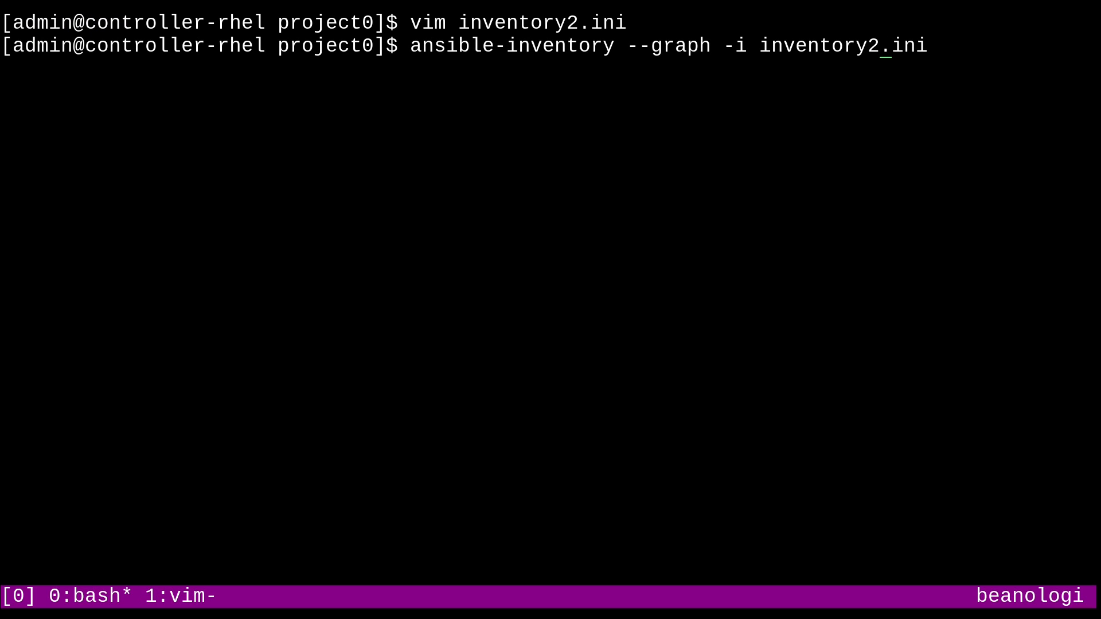